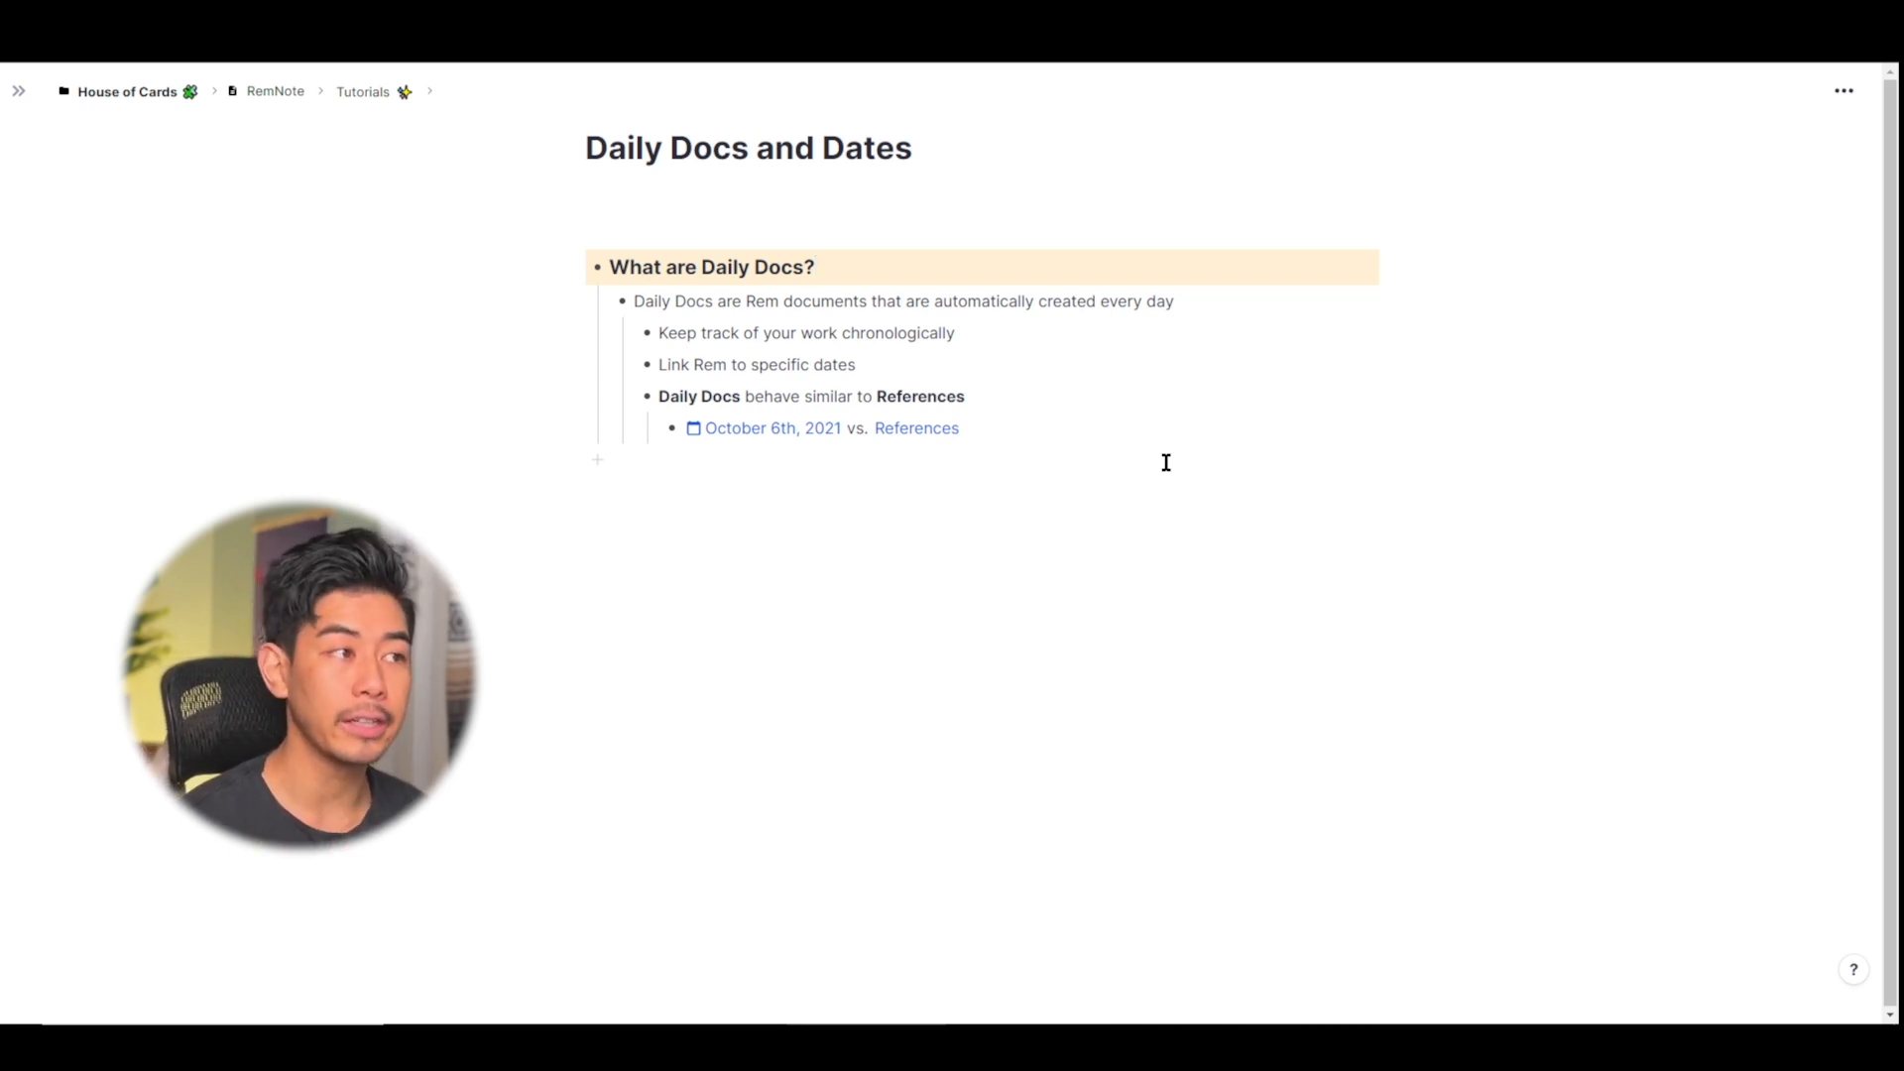
# Add an empty bullet below the list and review October 6th, 2021's calendar options
pyautogui.click(814, 267)
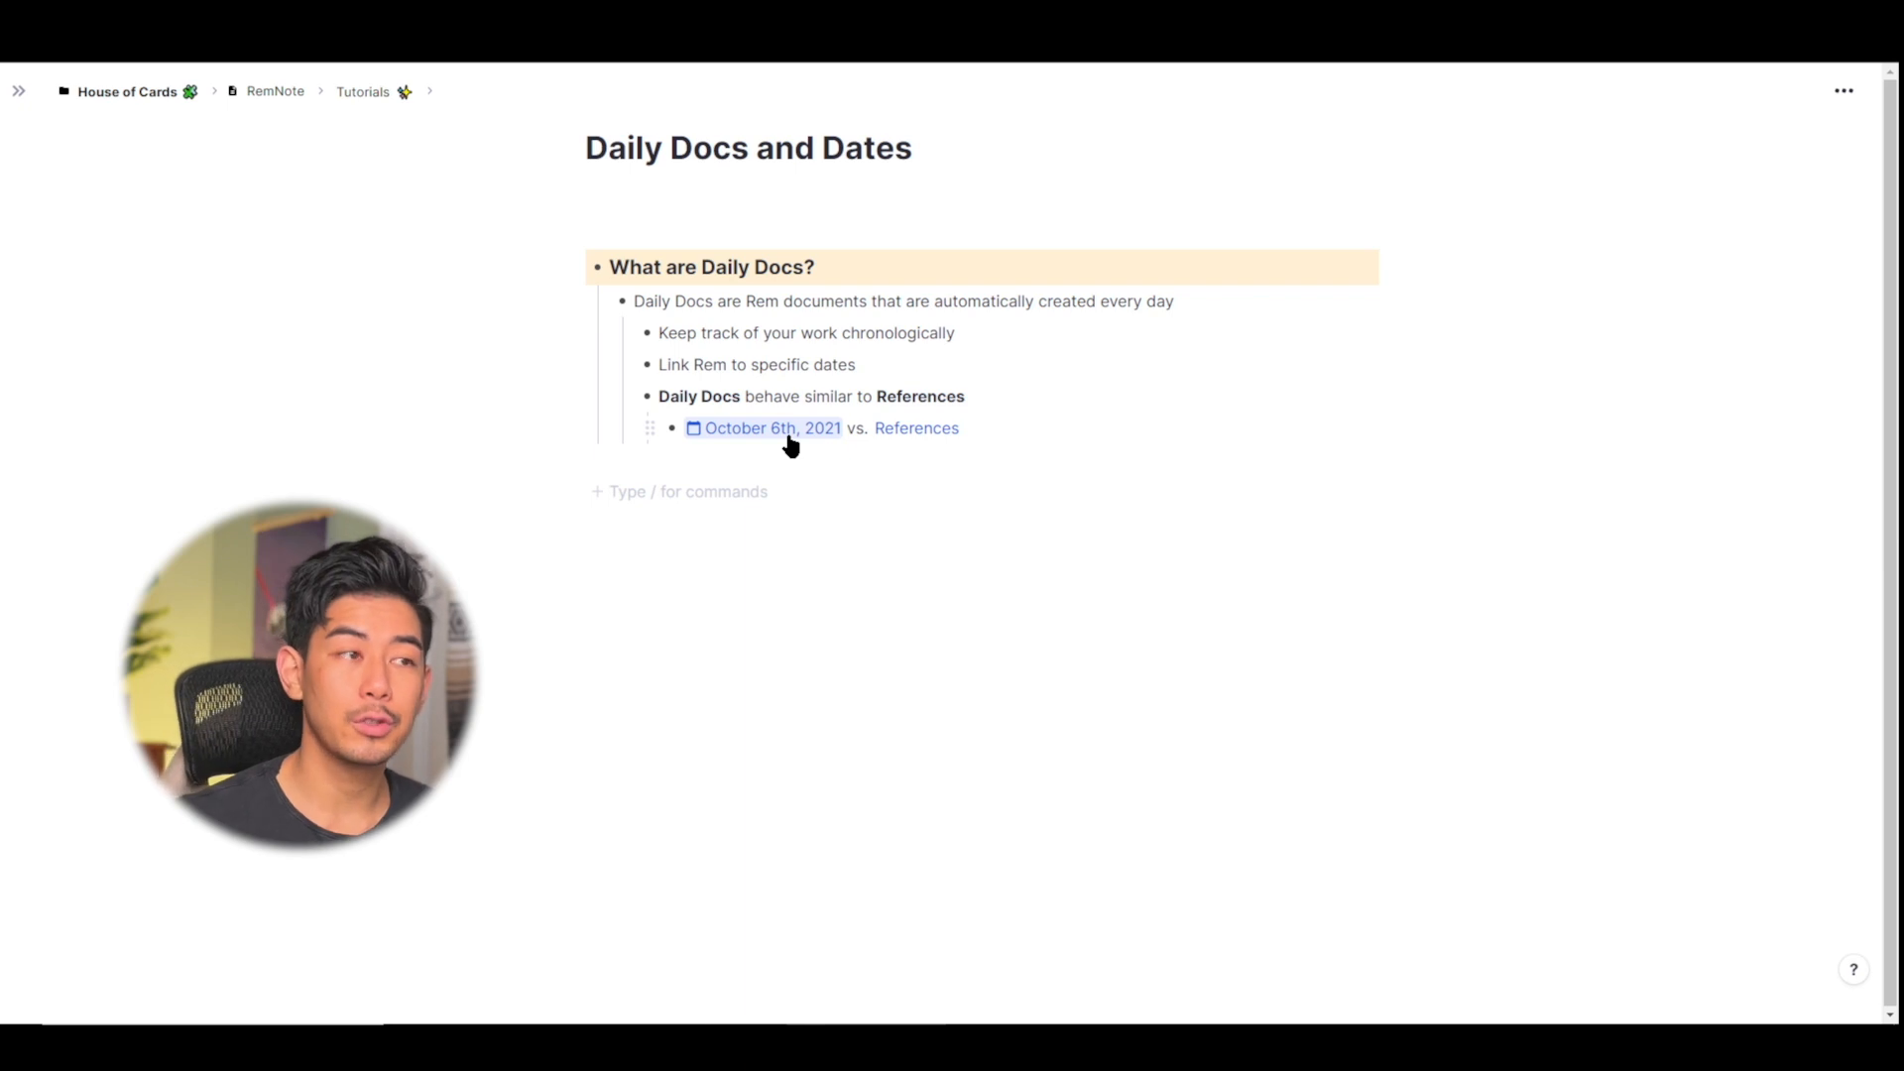
pyautogui.click(677, 492)
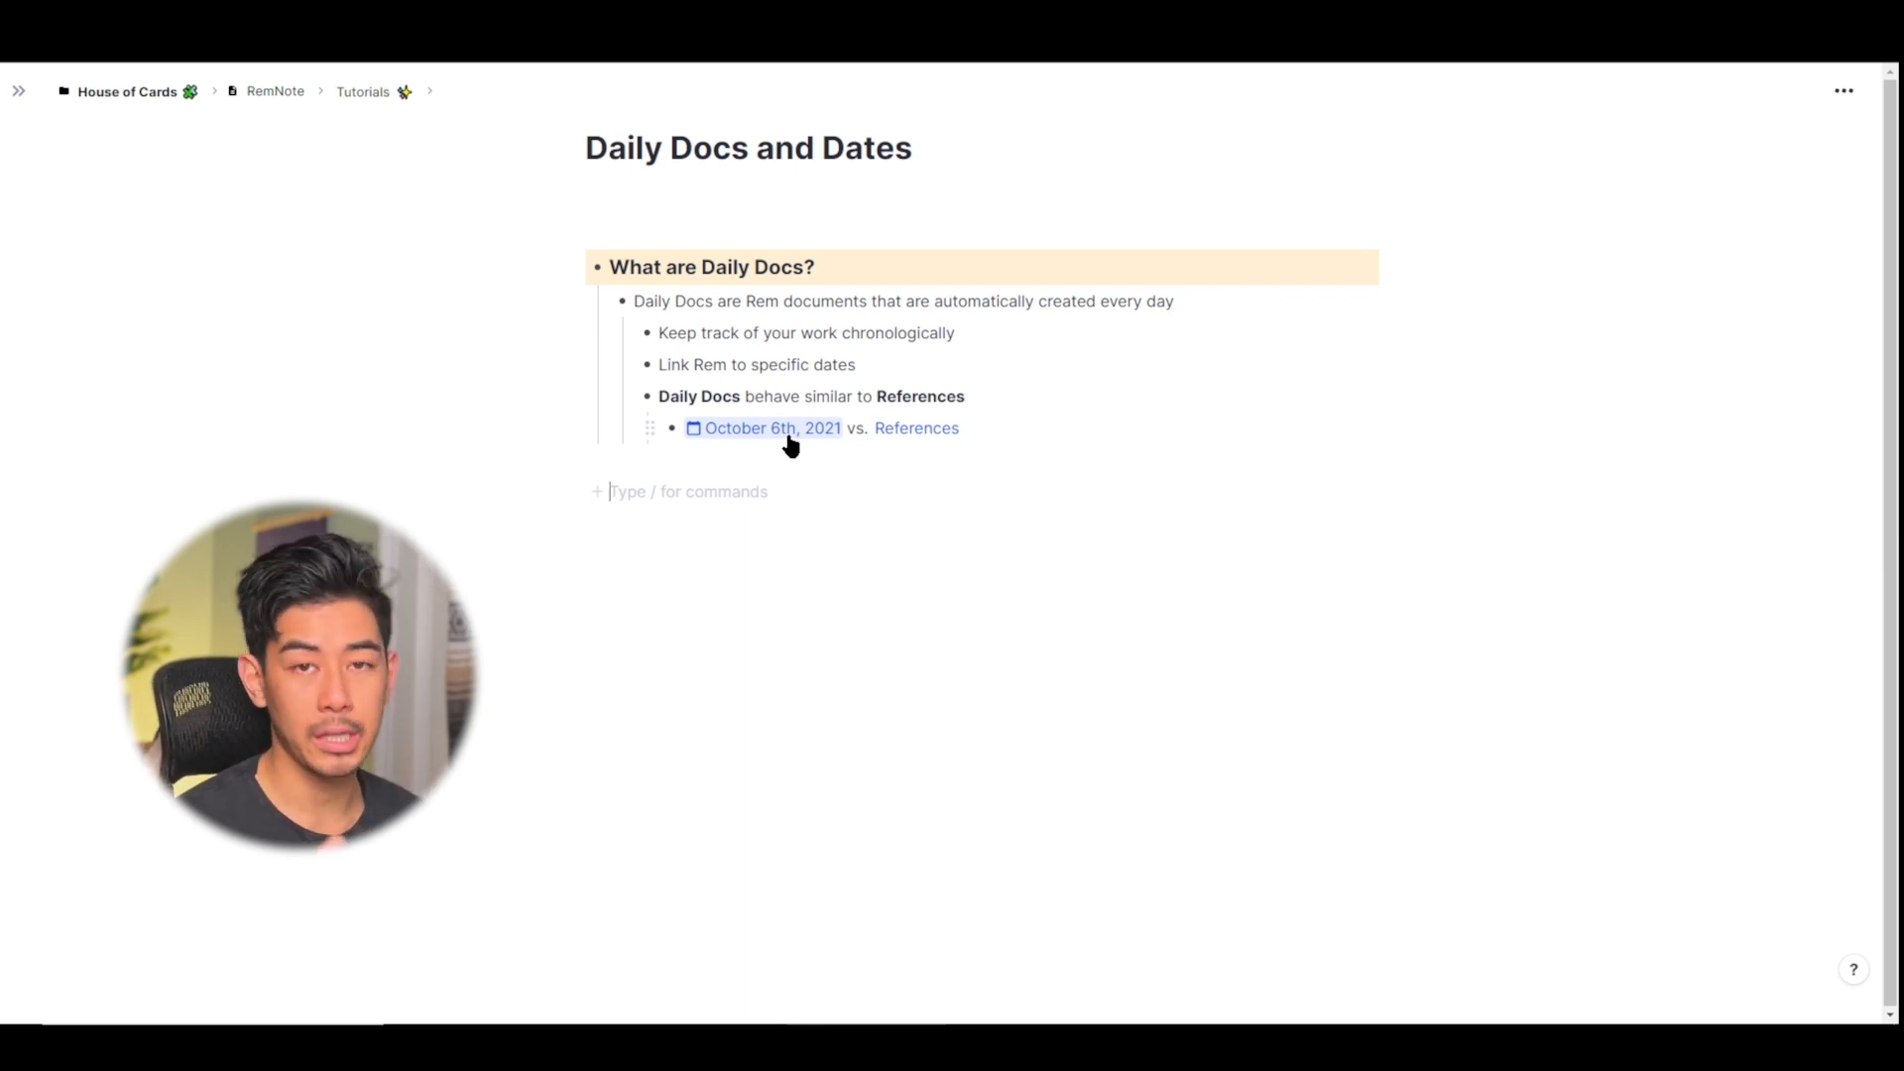
pyautogui.moveTo(808, 471)
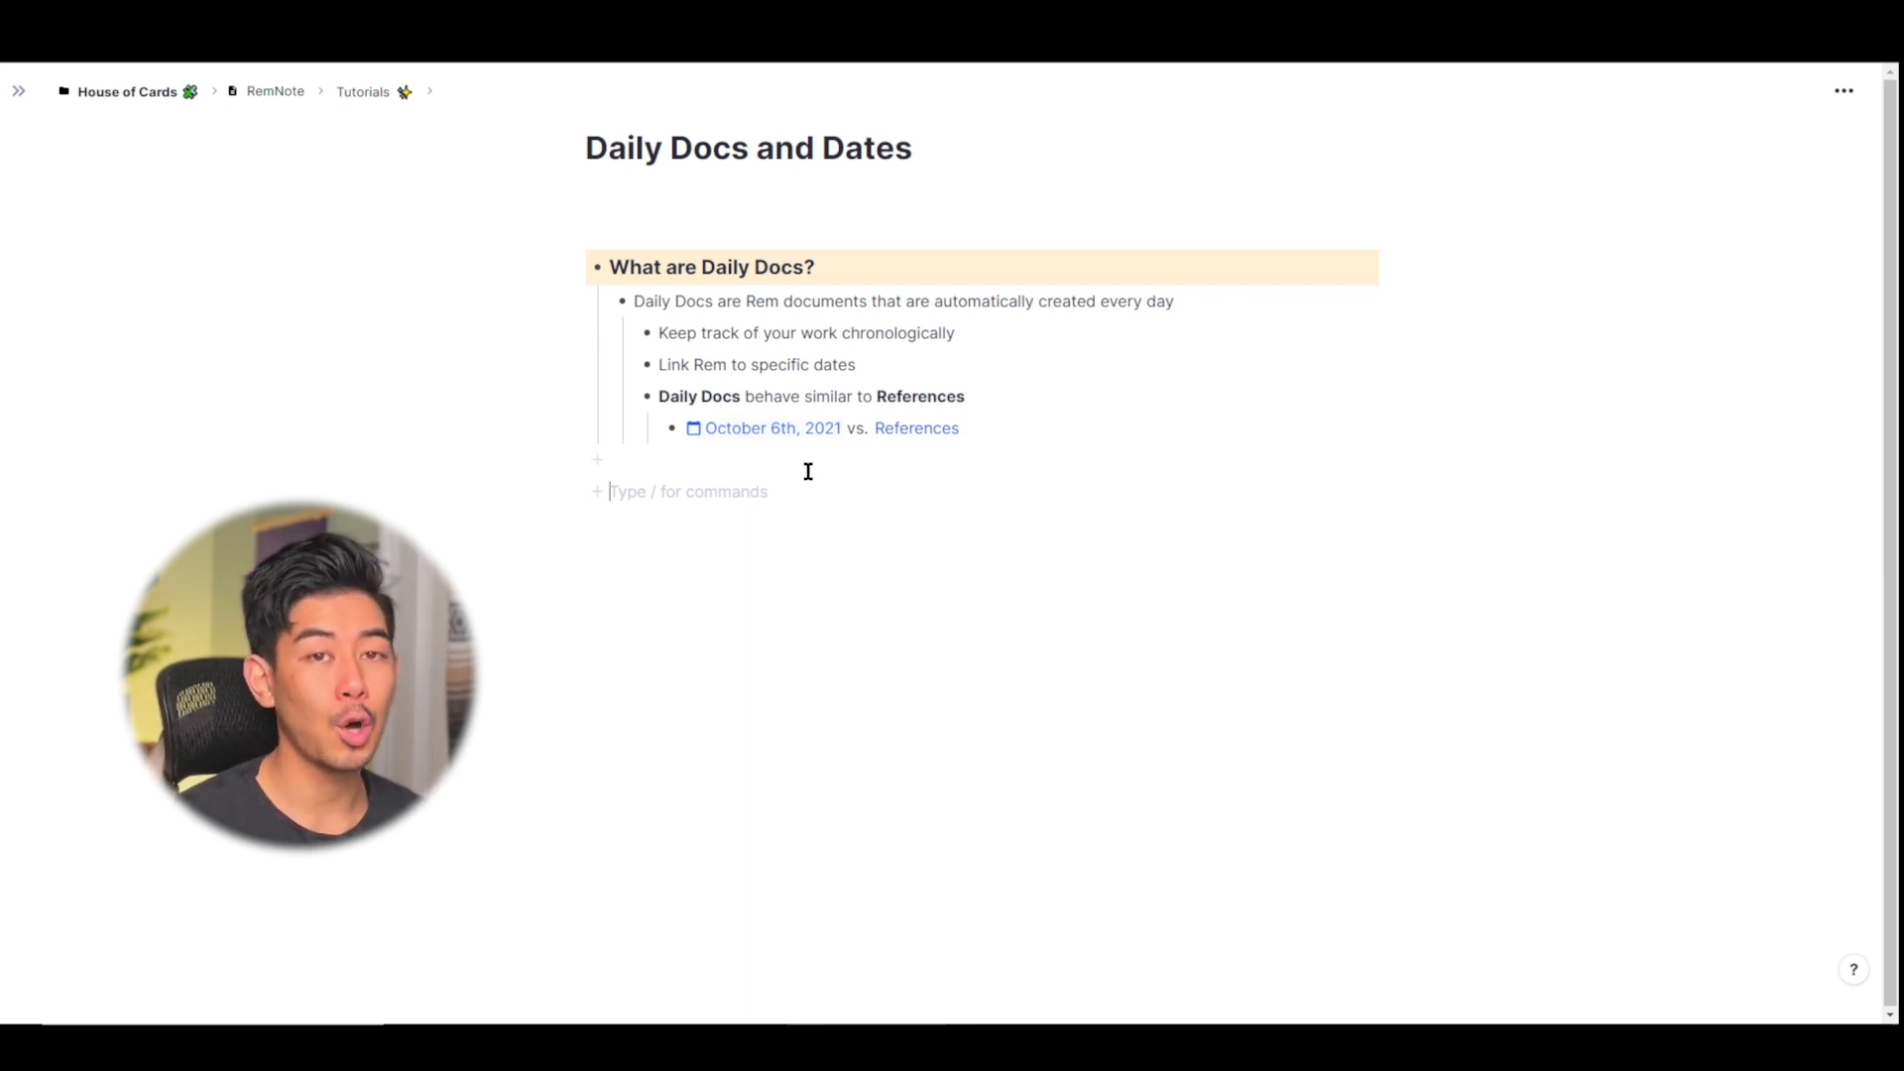
pyautogui.click(772, 428)
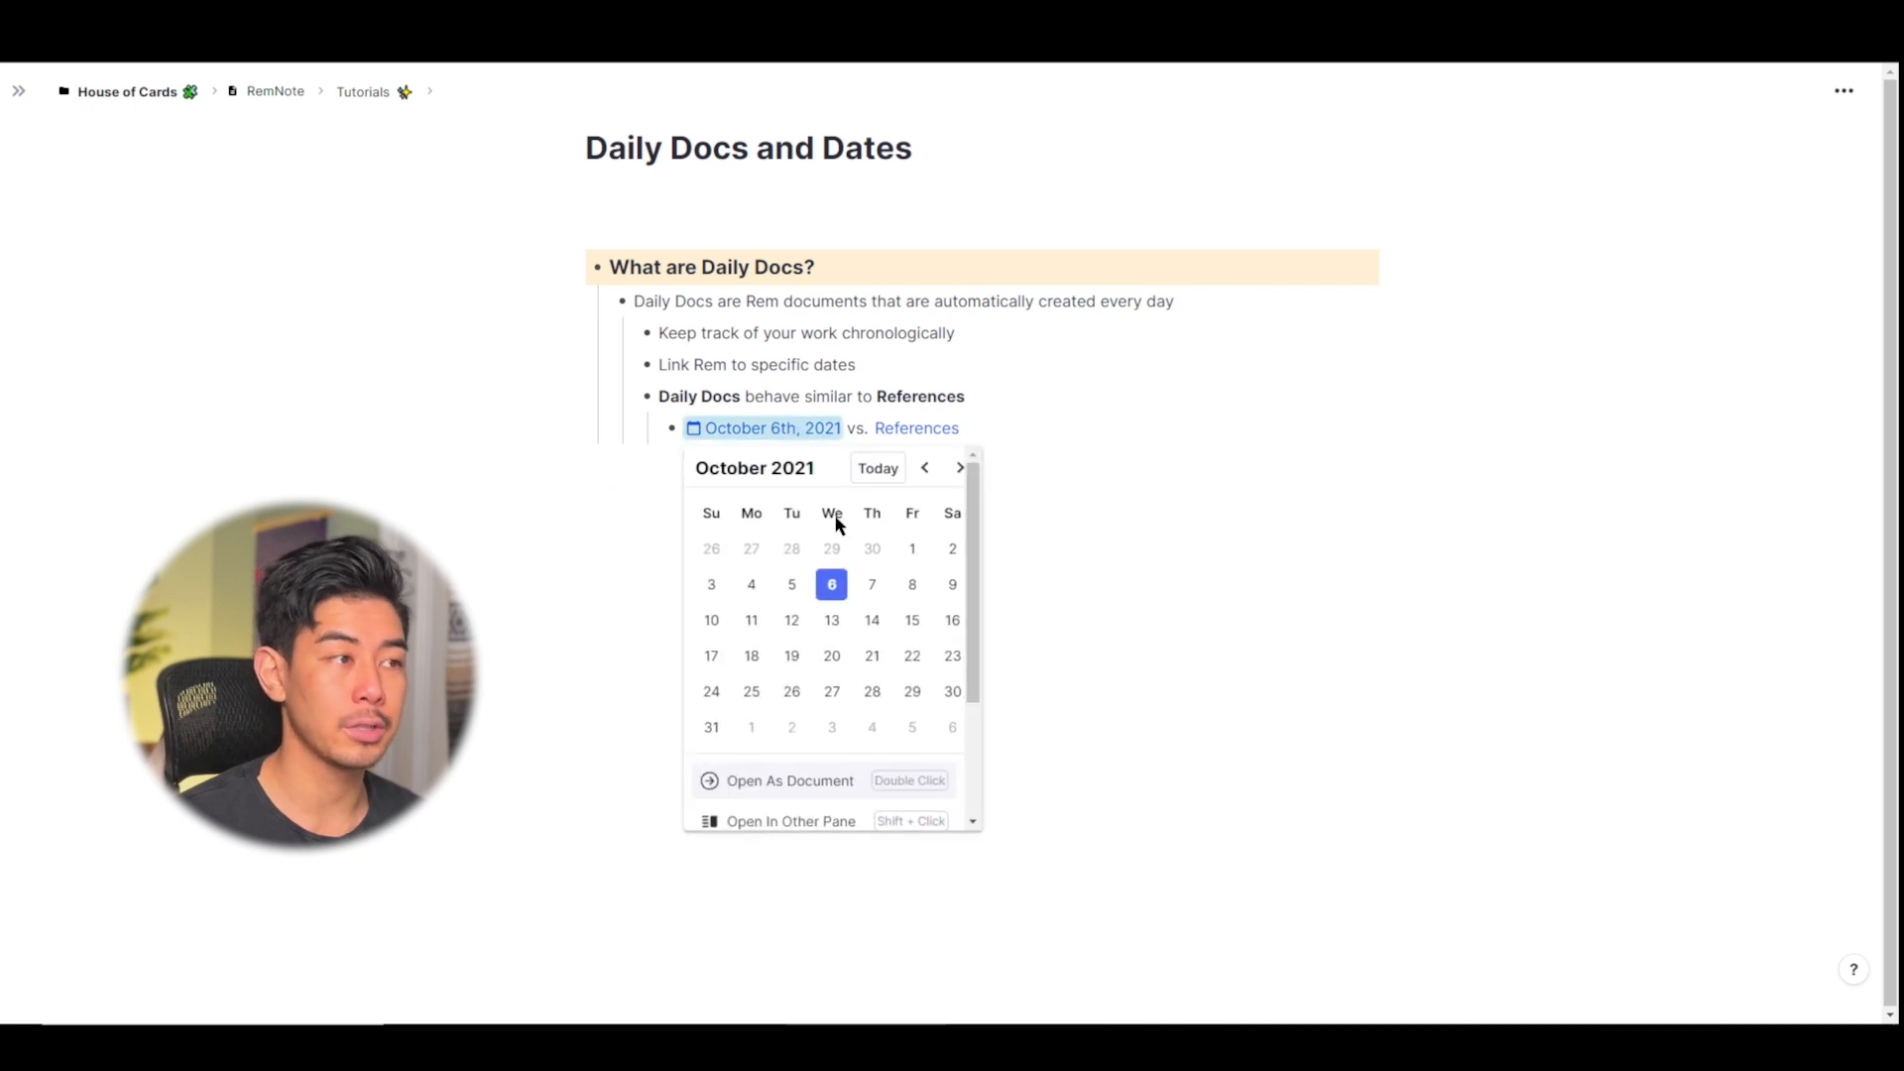
pyautogui.scroll(-3)
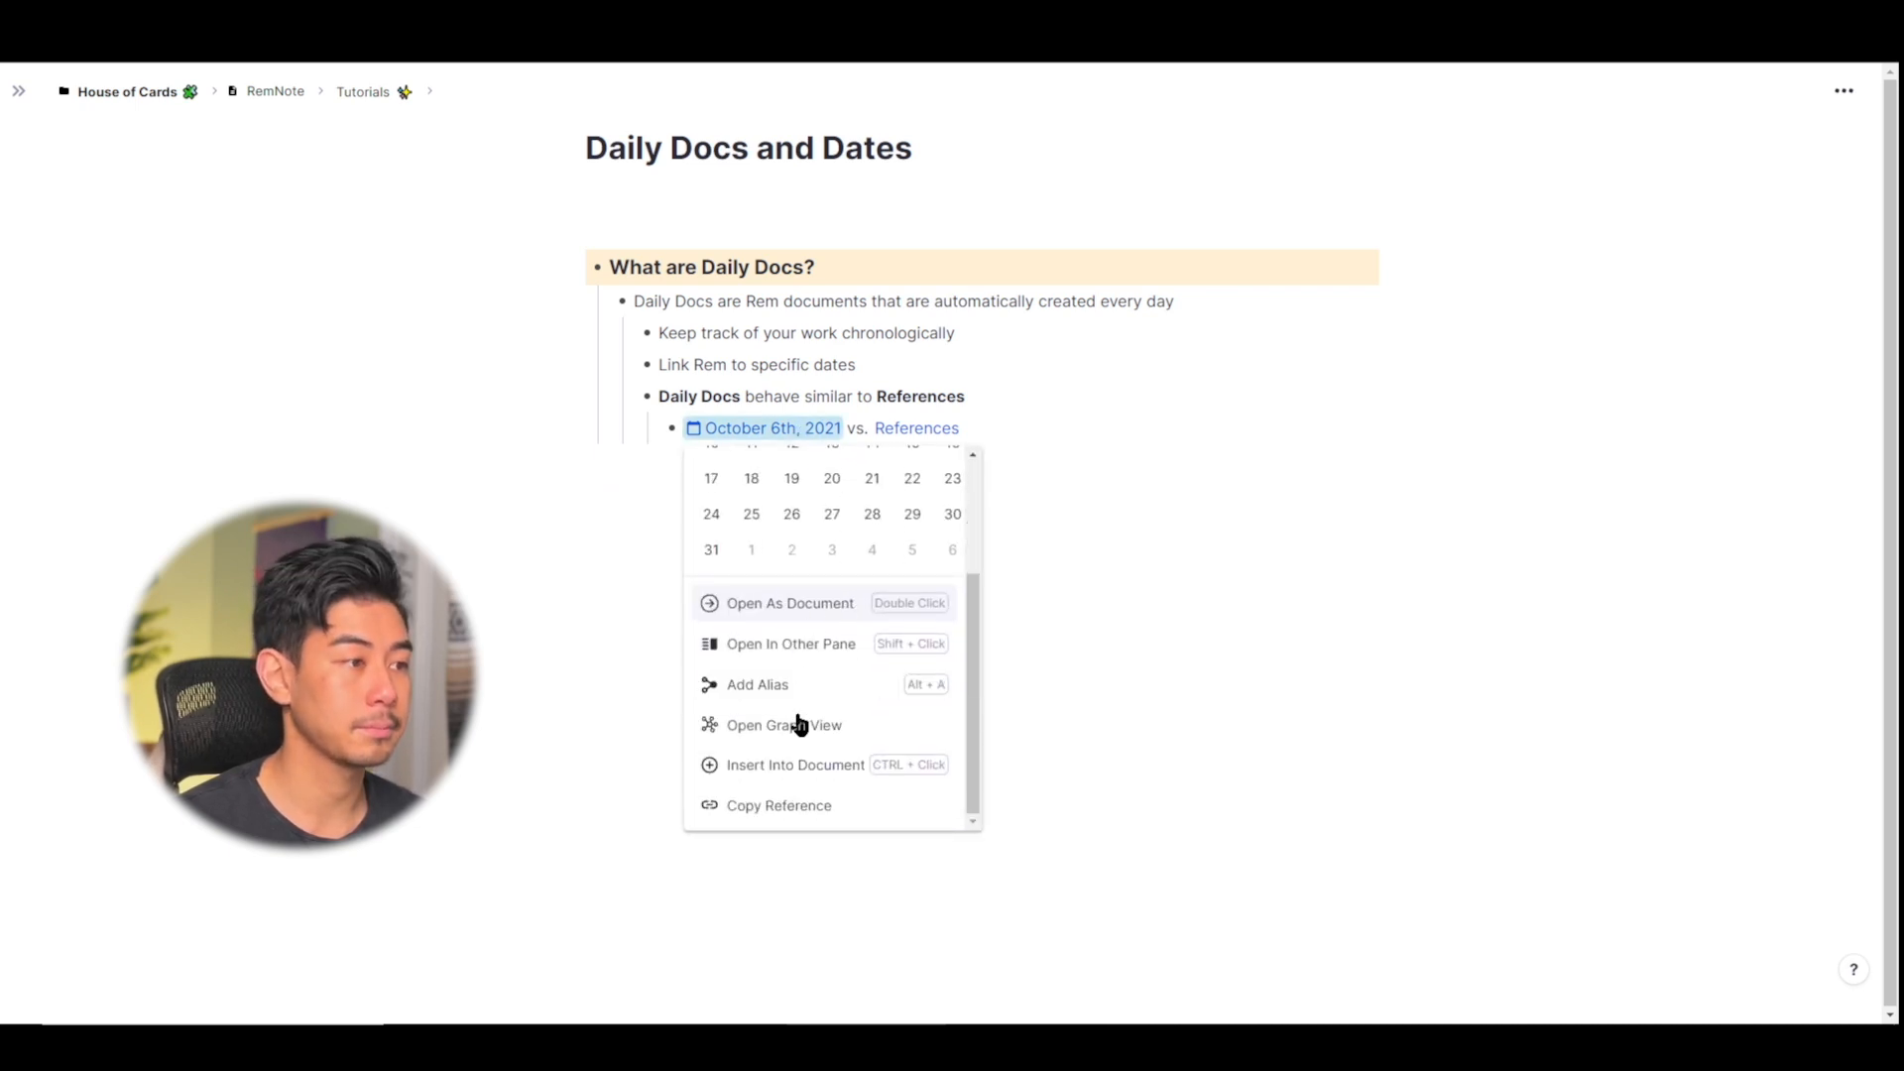
pyautogui.click(986, 590)
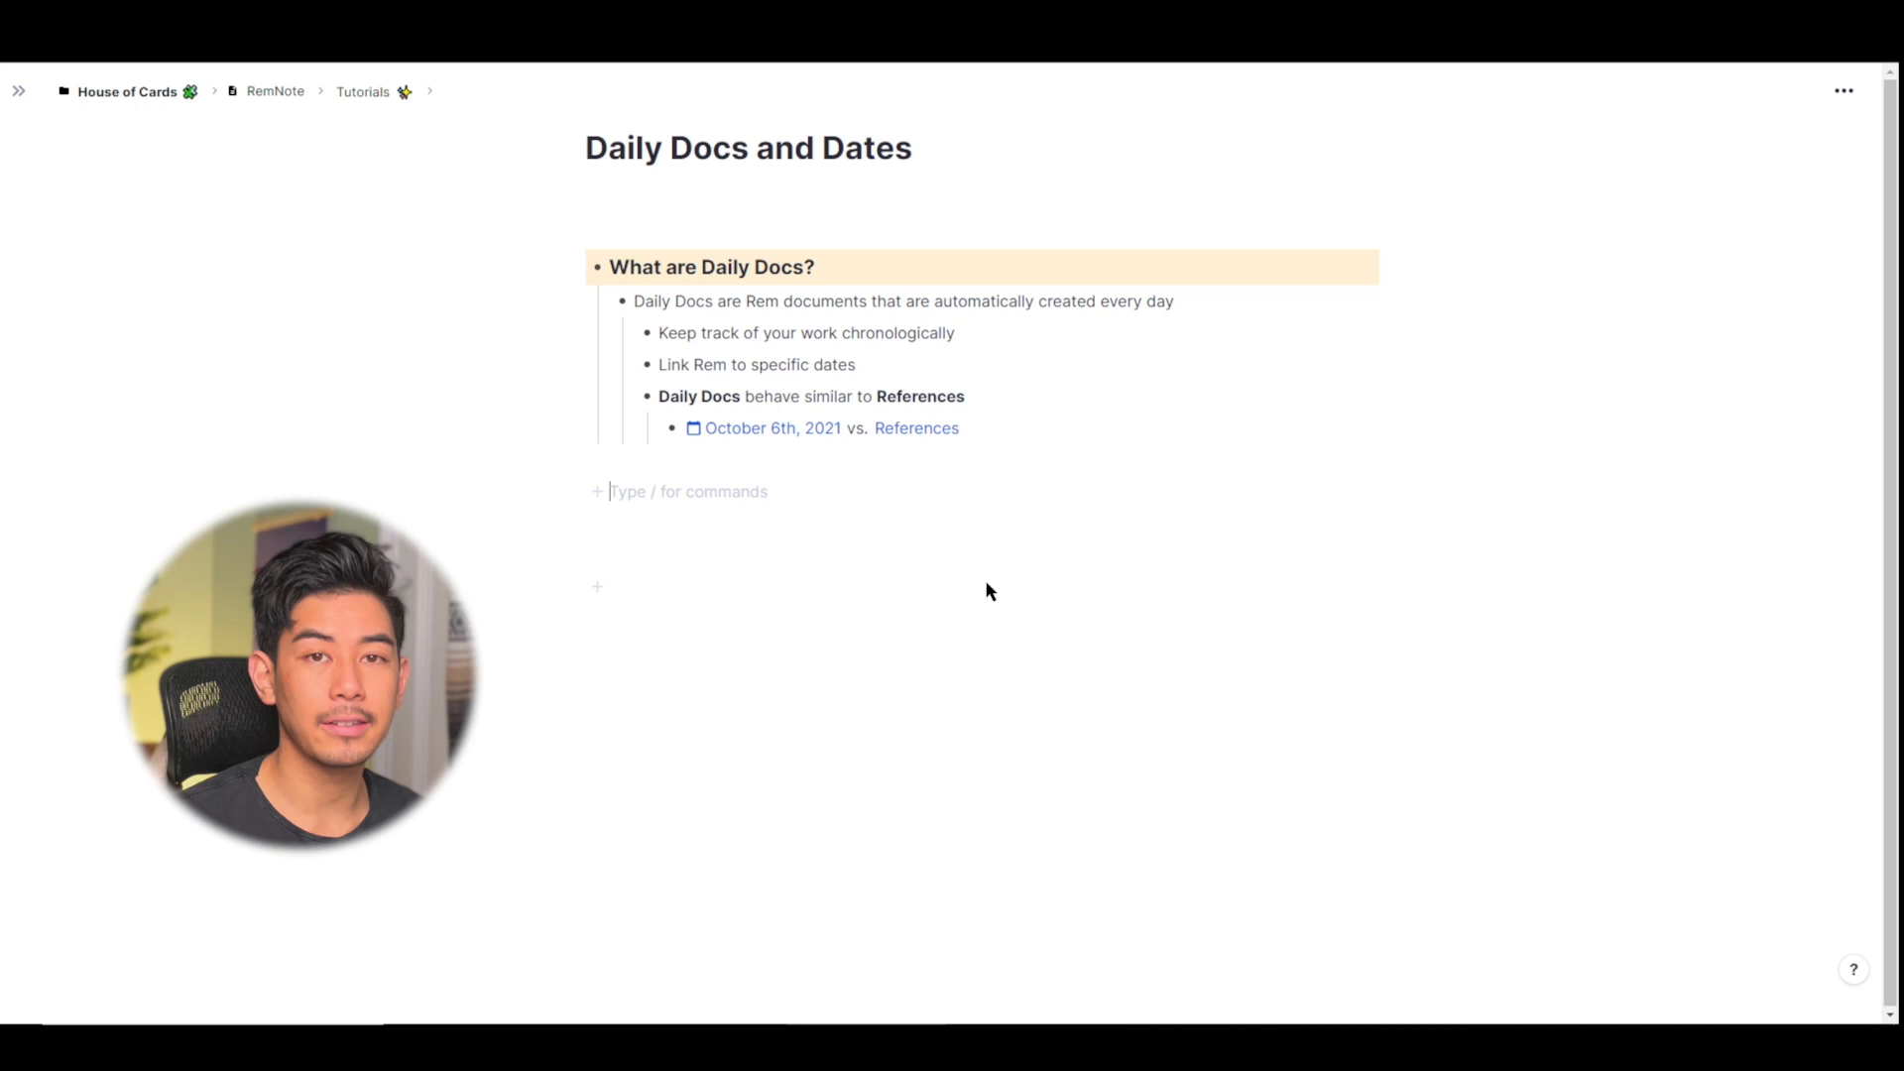
pyautogui.moveTo(167, 222)
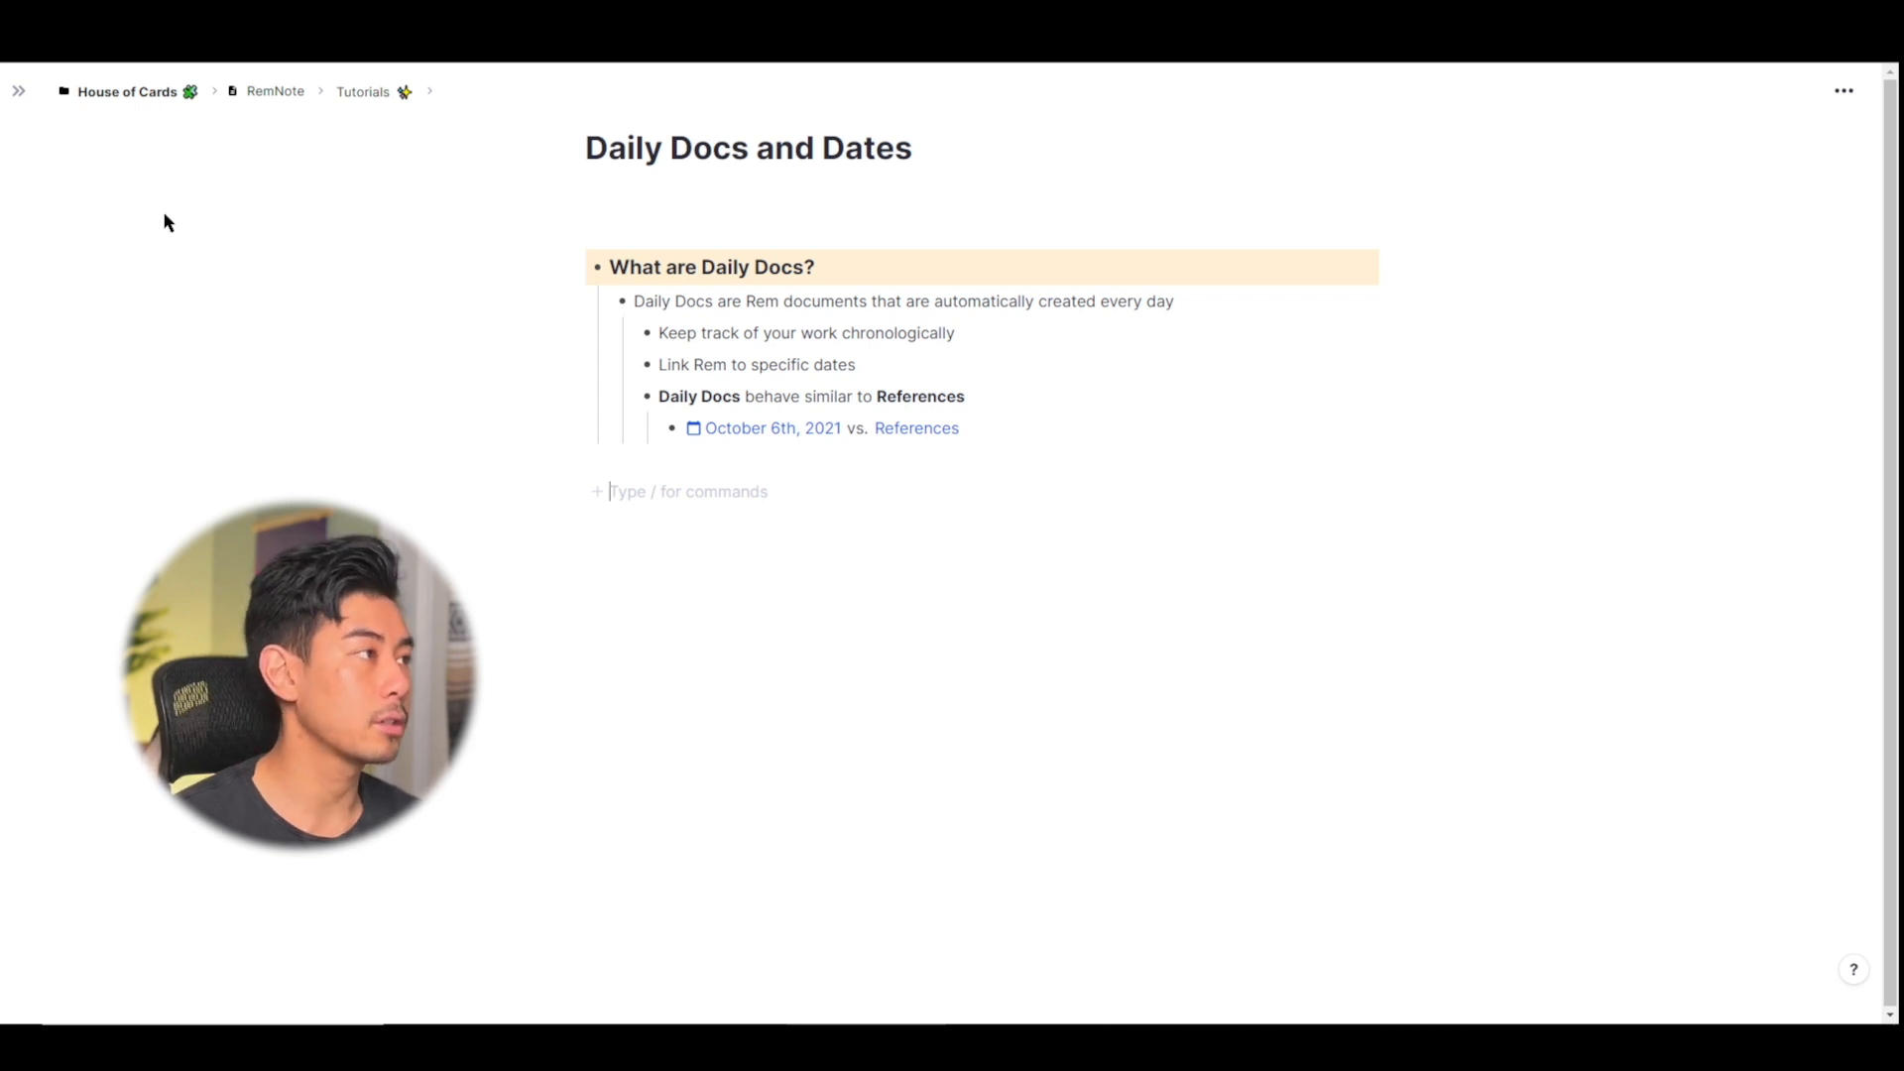
# Open the October 6th, 2021 daily document, then expand and collapse its 1 Reference
pyautogui.click(20, 91)
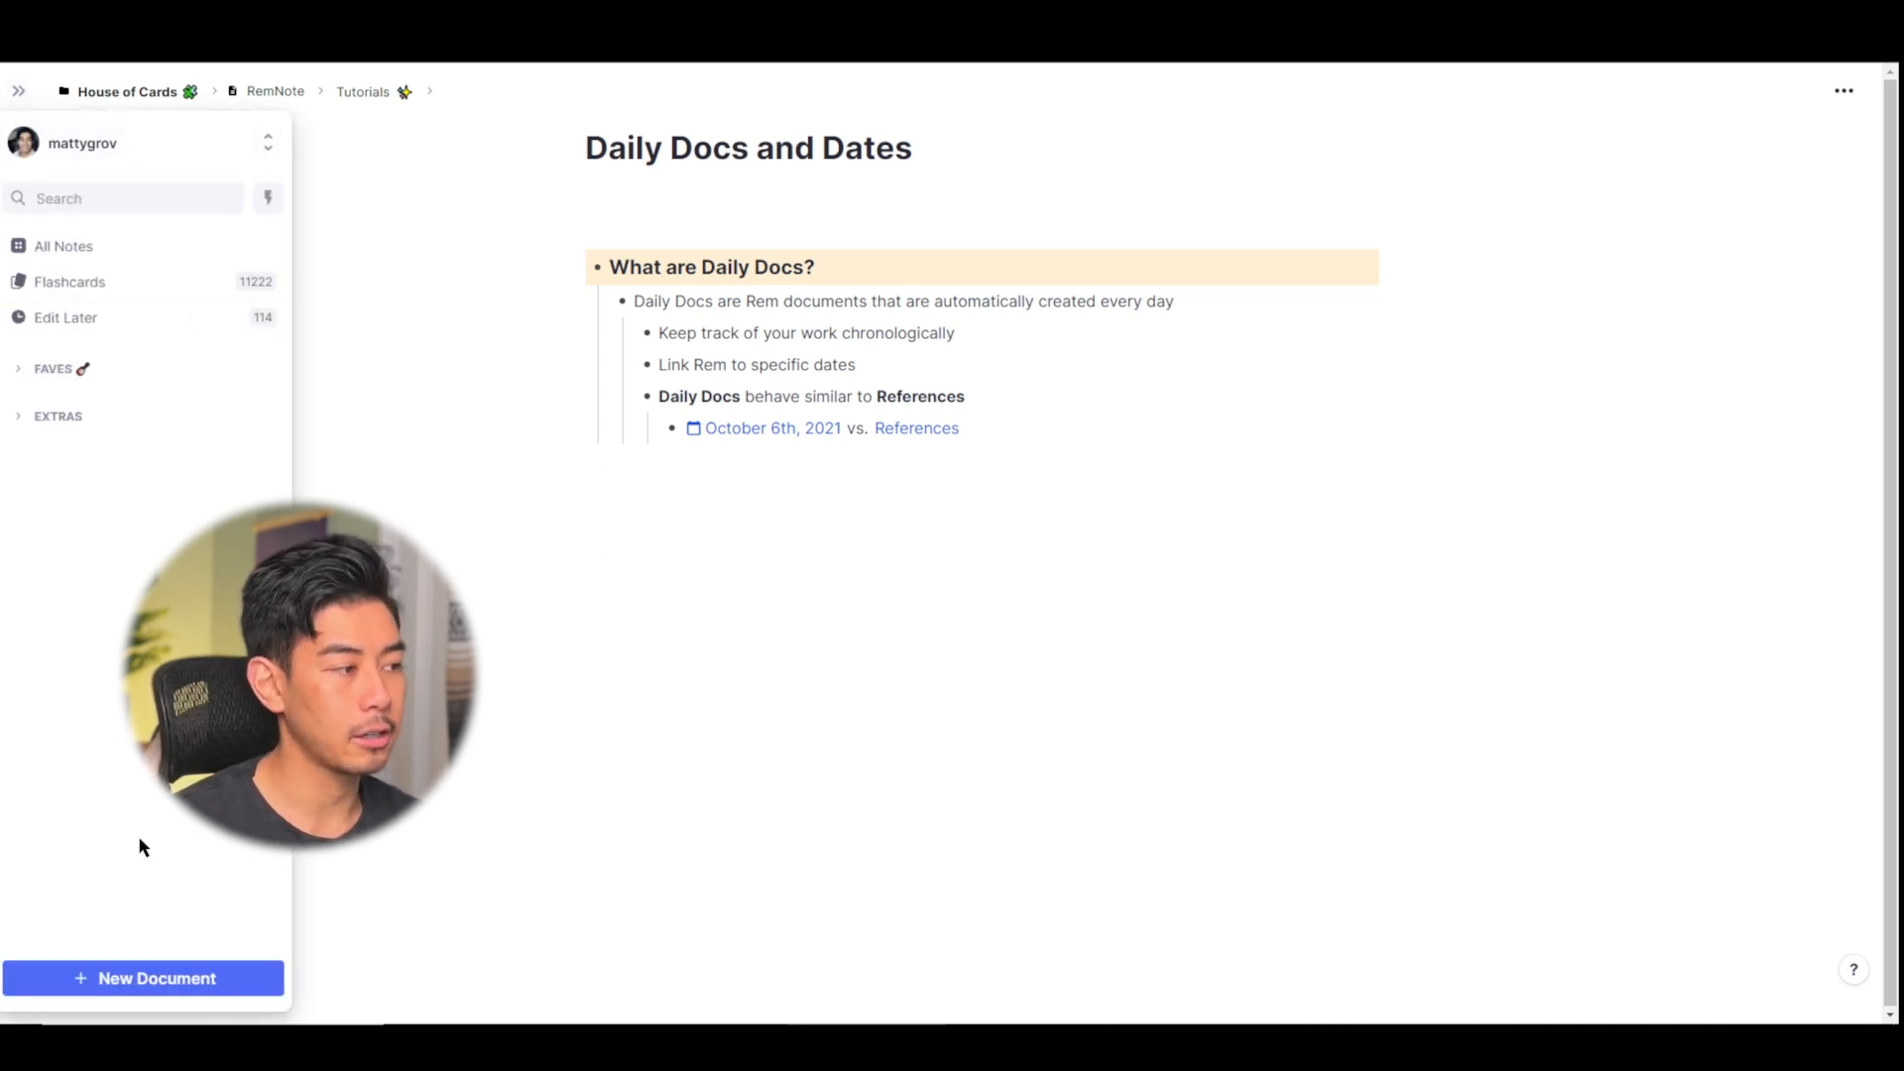
pyautogui.click(142, 977)
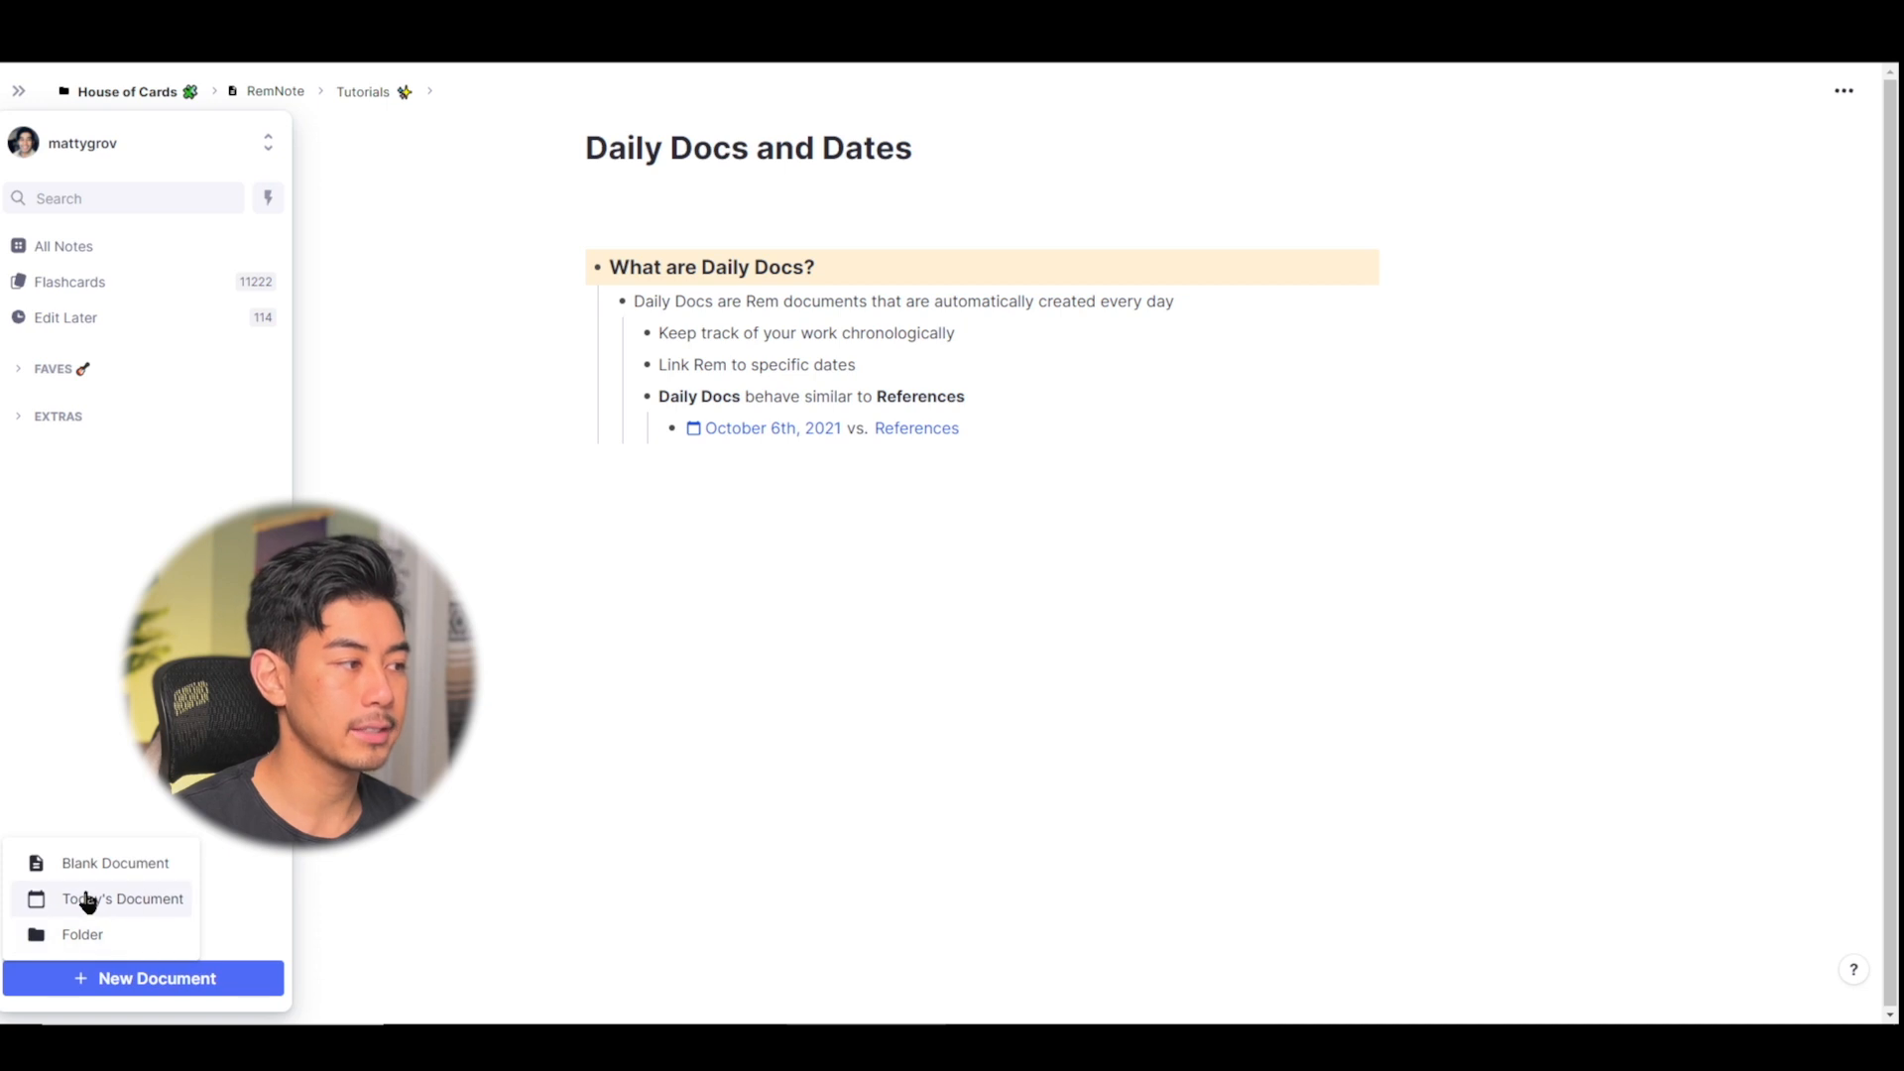
pyautogui.click(121, 899)
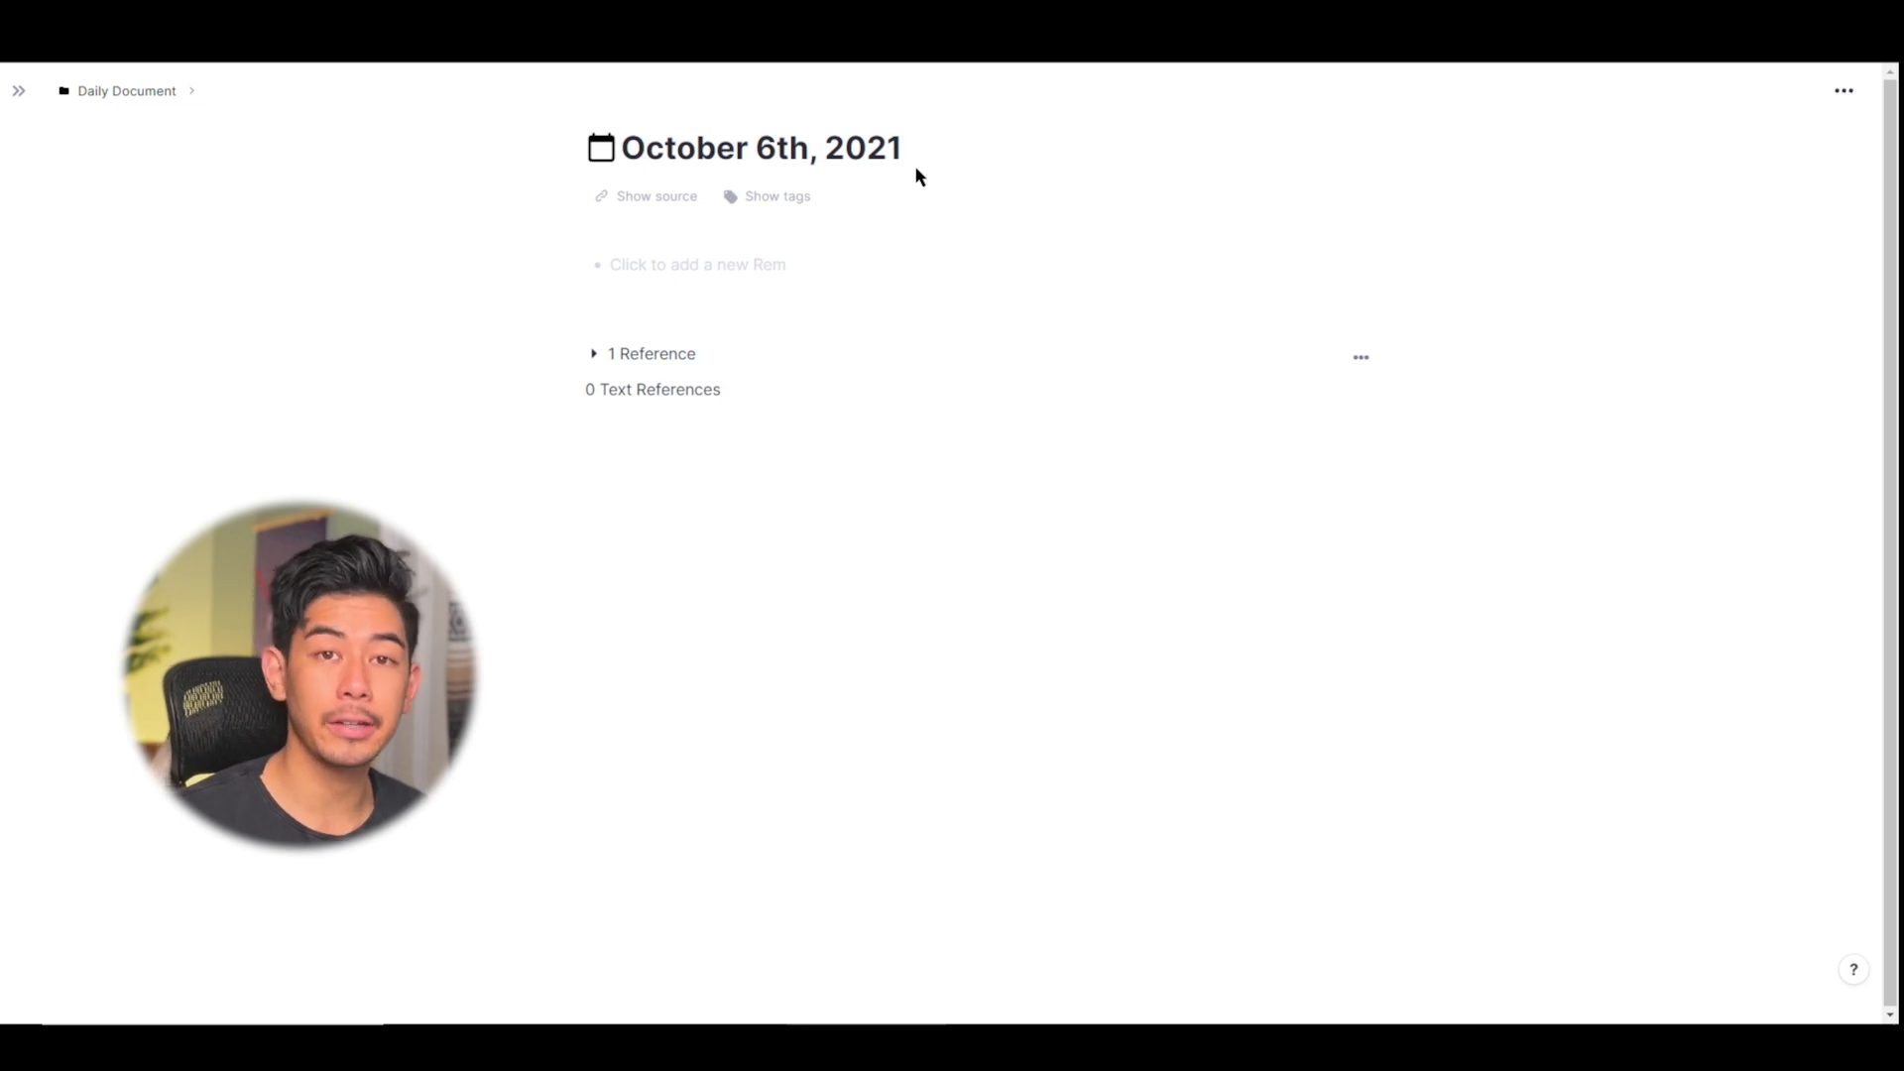
pyautogui.moveTo(633, 410)
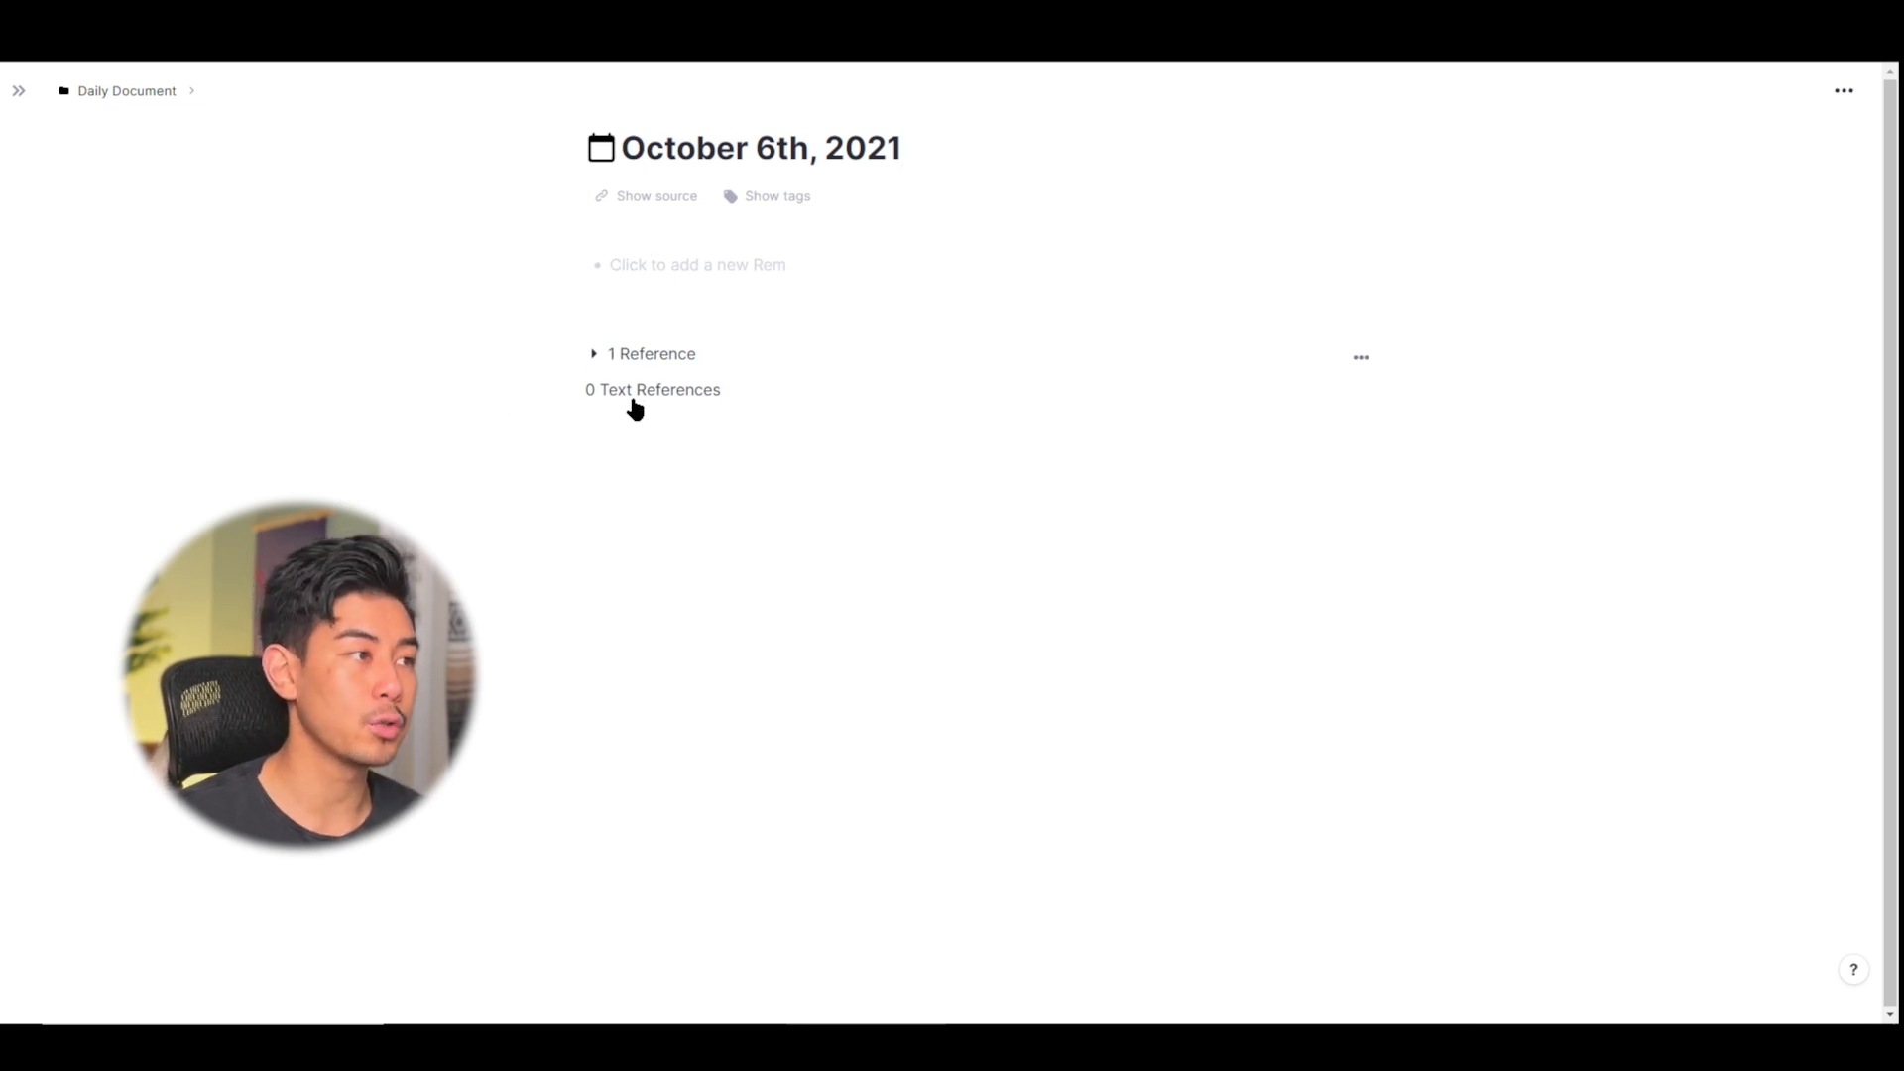
pyautogui.click(594, 353)
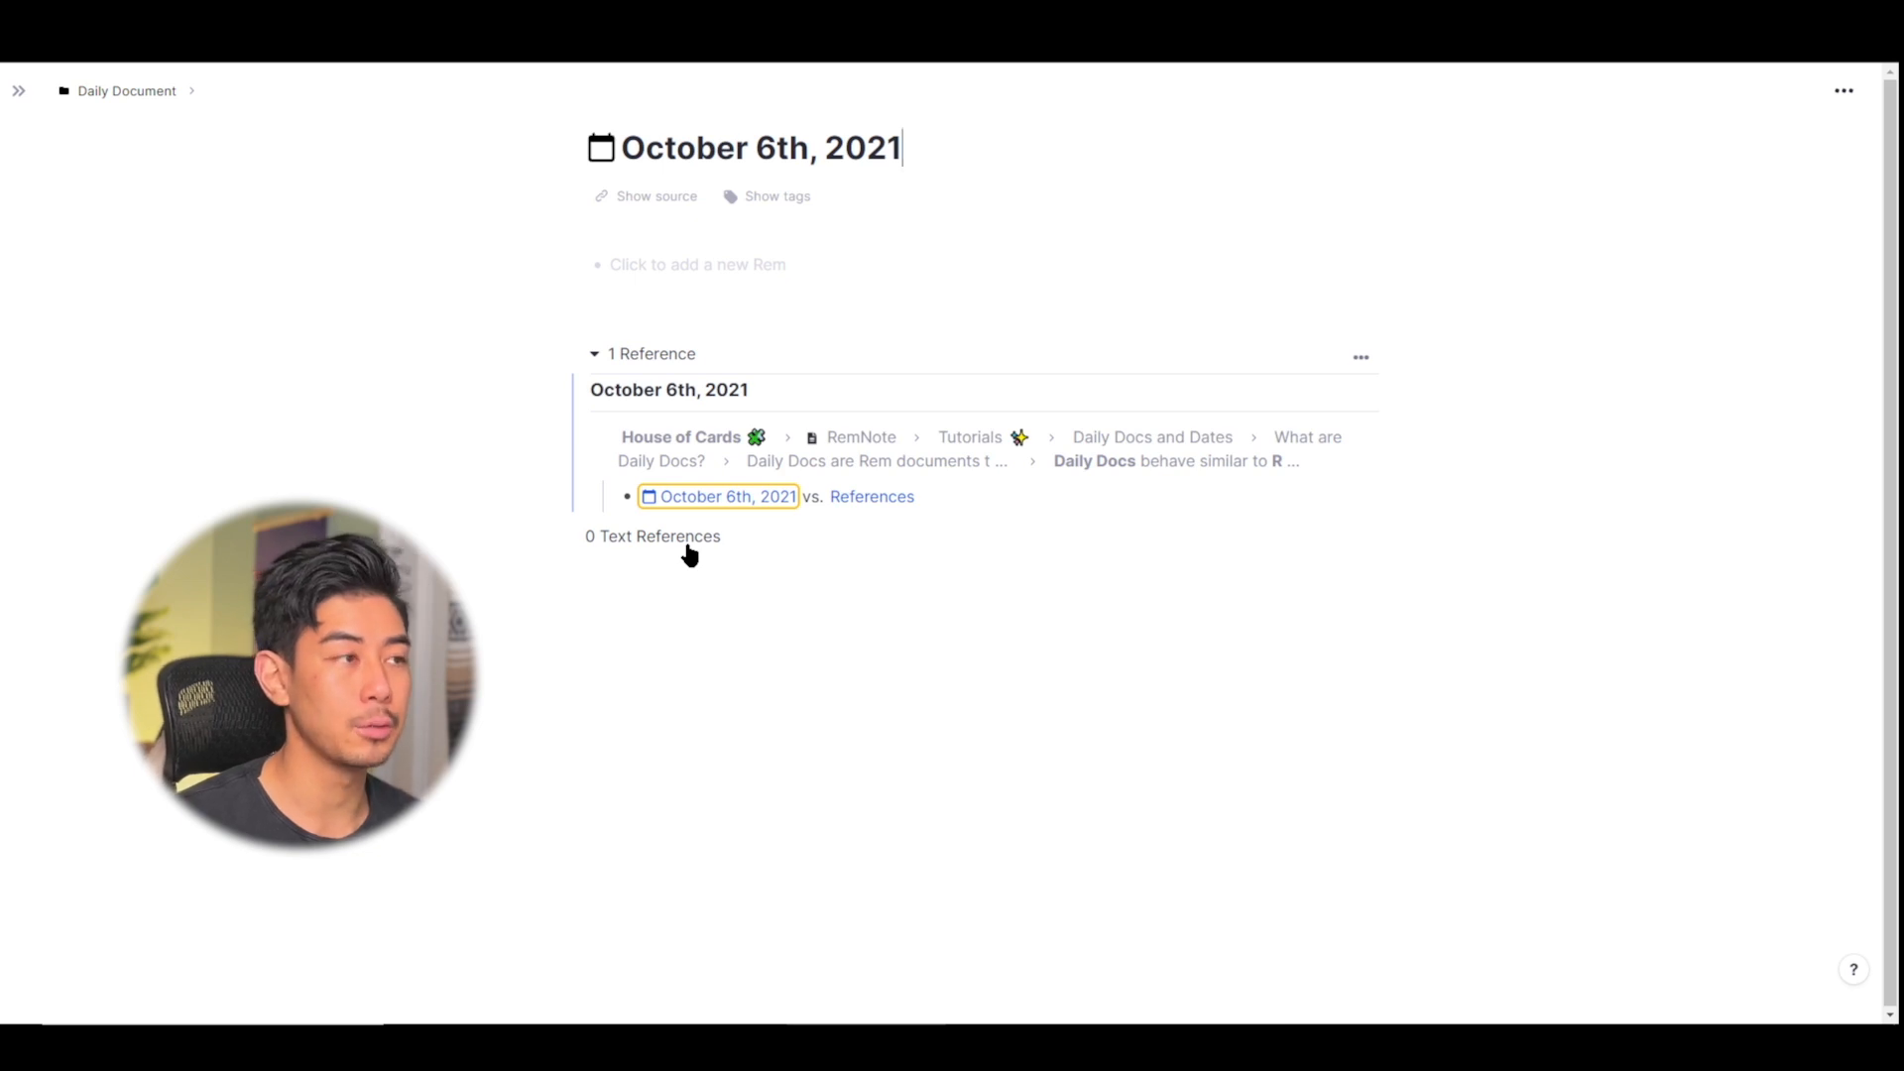
pyautogui.click(595, 353)
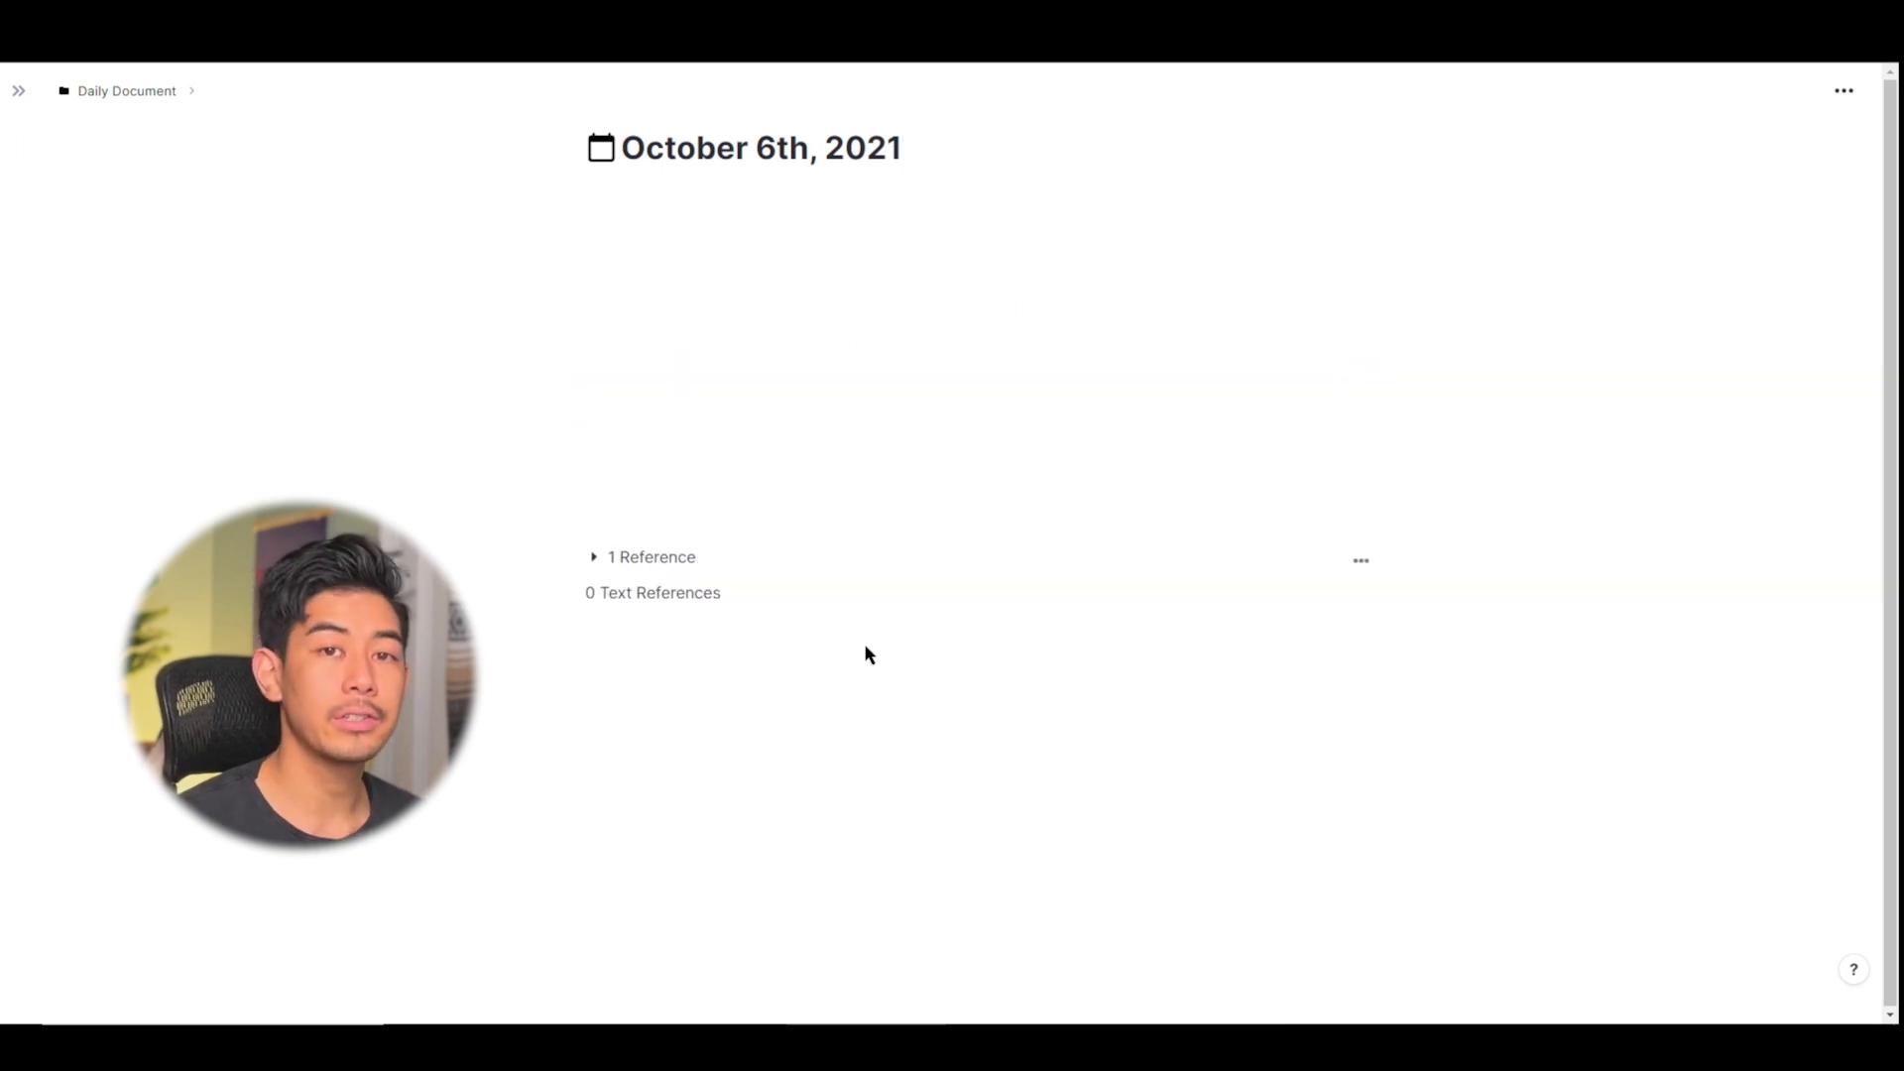
# Show the All Notes list of 6492 notes from the navigation panel
pyautogui.click(20, 90)
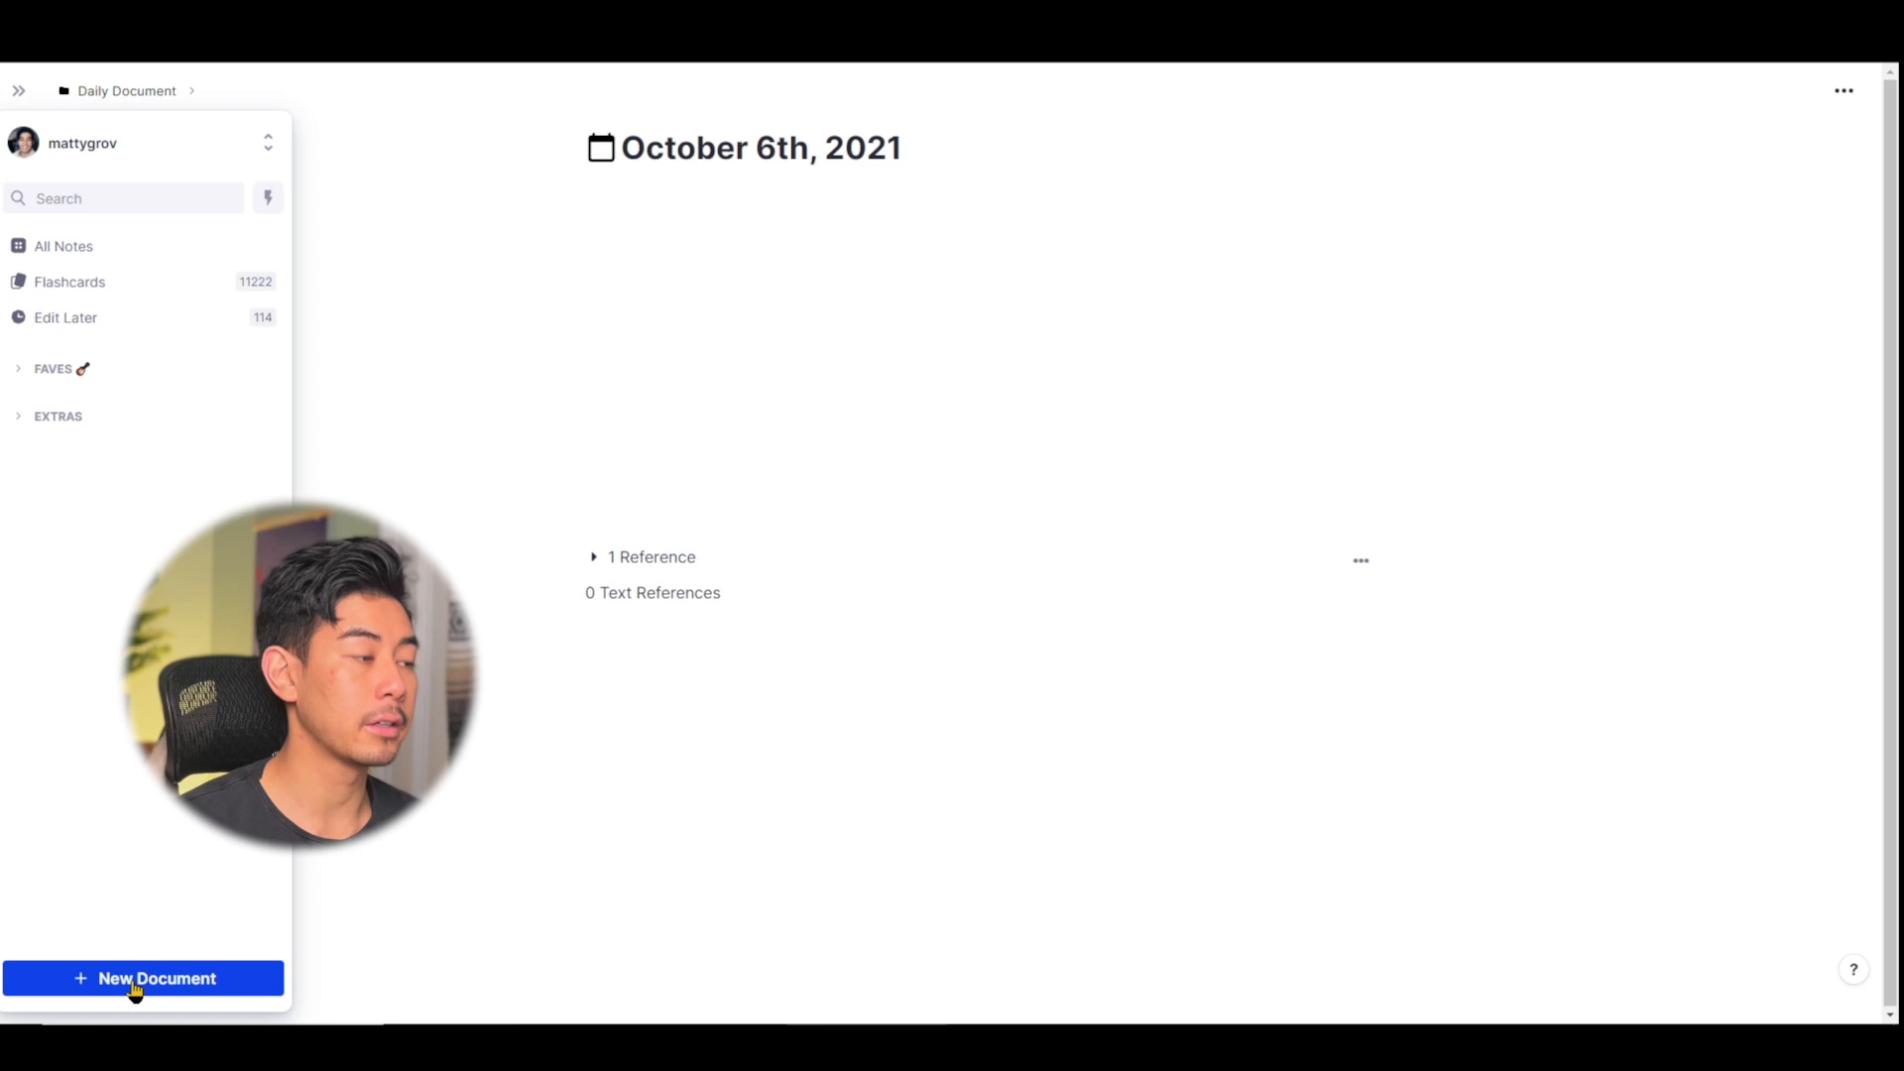
pyautogui.click(143, 978)
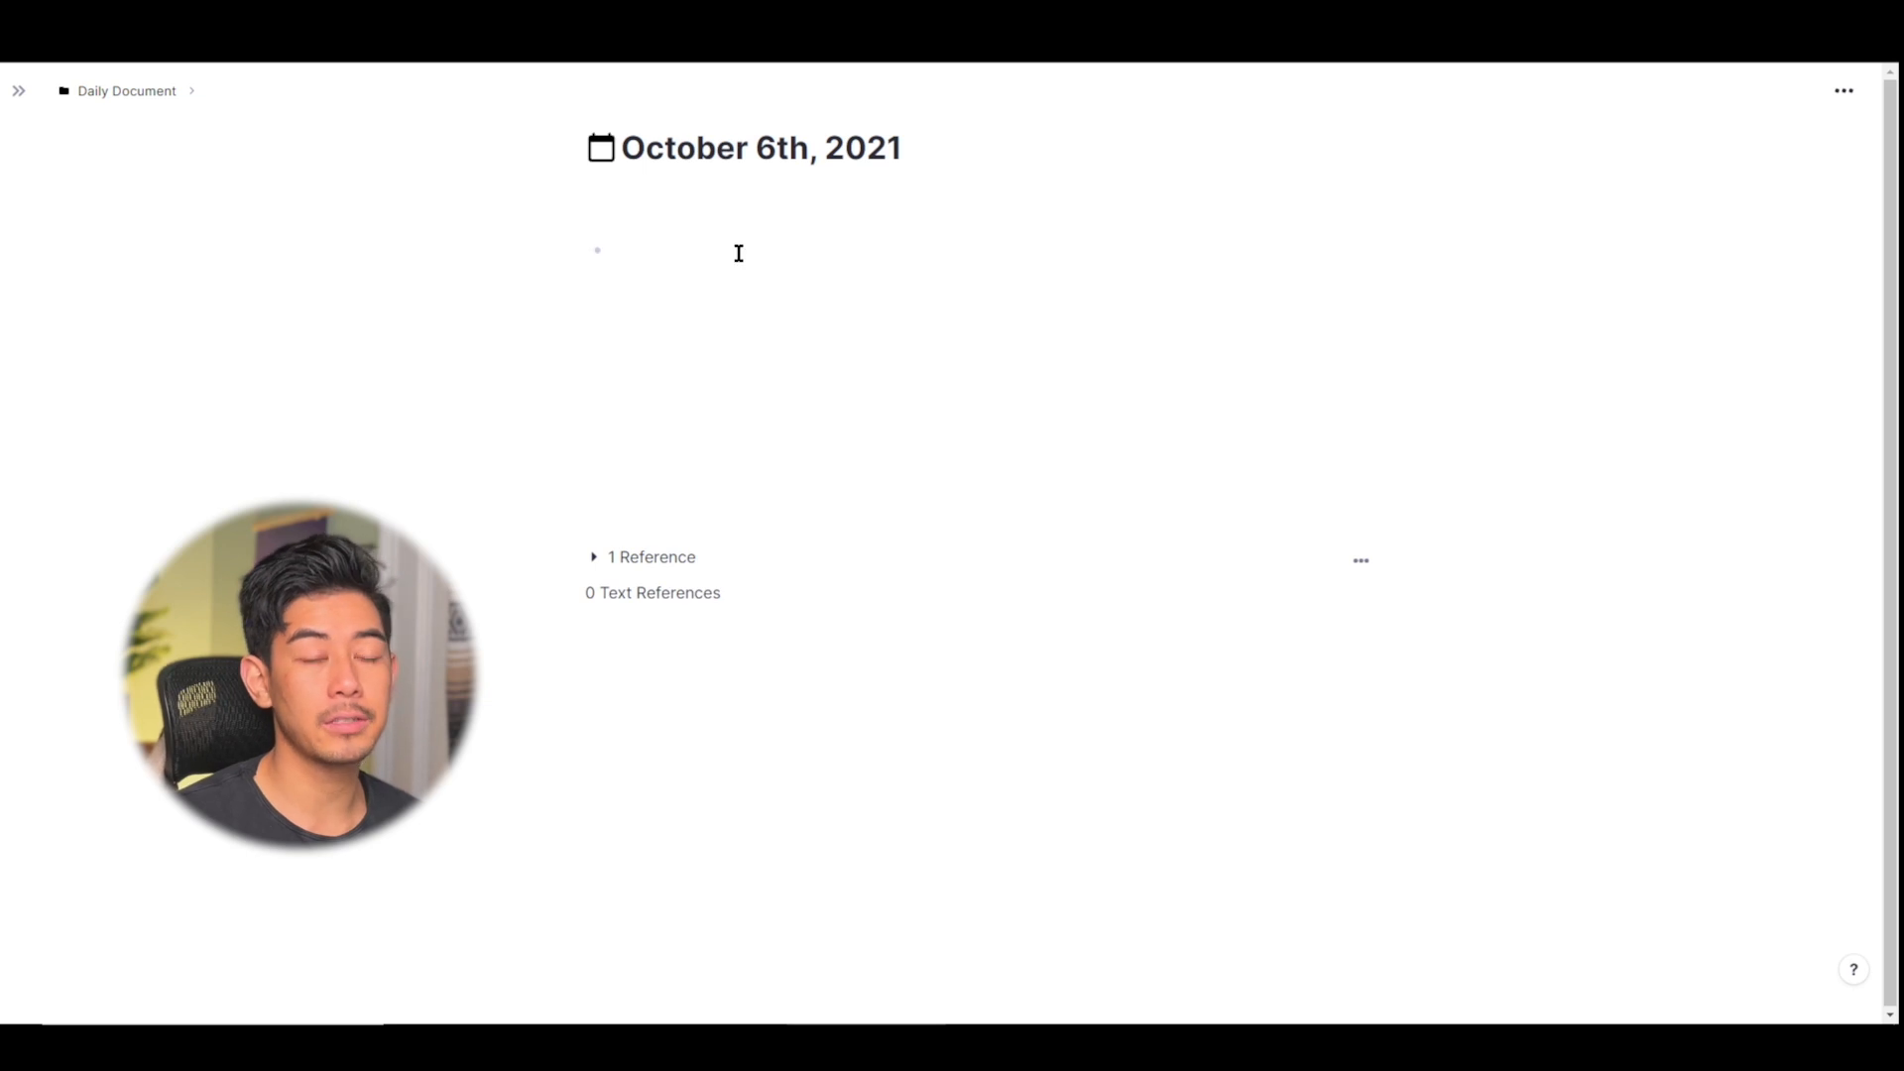
pyautogui.click(18, 90)
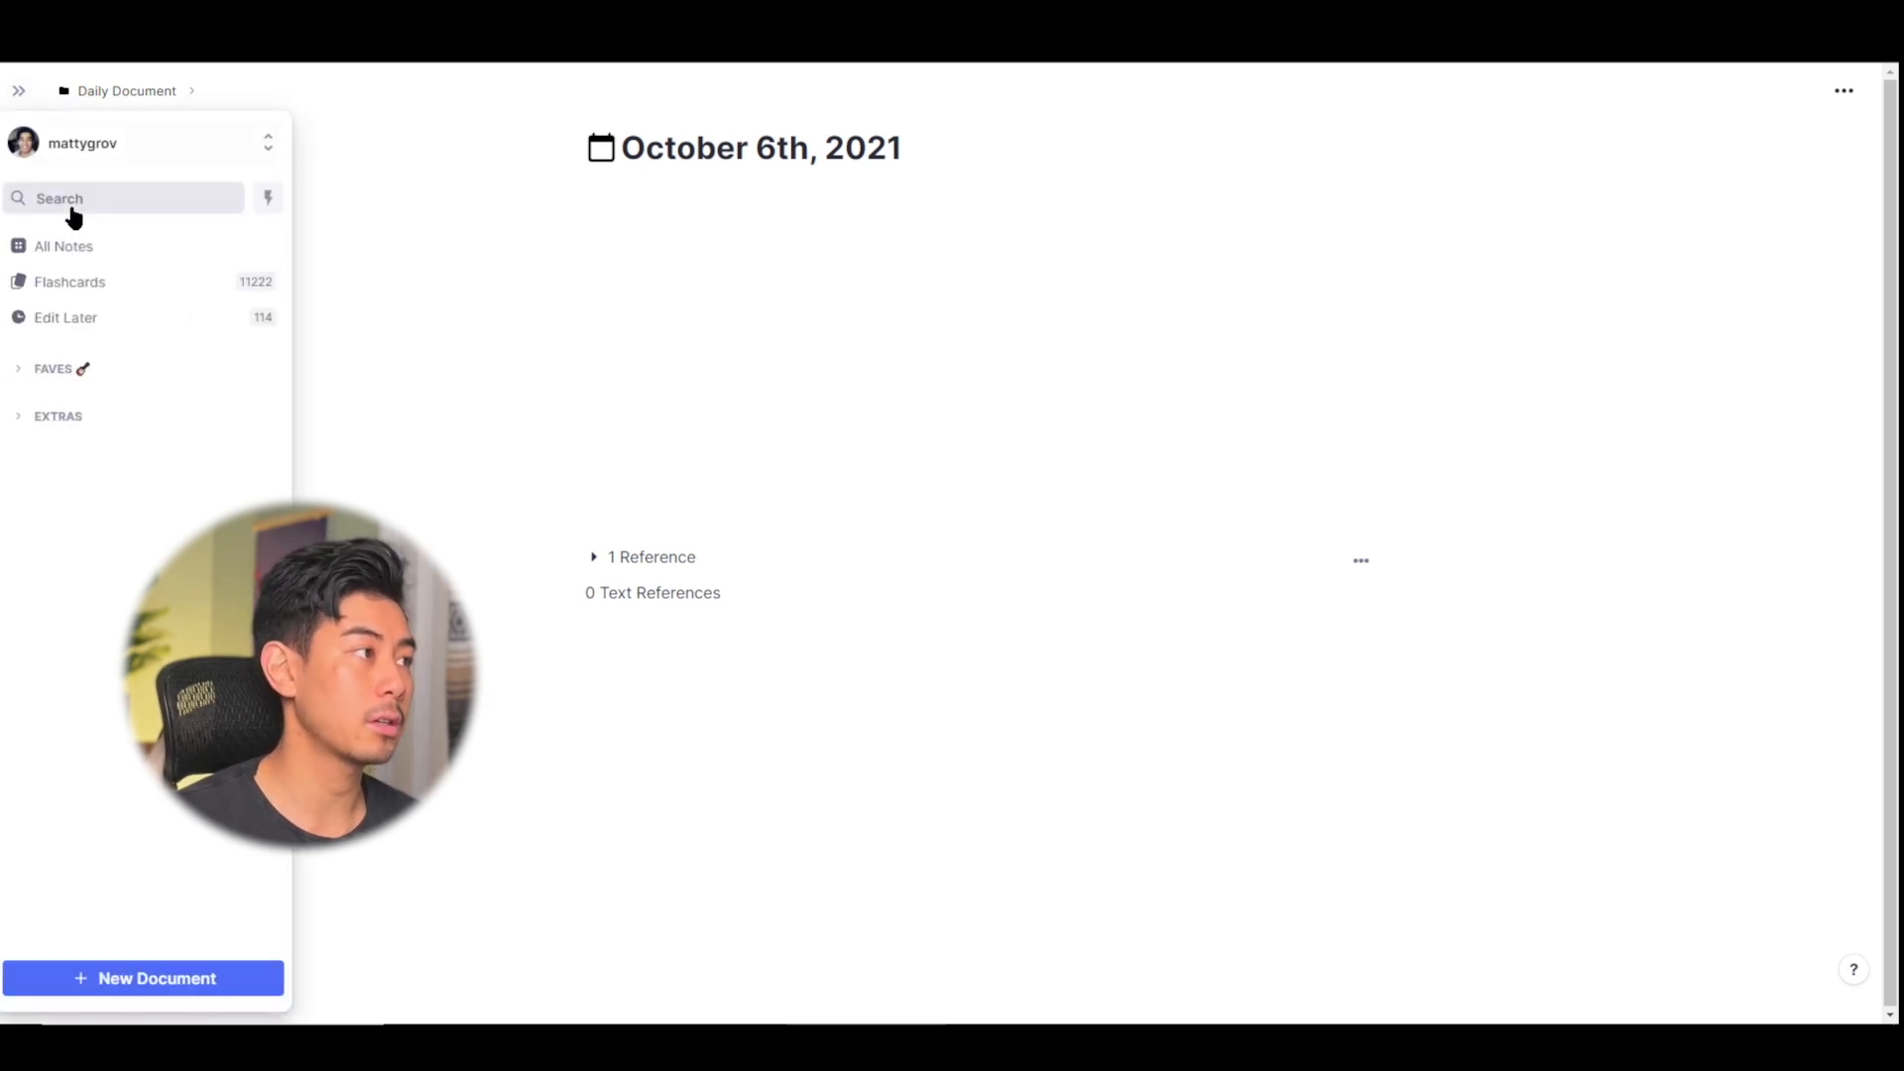
pyautogui.click(63, 245)
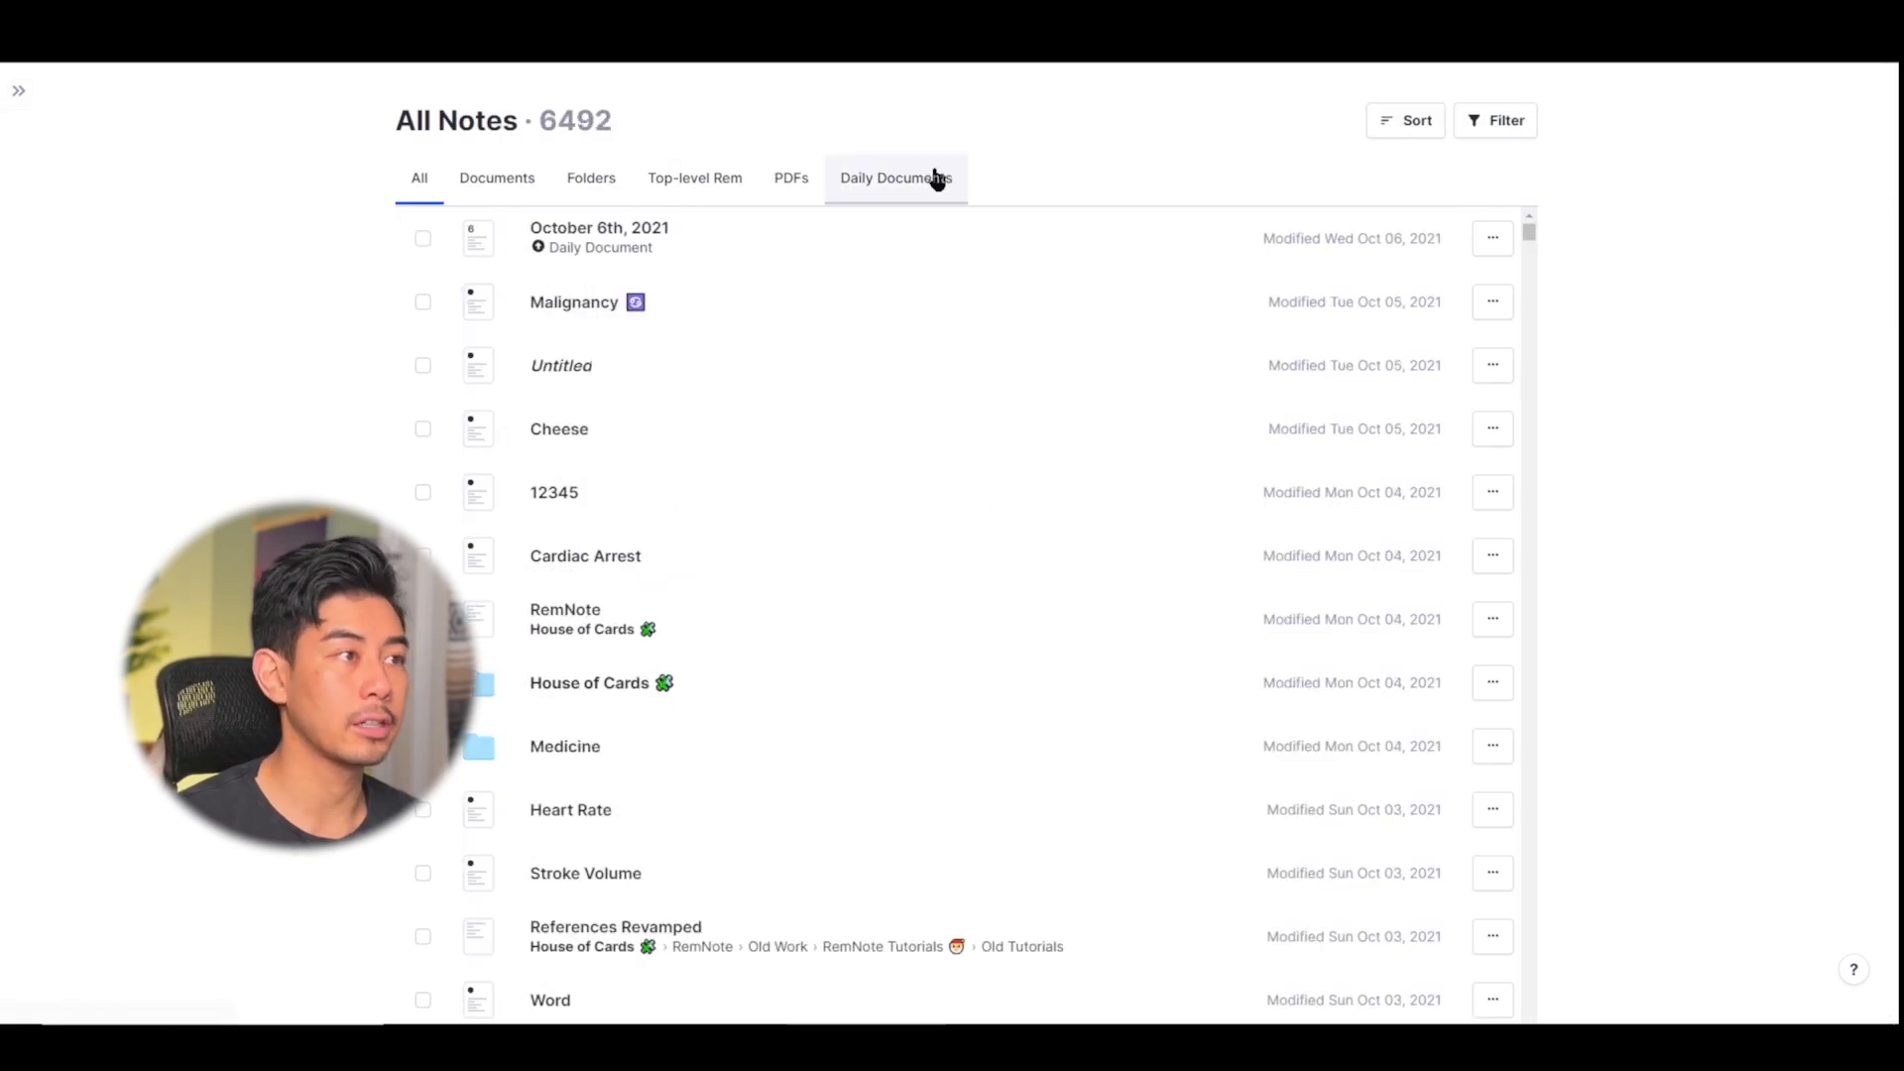
# Filter All Notes to Daily Documents and scroll back from October 6th, 2021
pyautogui.click(894, 177)
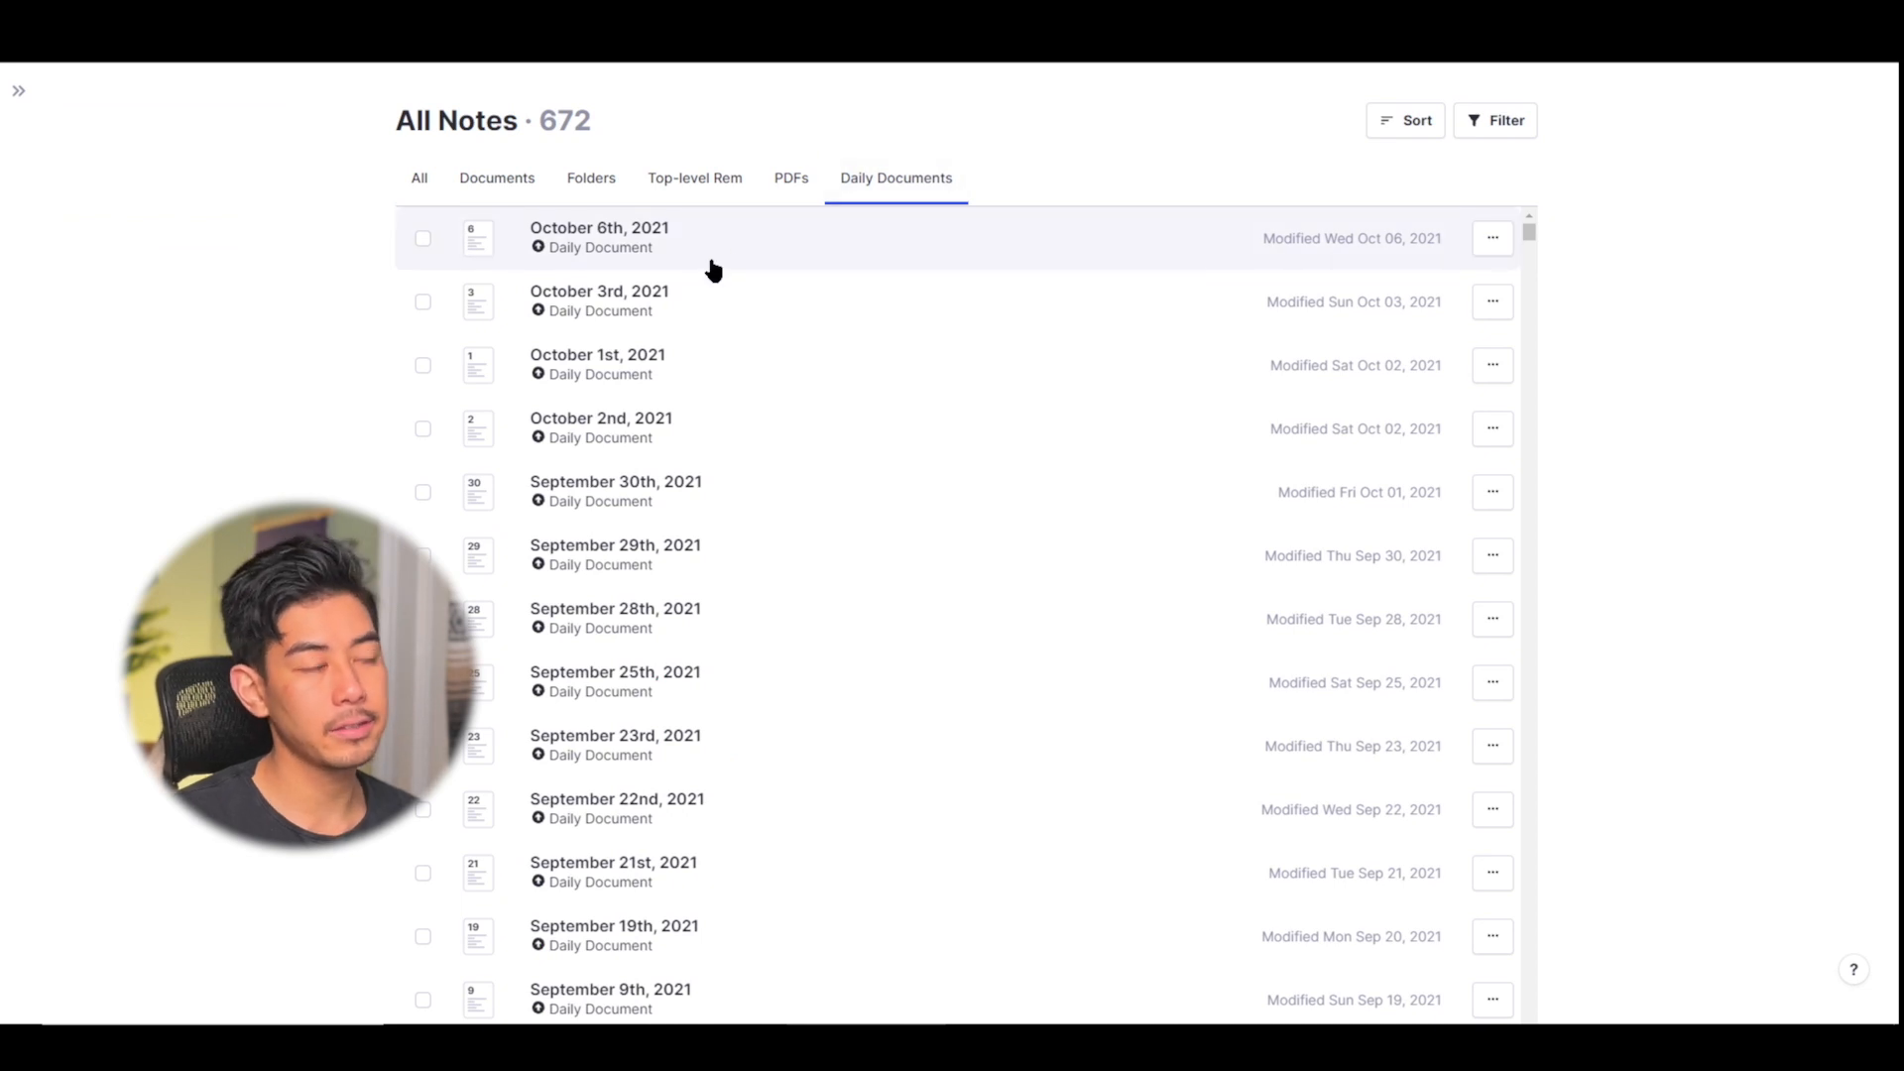
pyautogui.moveTo(696, 282)
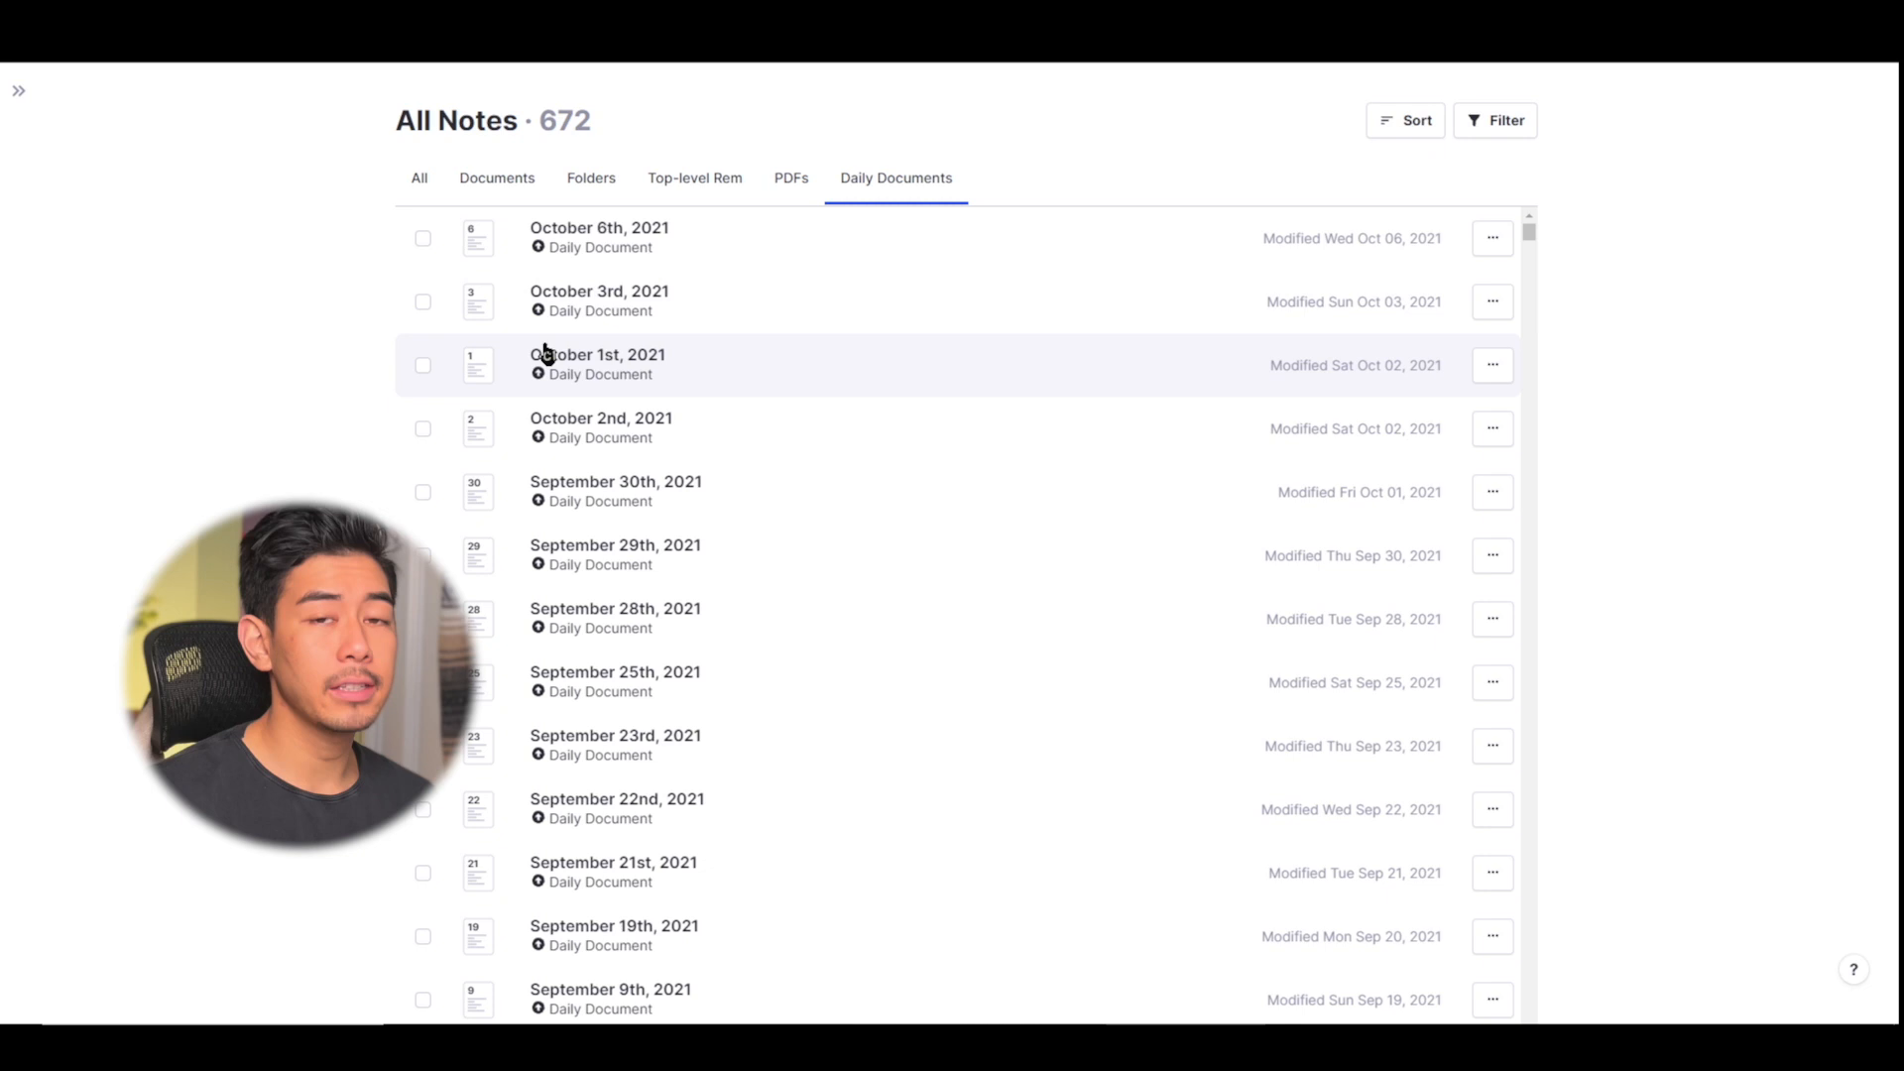
pyautogui.moveTo(545, 340)
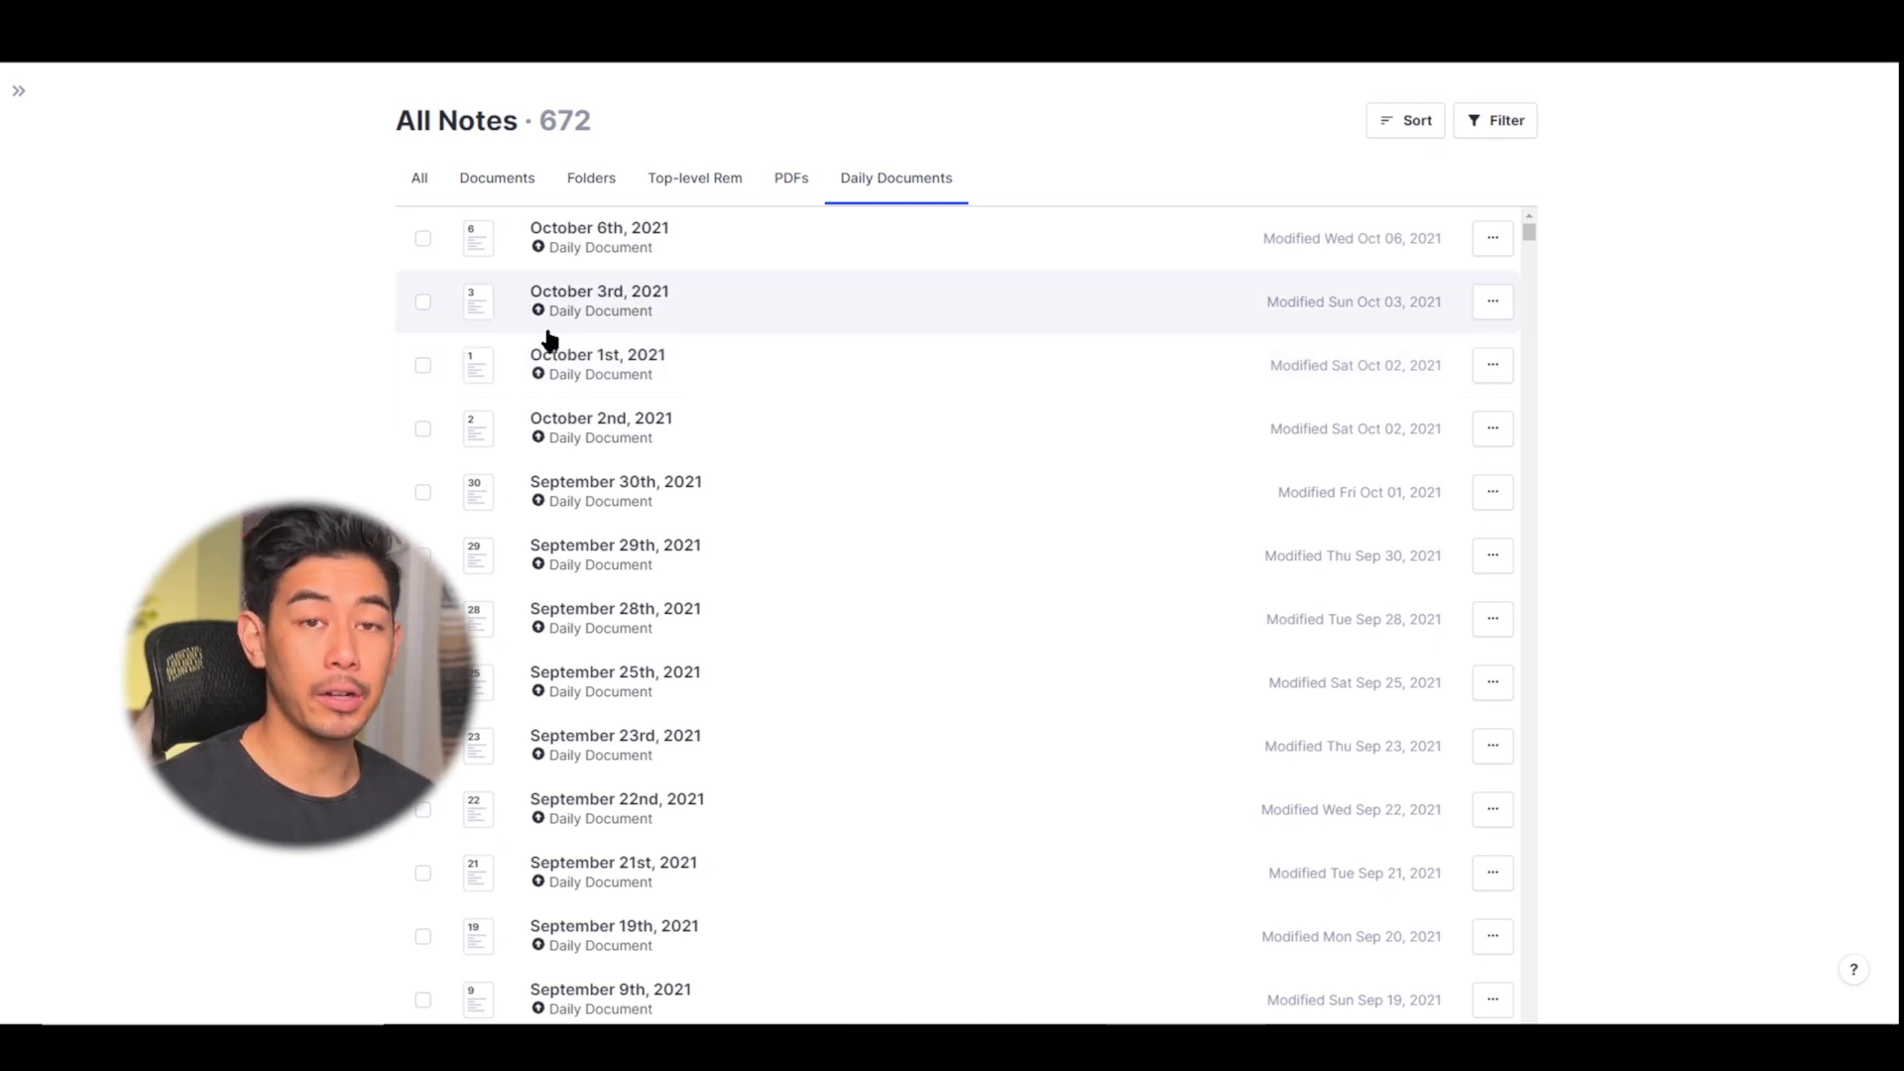
pyautogui.moveTo(650, 279)
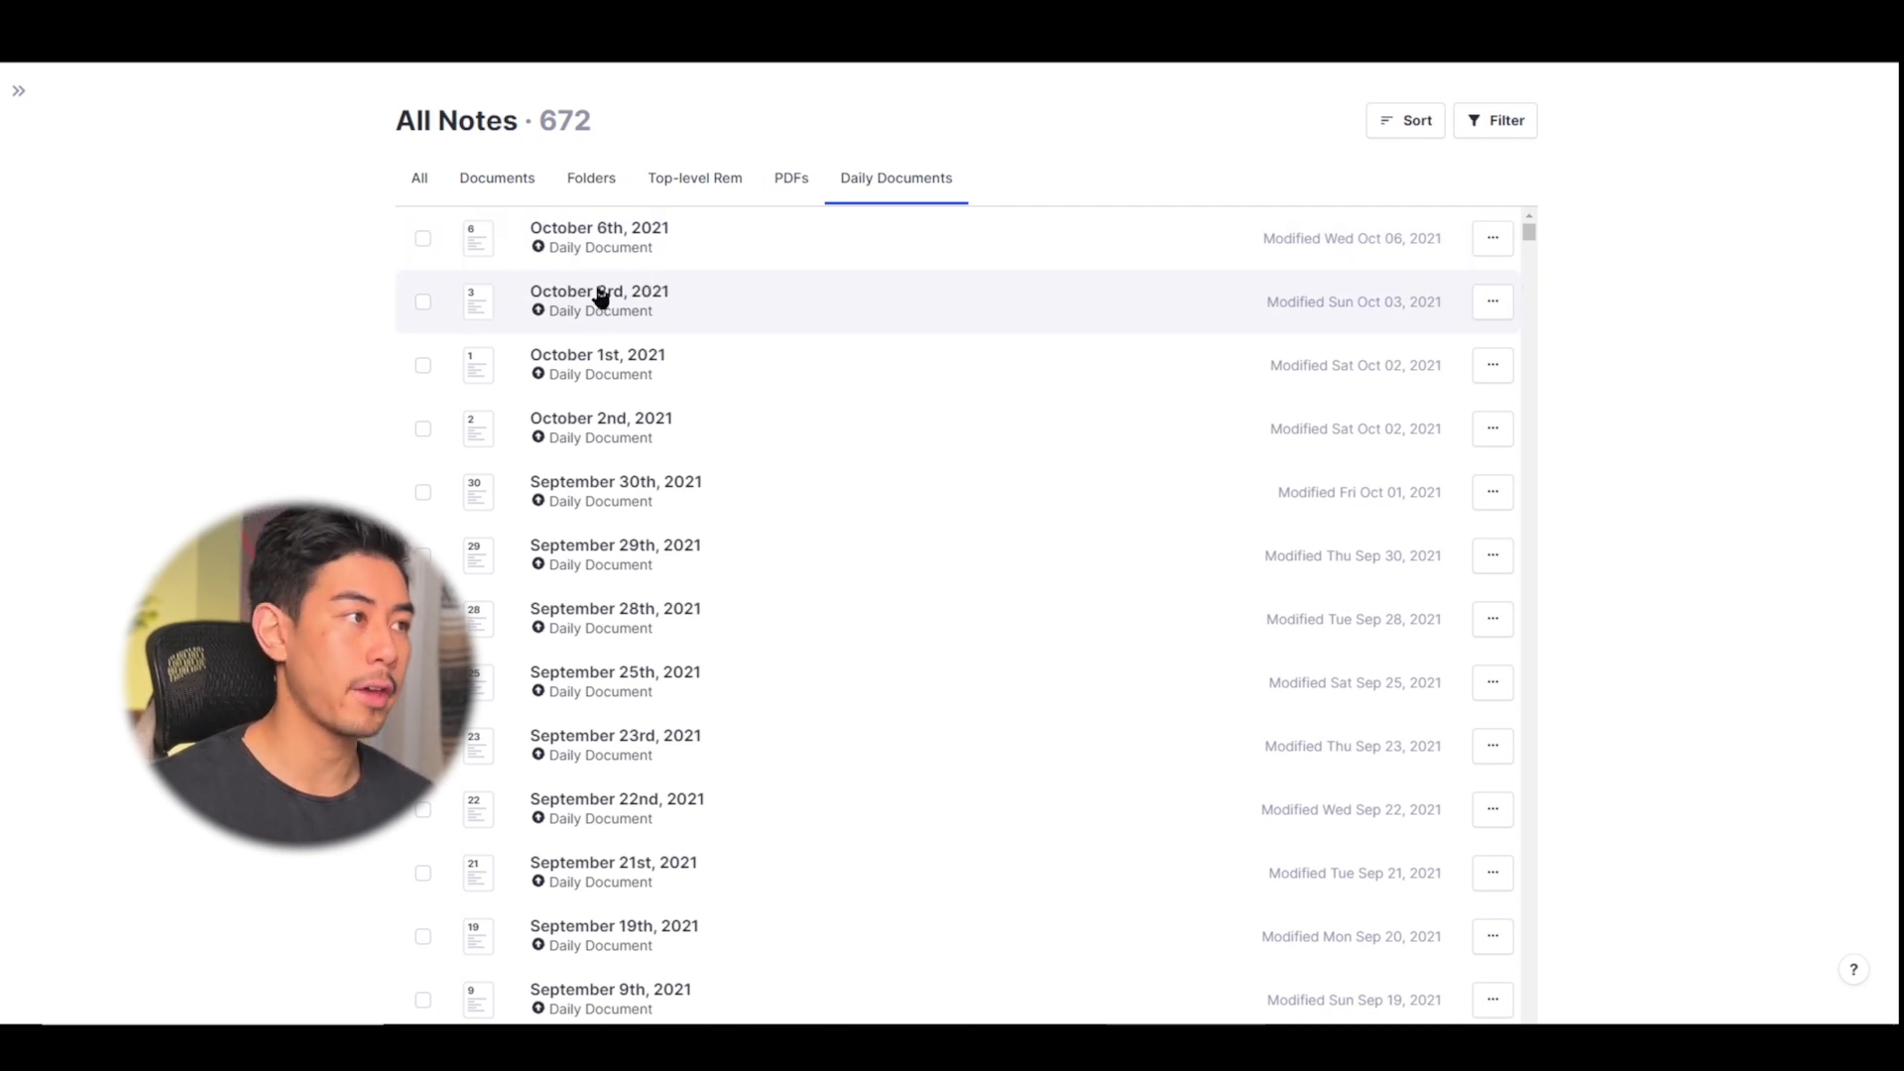
pyautogui.moveTo(963, 522)
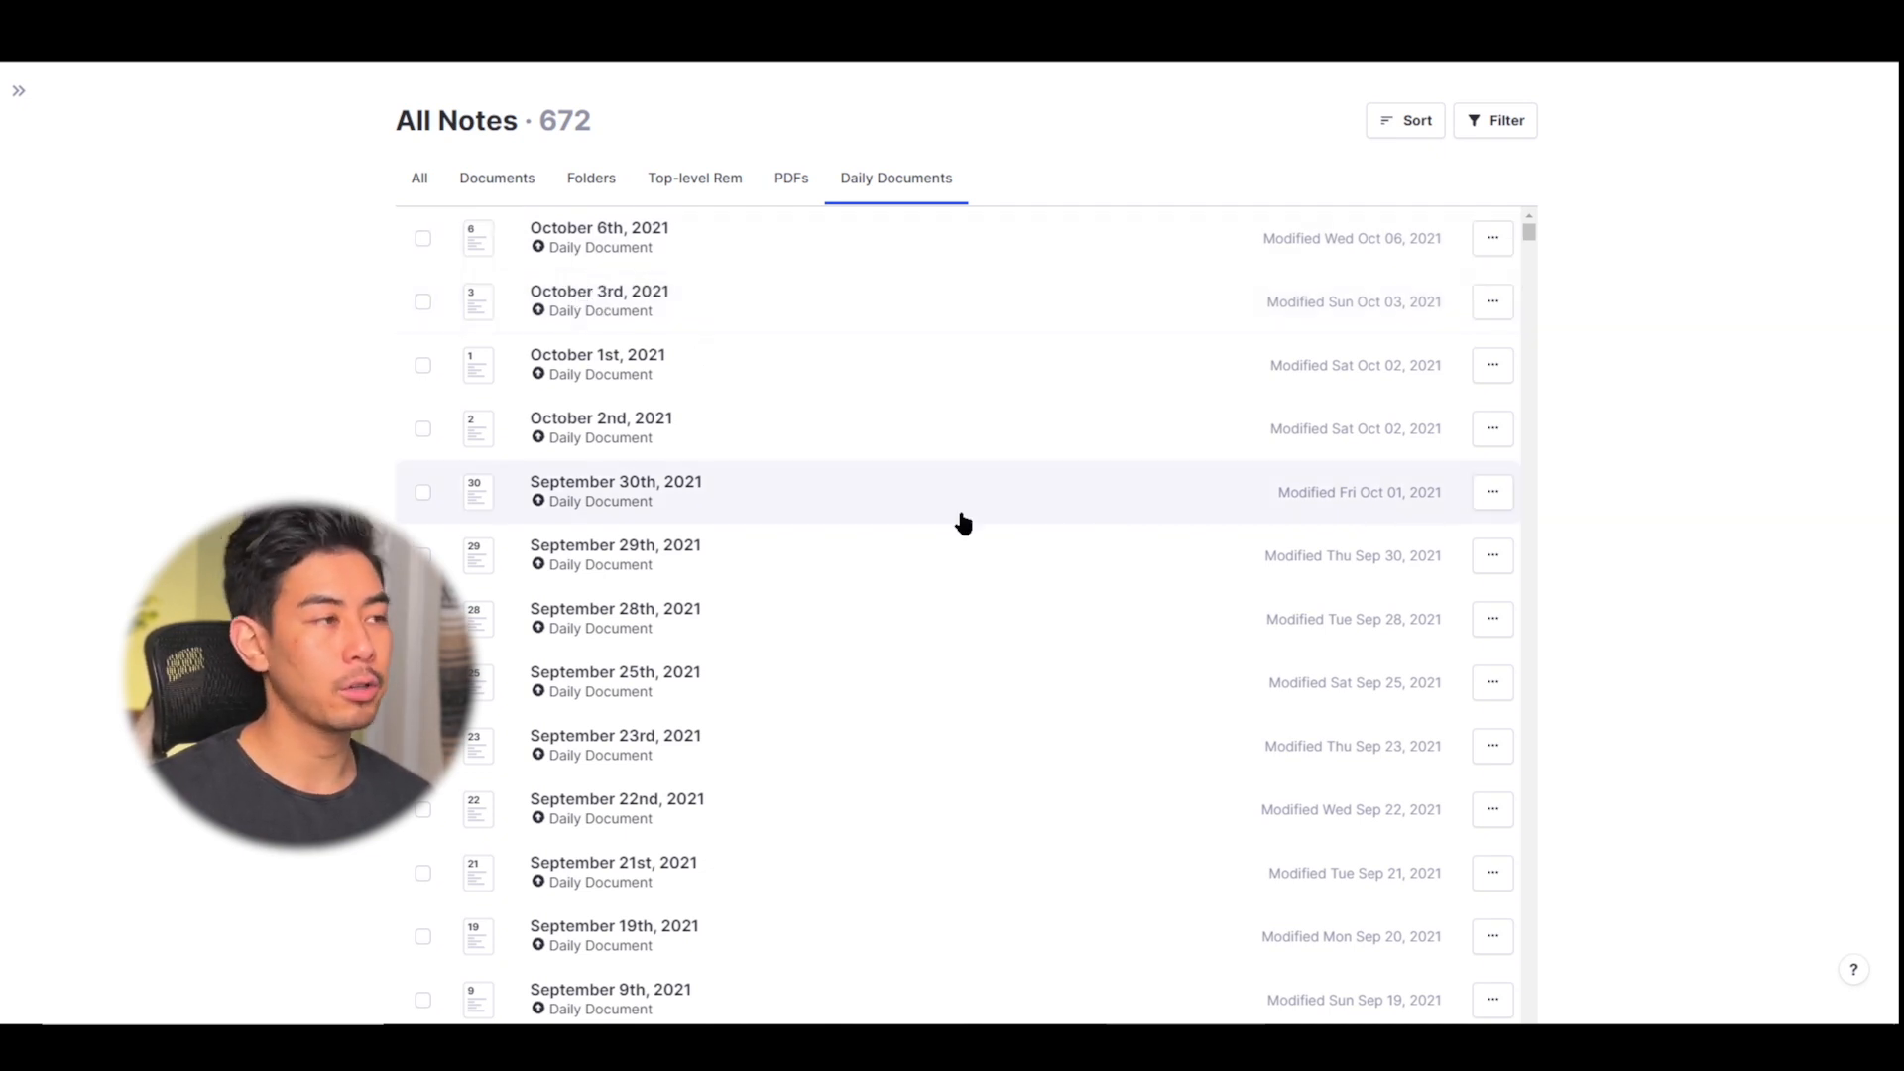
pyautogui.scroll(-3)
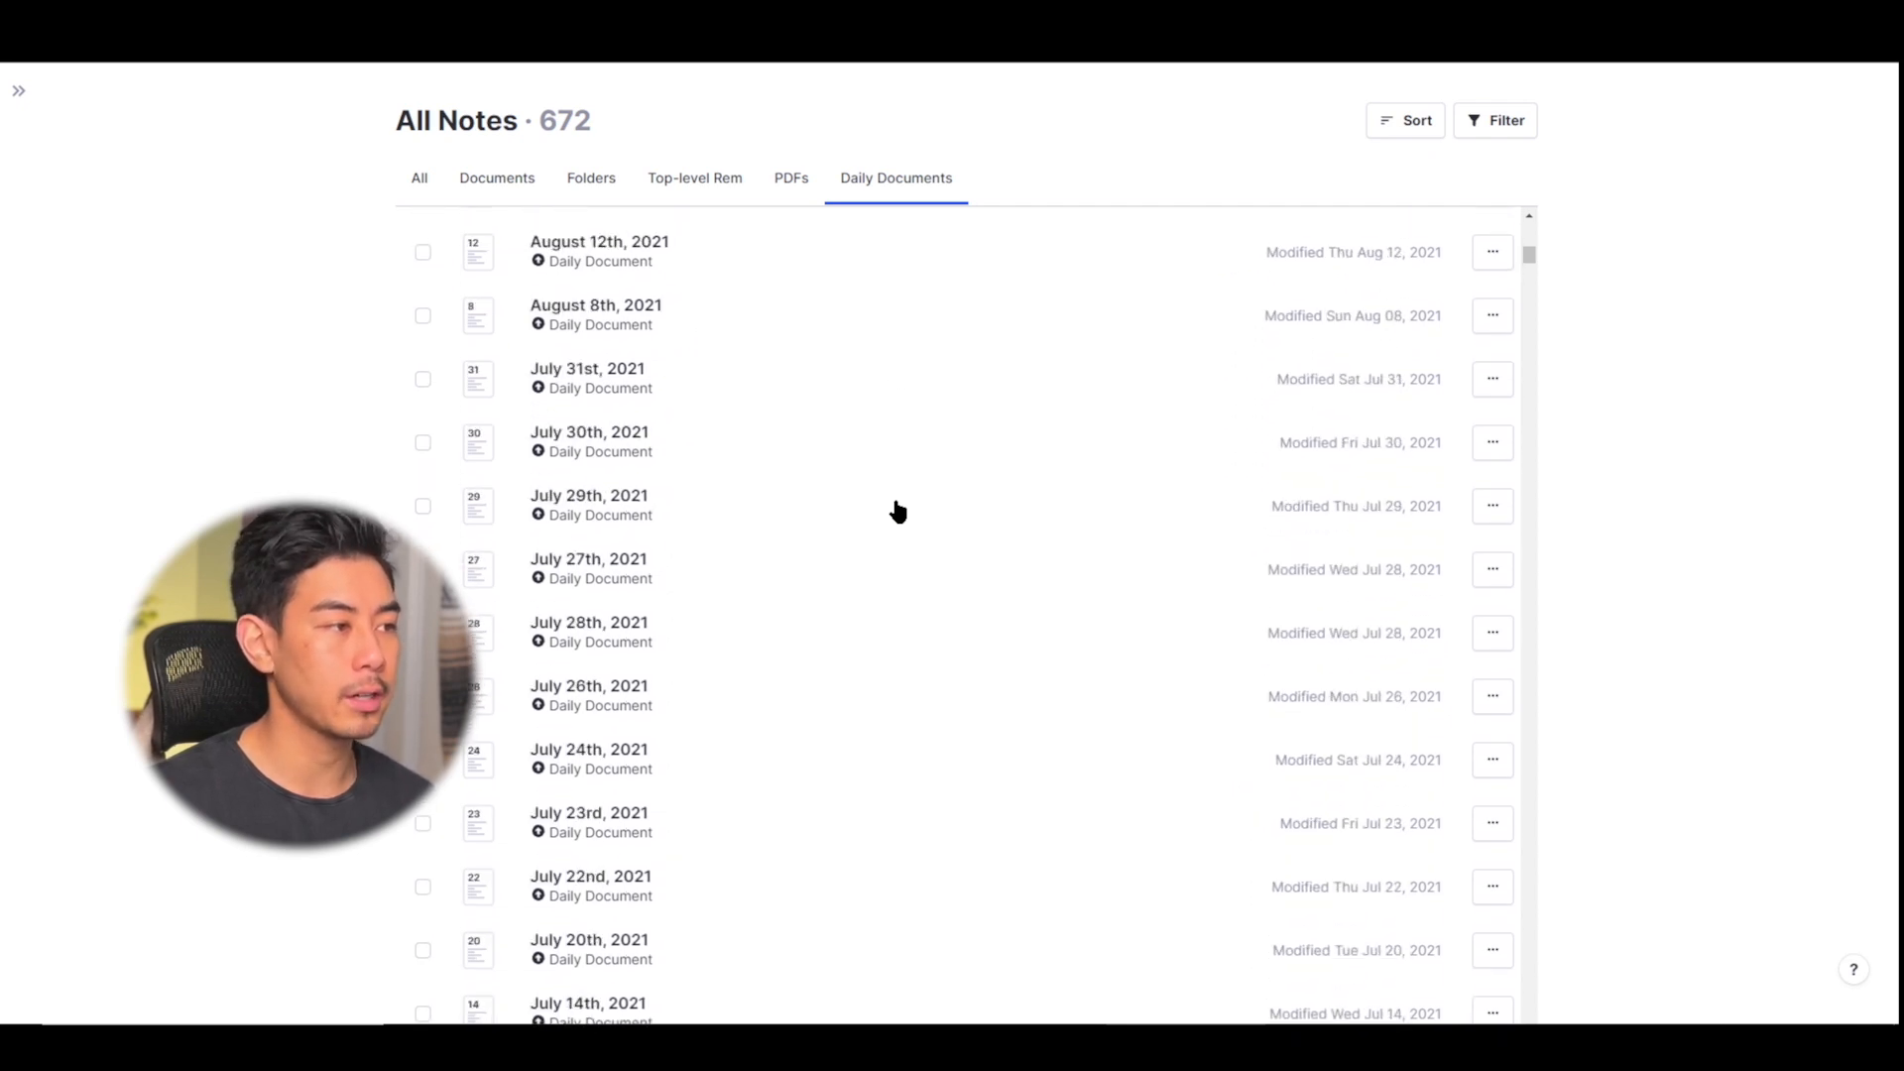
pyautogui.scroll(-3)
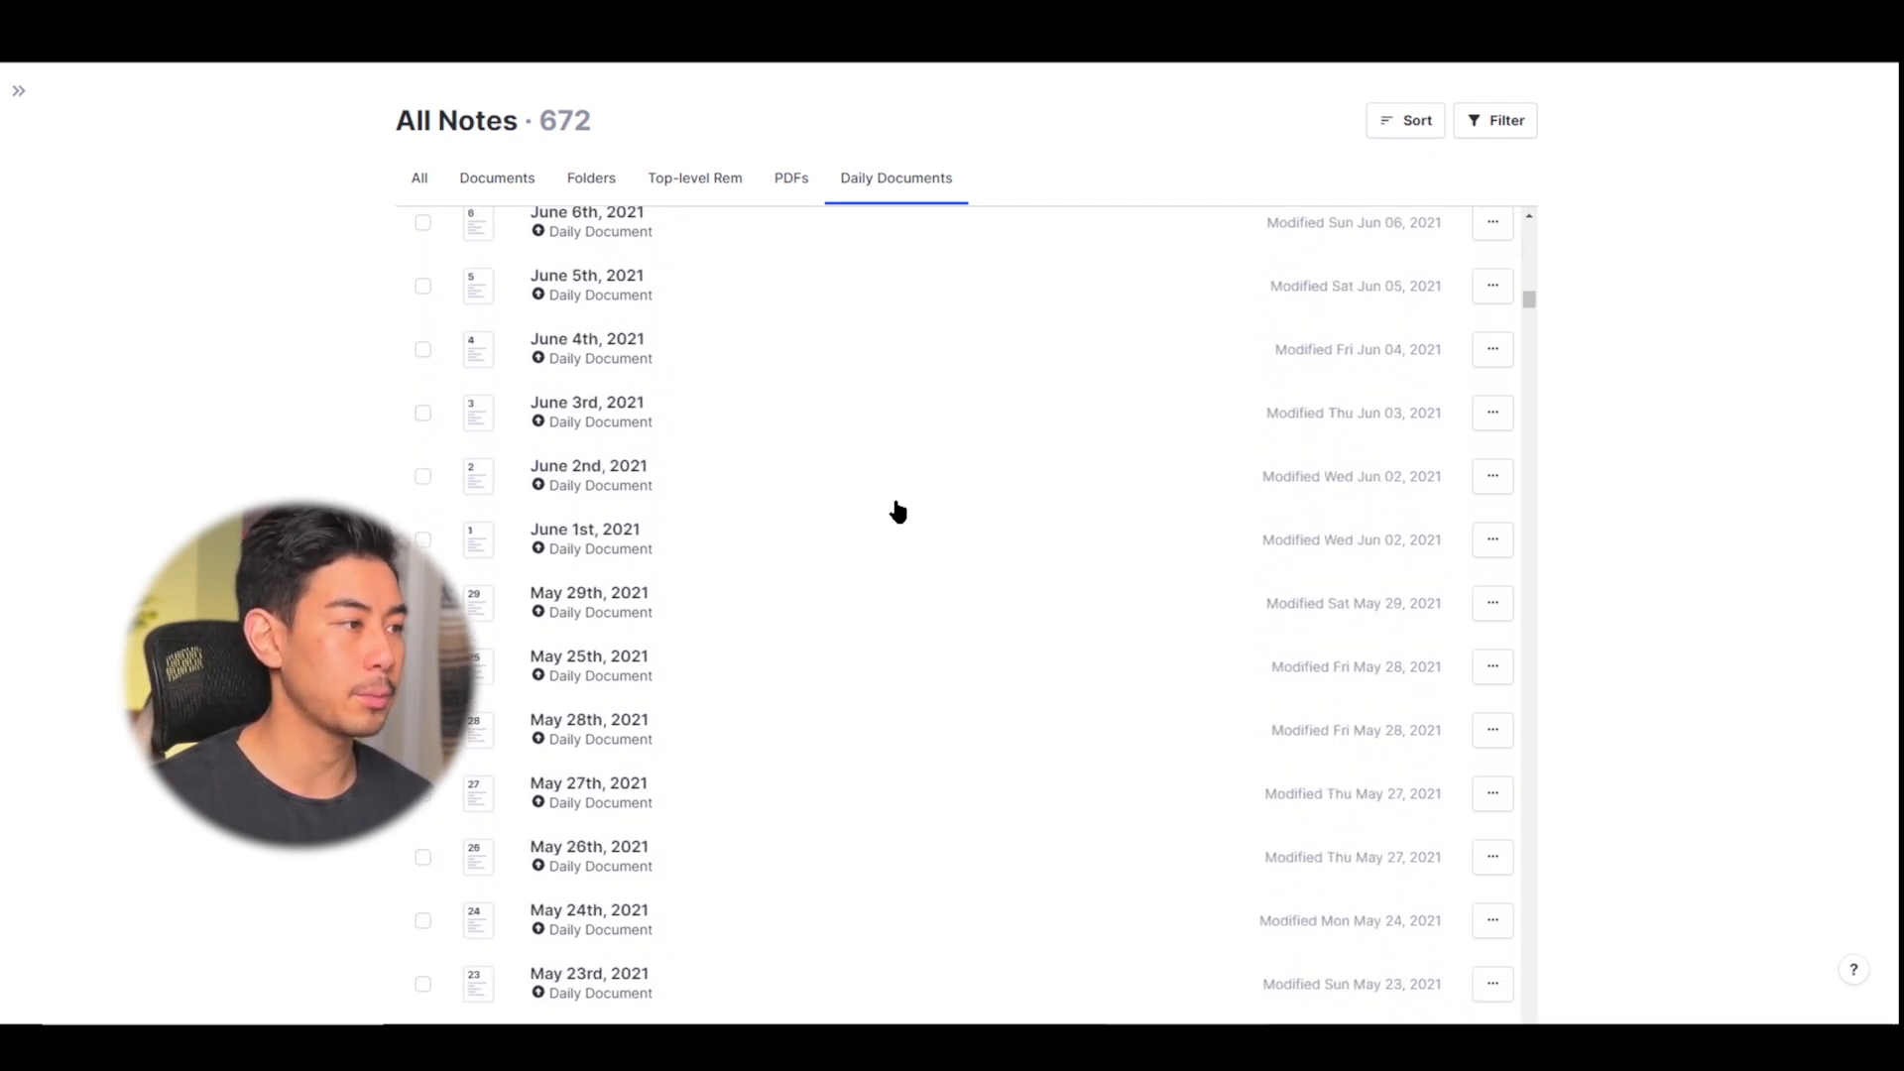
pyautogui.scroll(-3)
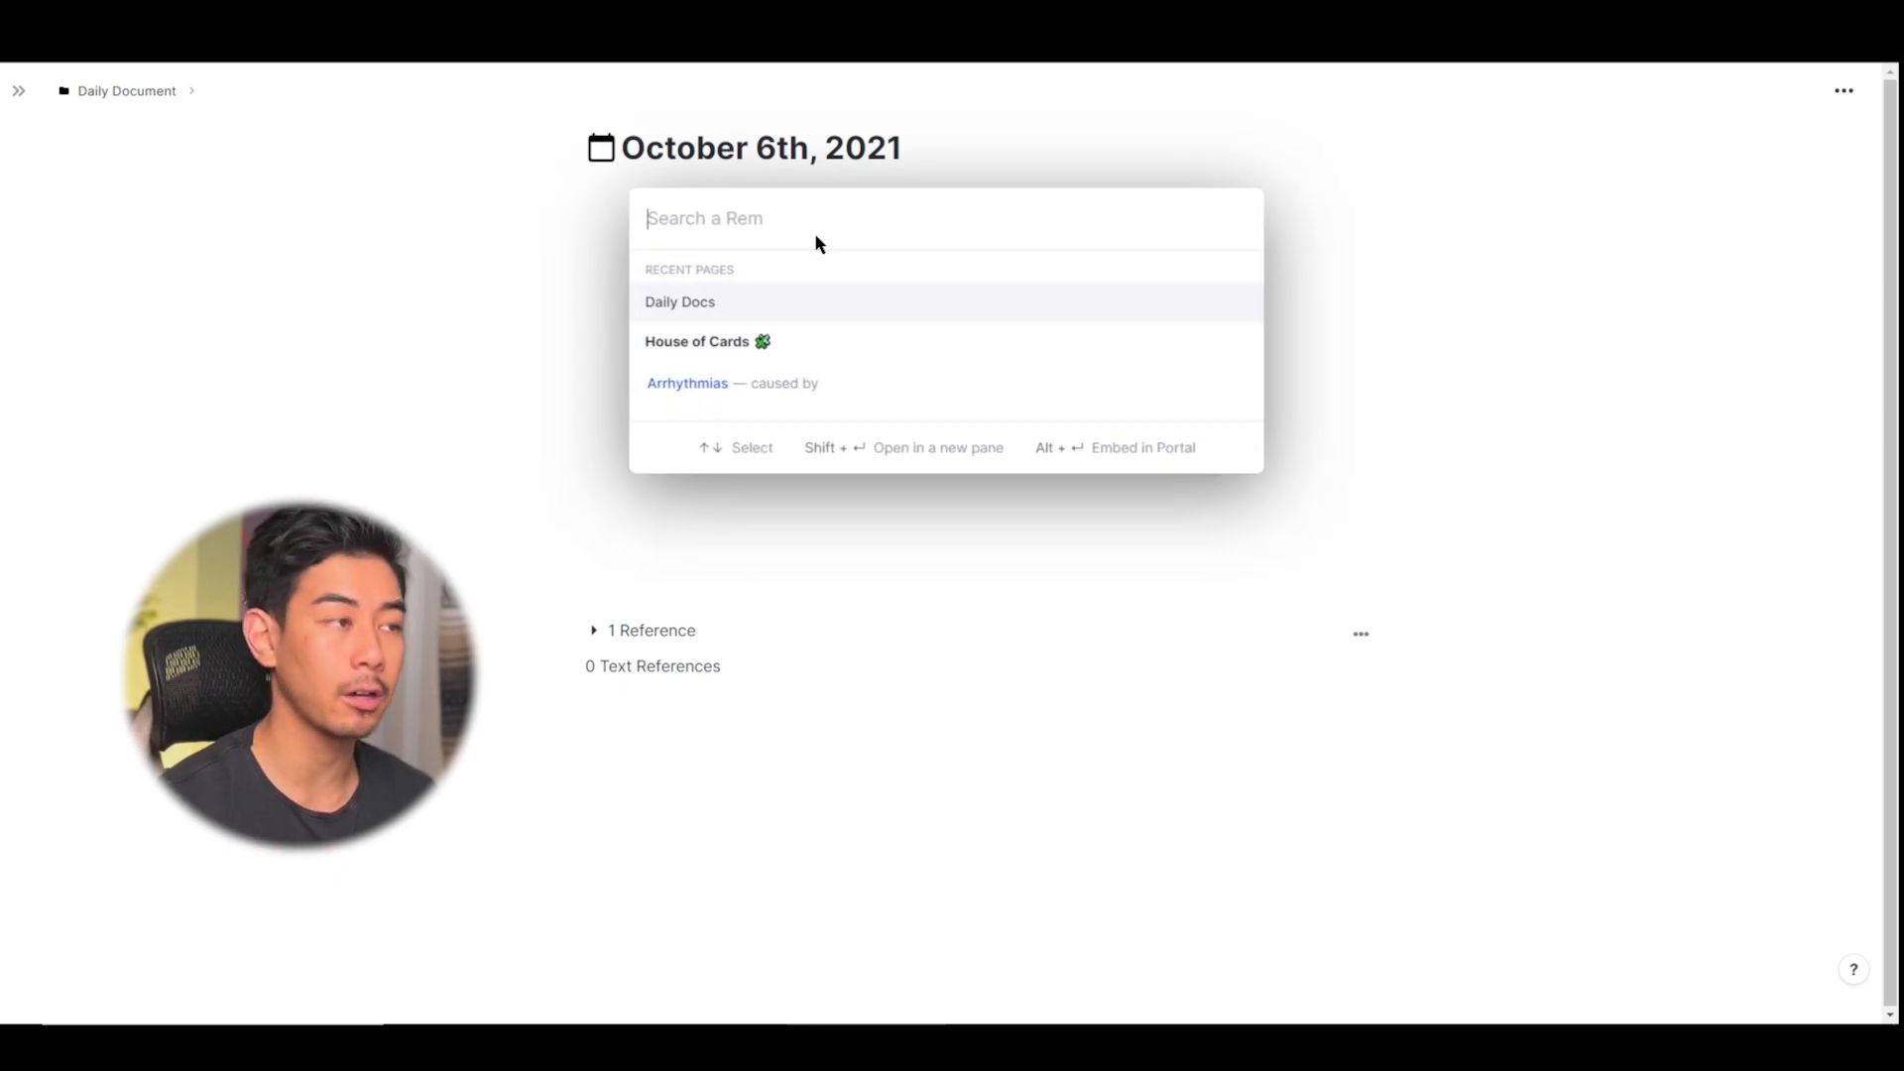
pyautogui.write('daily docs')
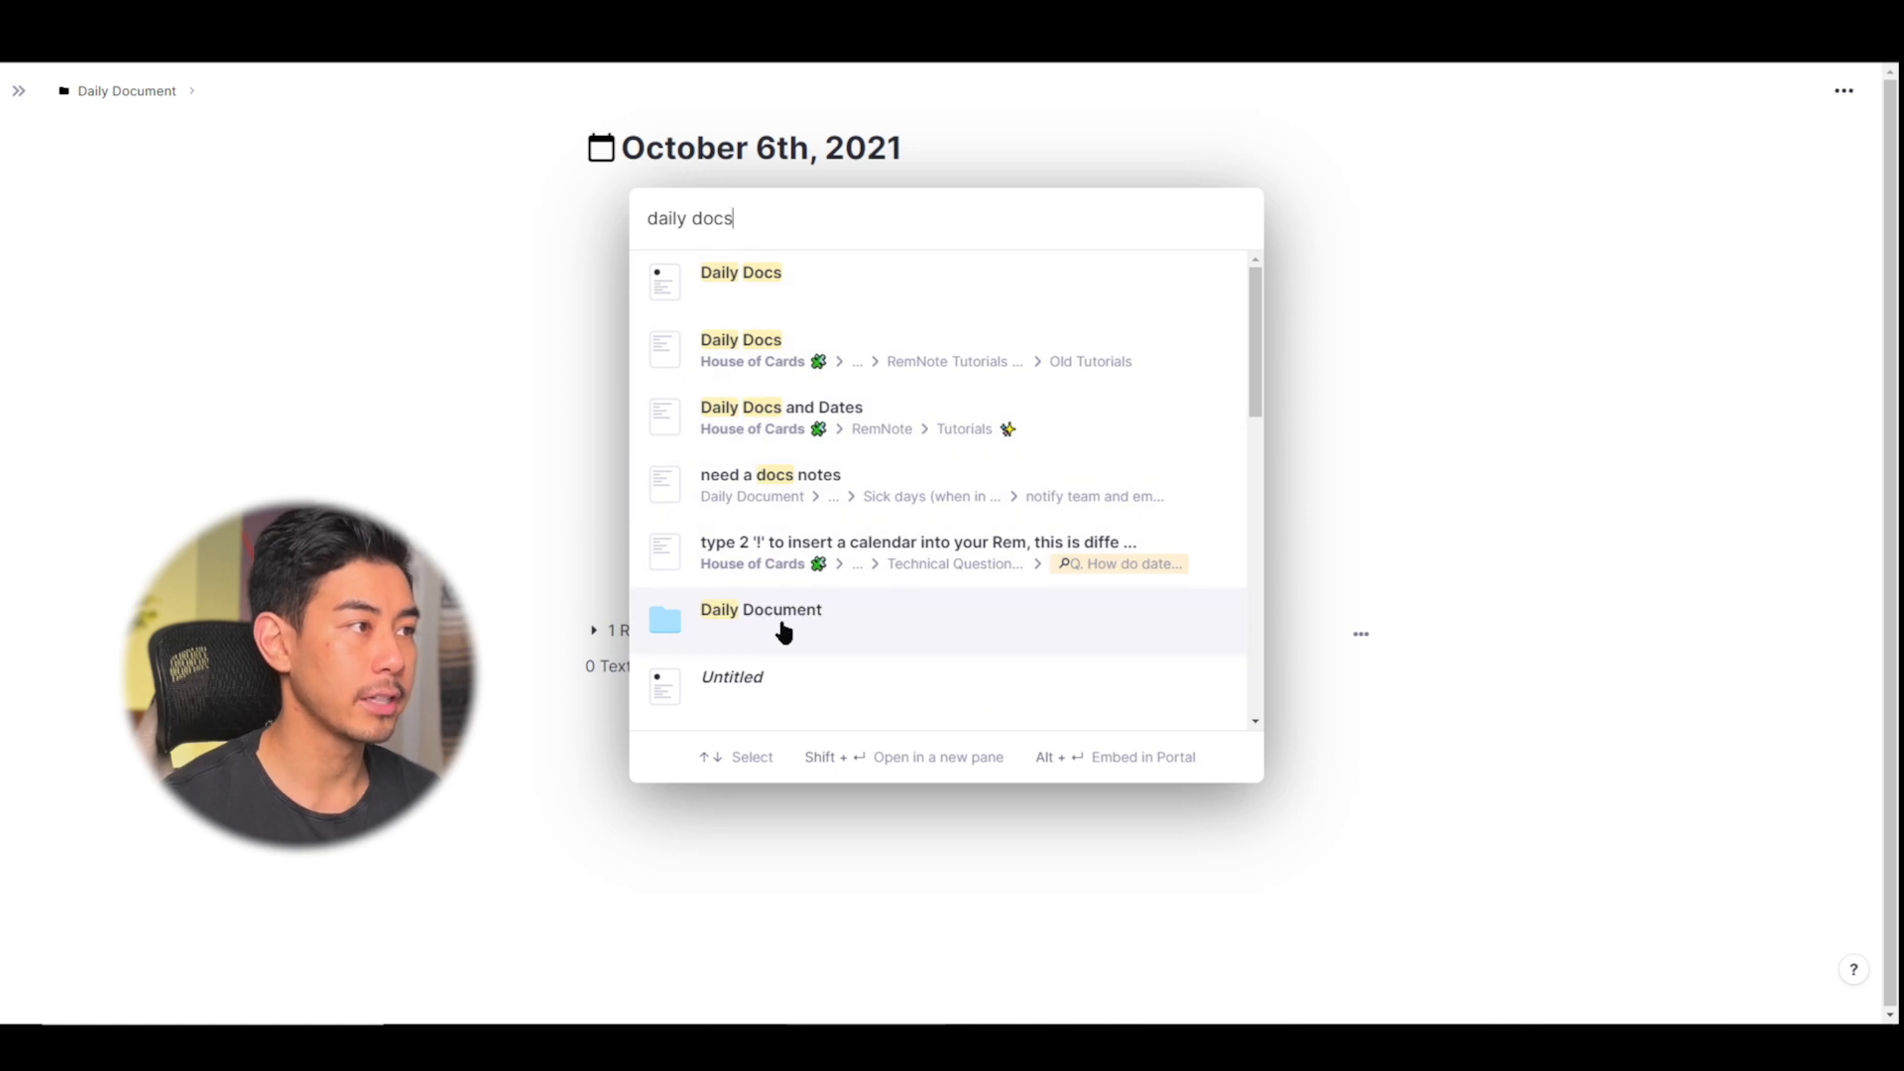
pyautogui.click(760, 608)
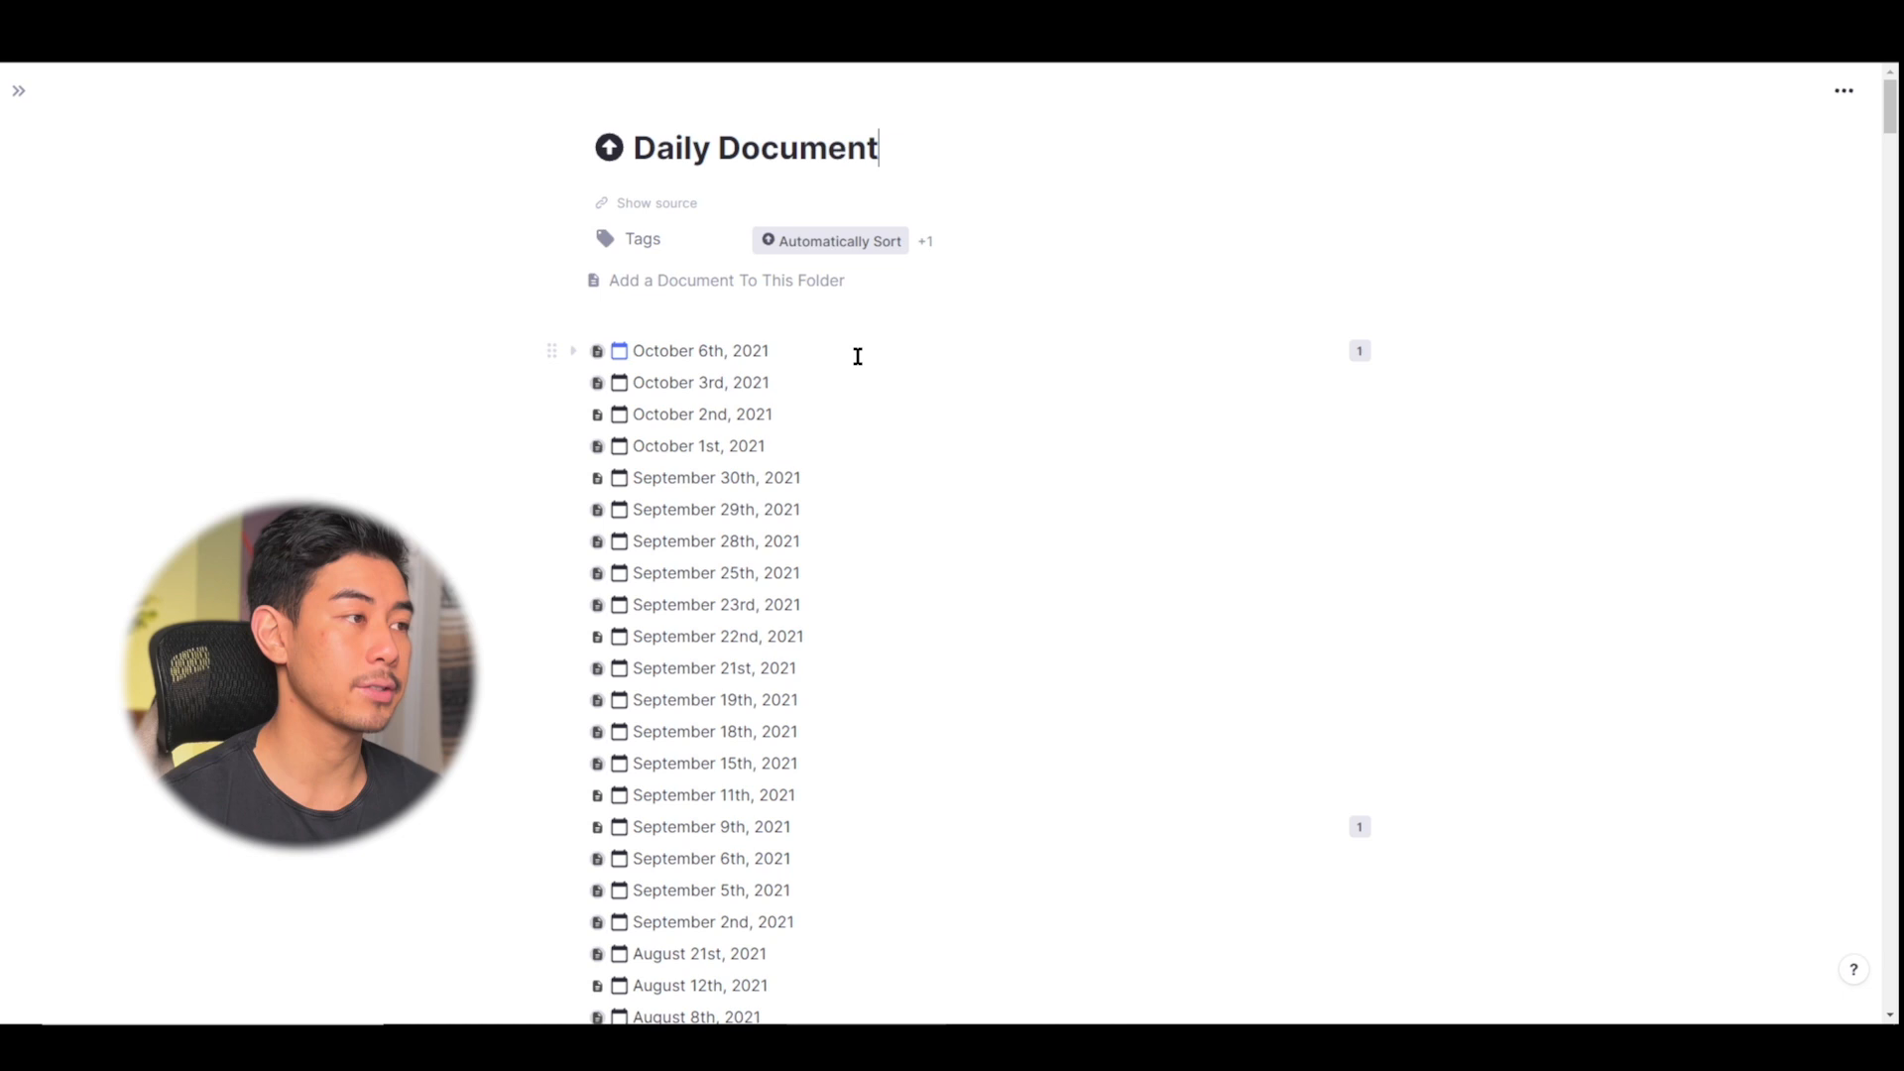
pyautogui.click(701, 351)
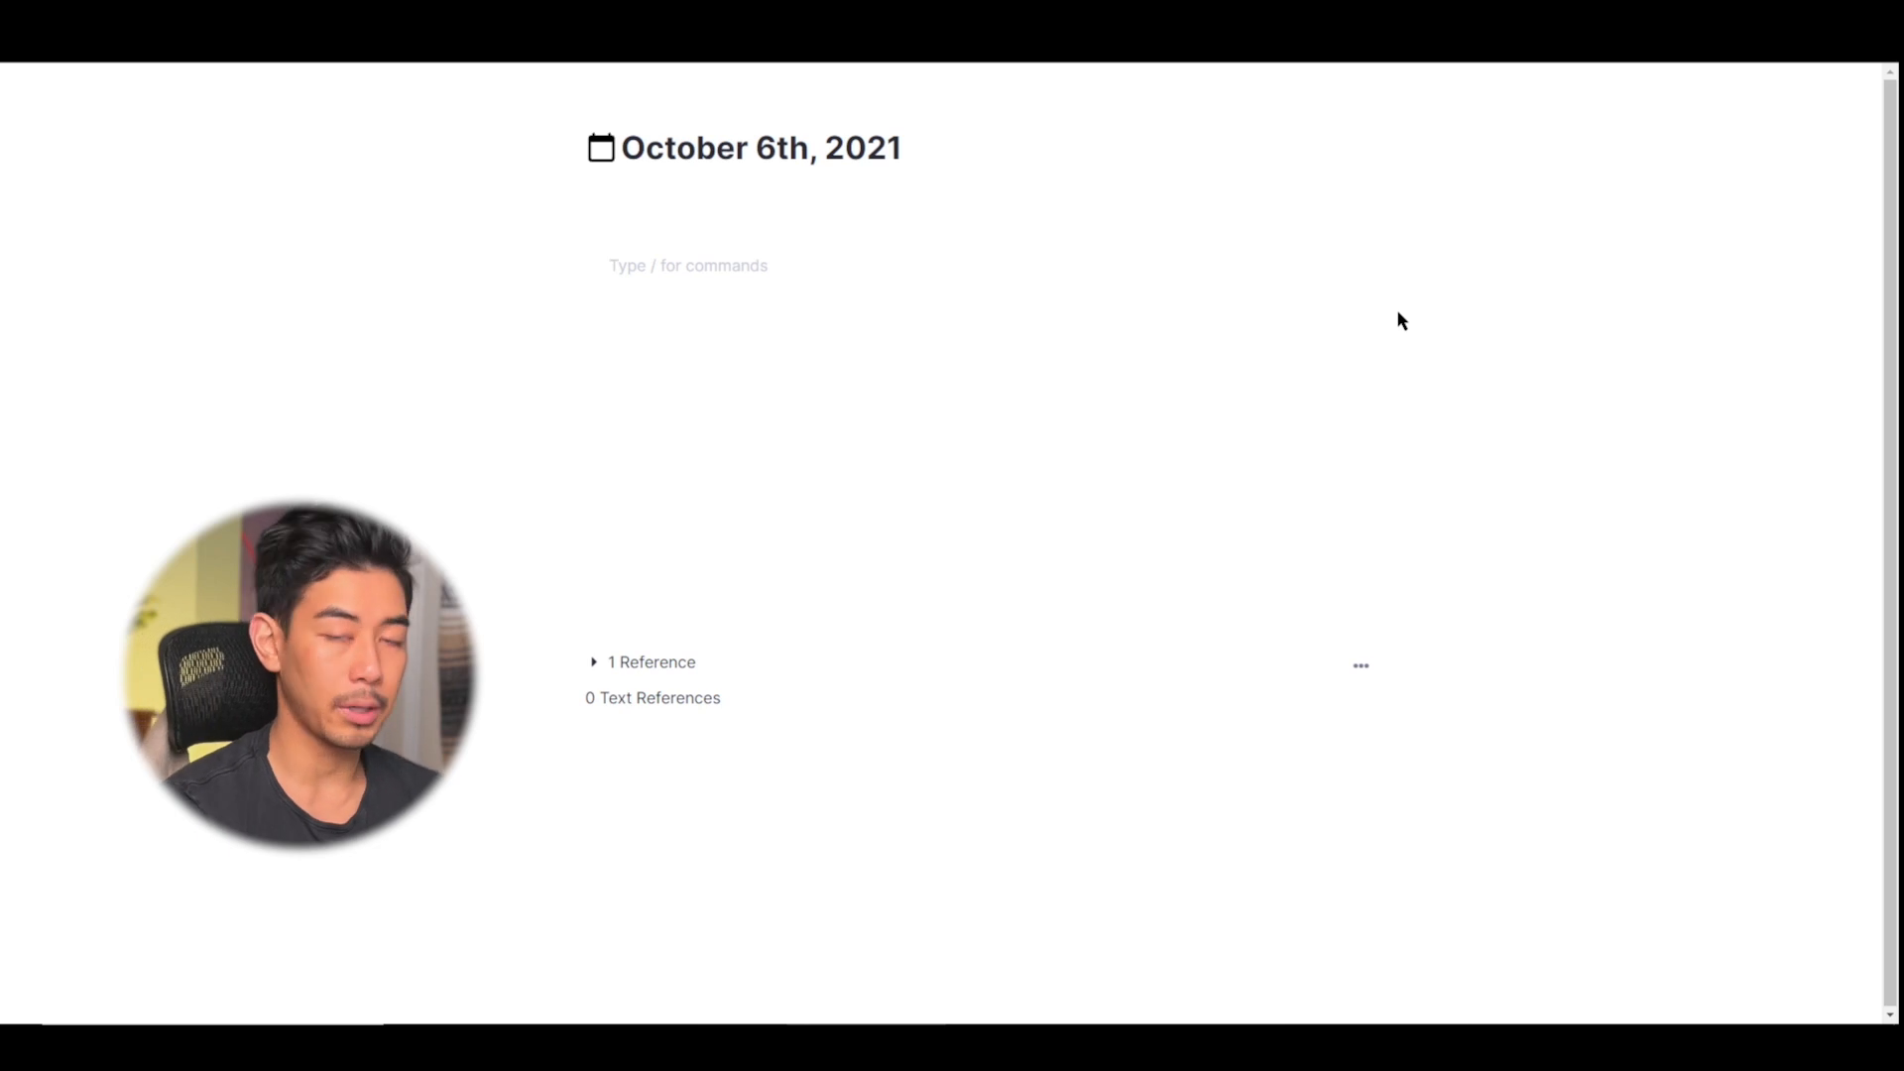
# Write 'To Do list for today' with a 'Study for Exam on' item linked to October 8th, 2021
pyautogui.click(688, 265)
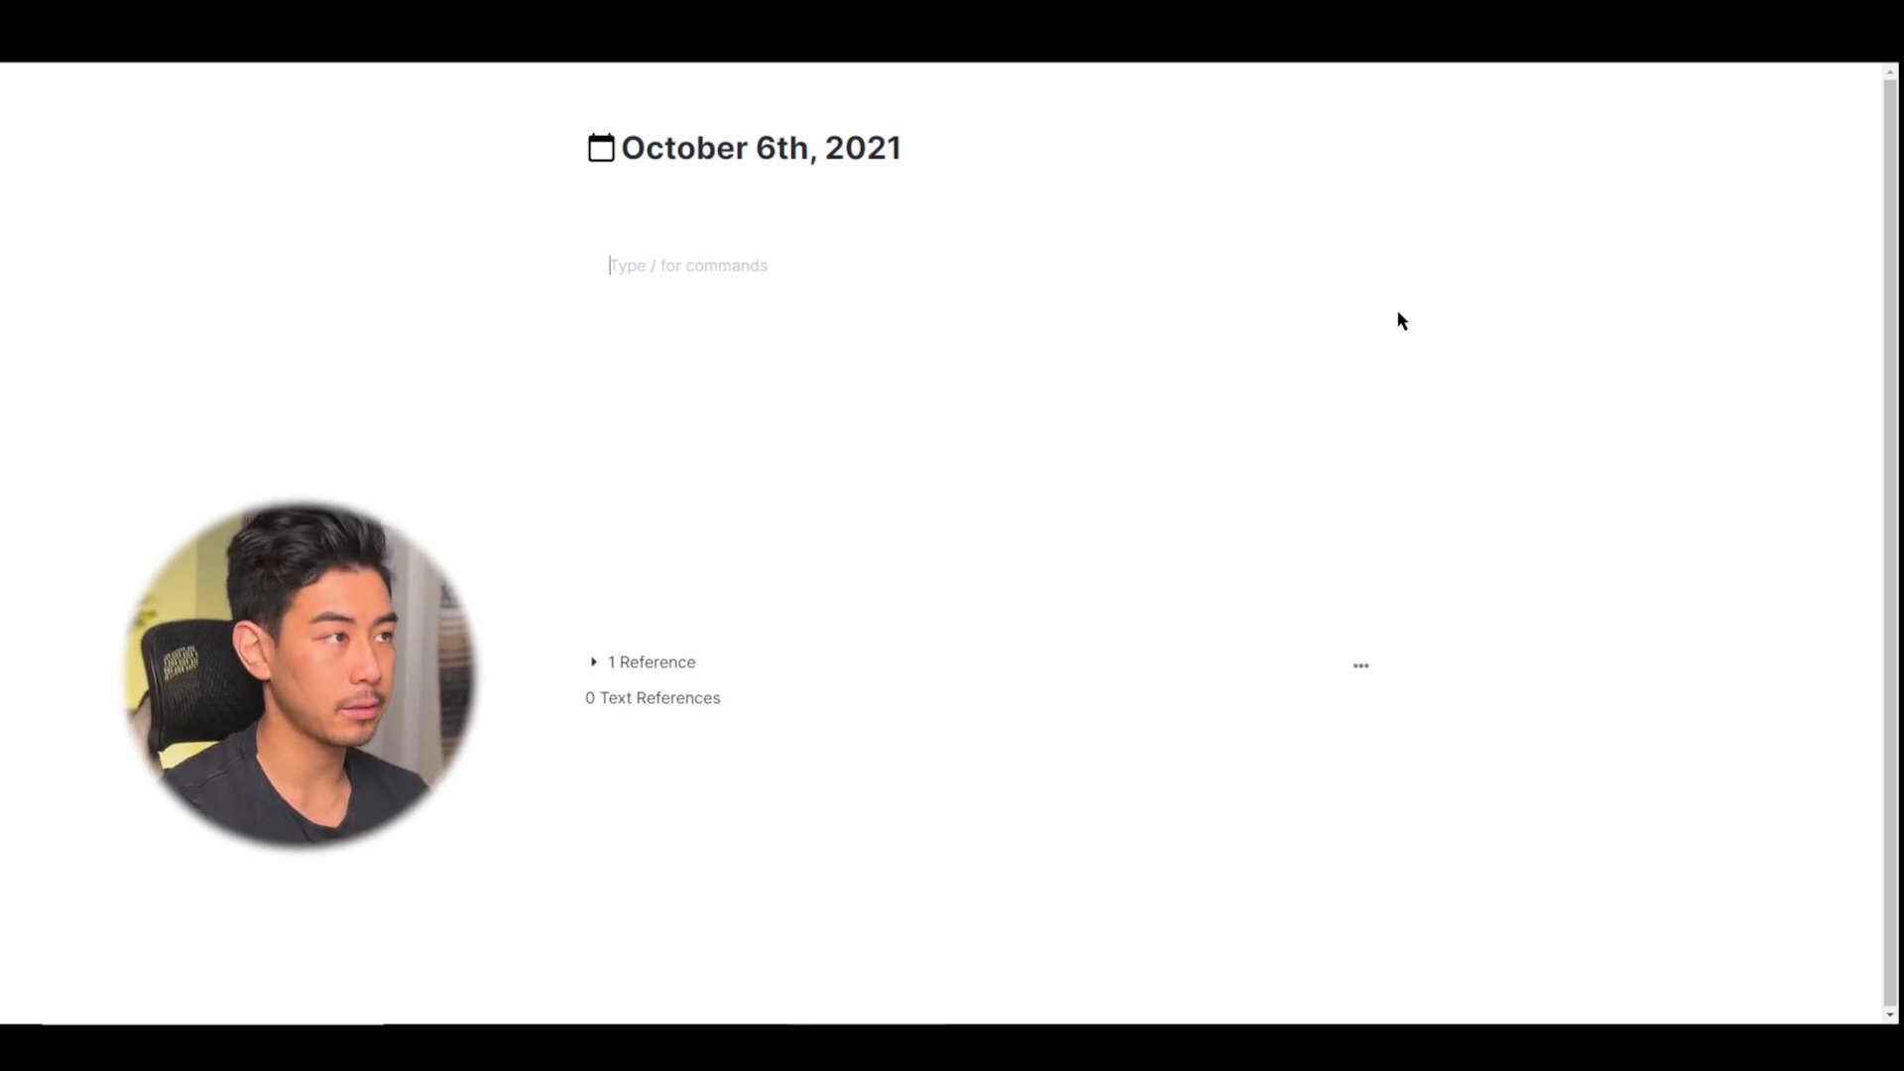
pyautogui.write('To DO lis')
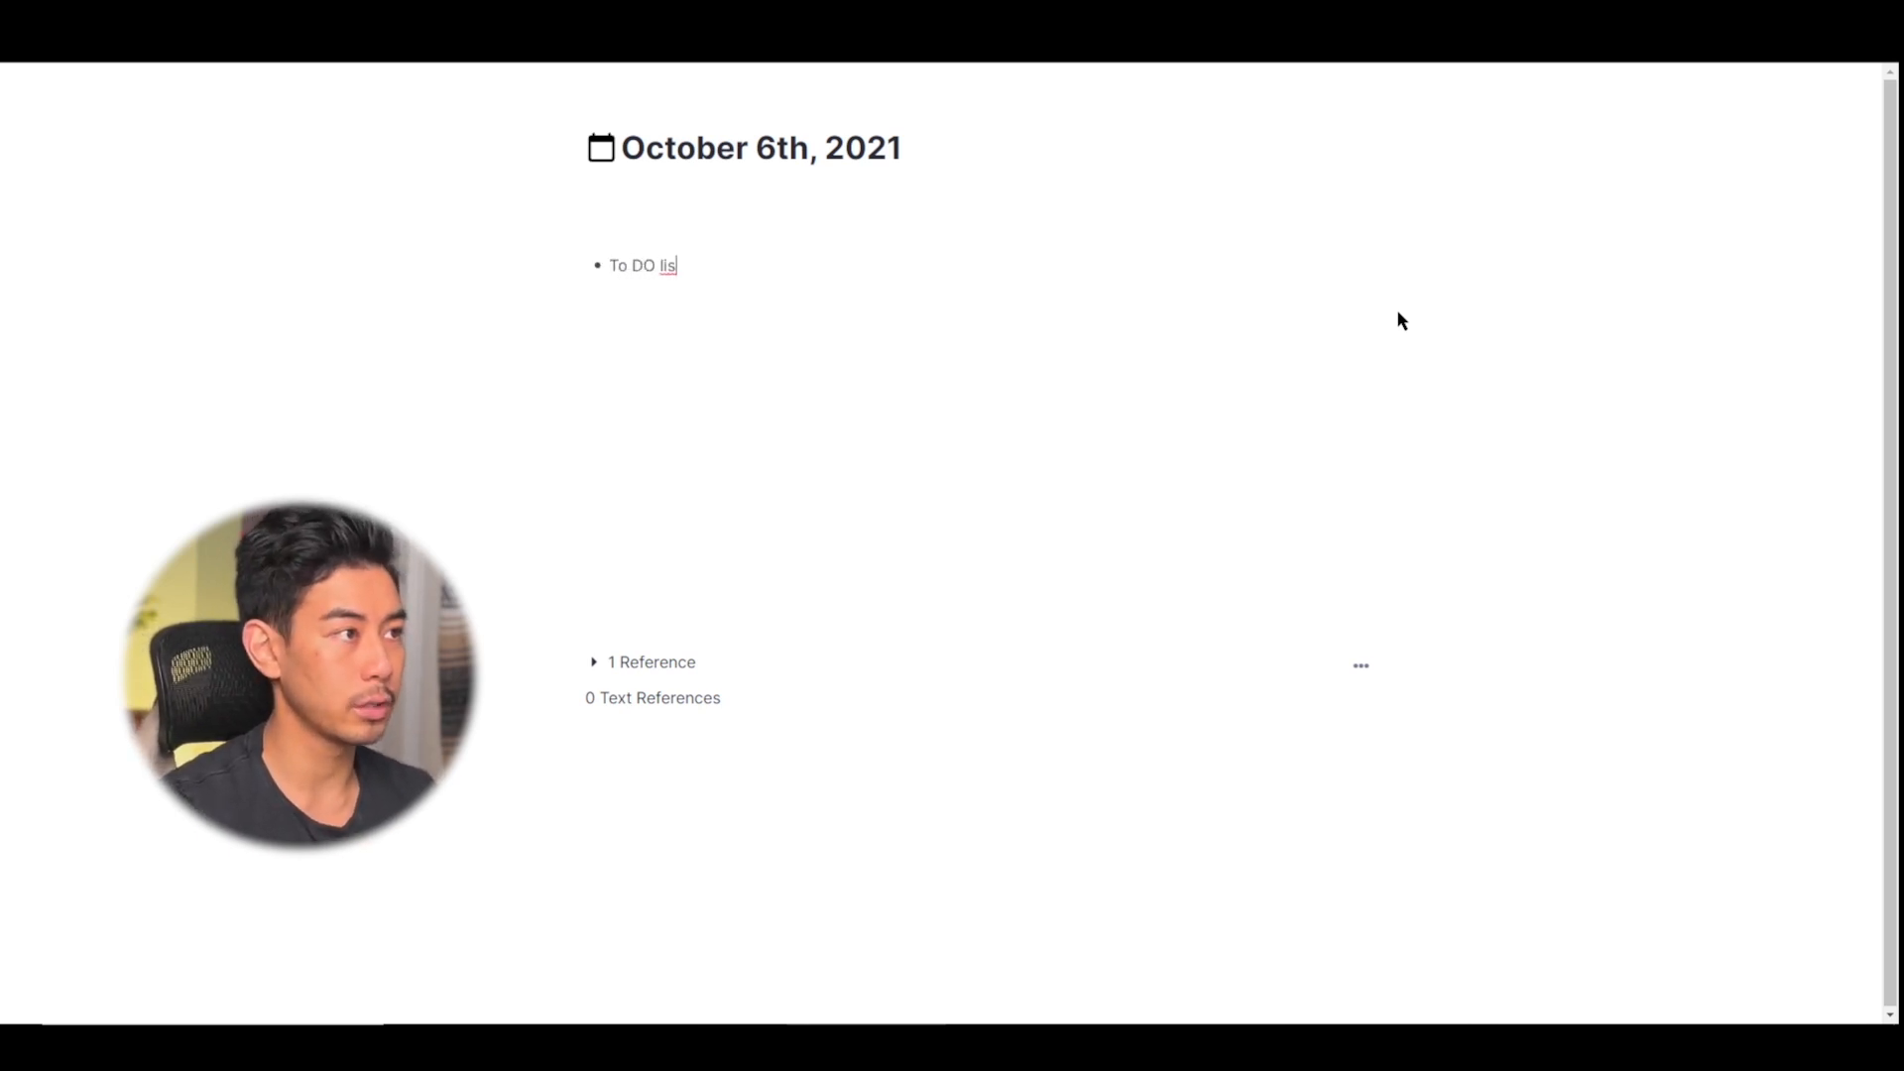
pyautogui.write('t for')
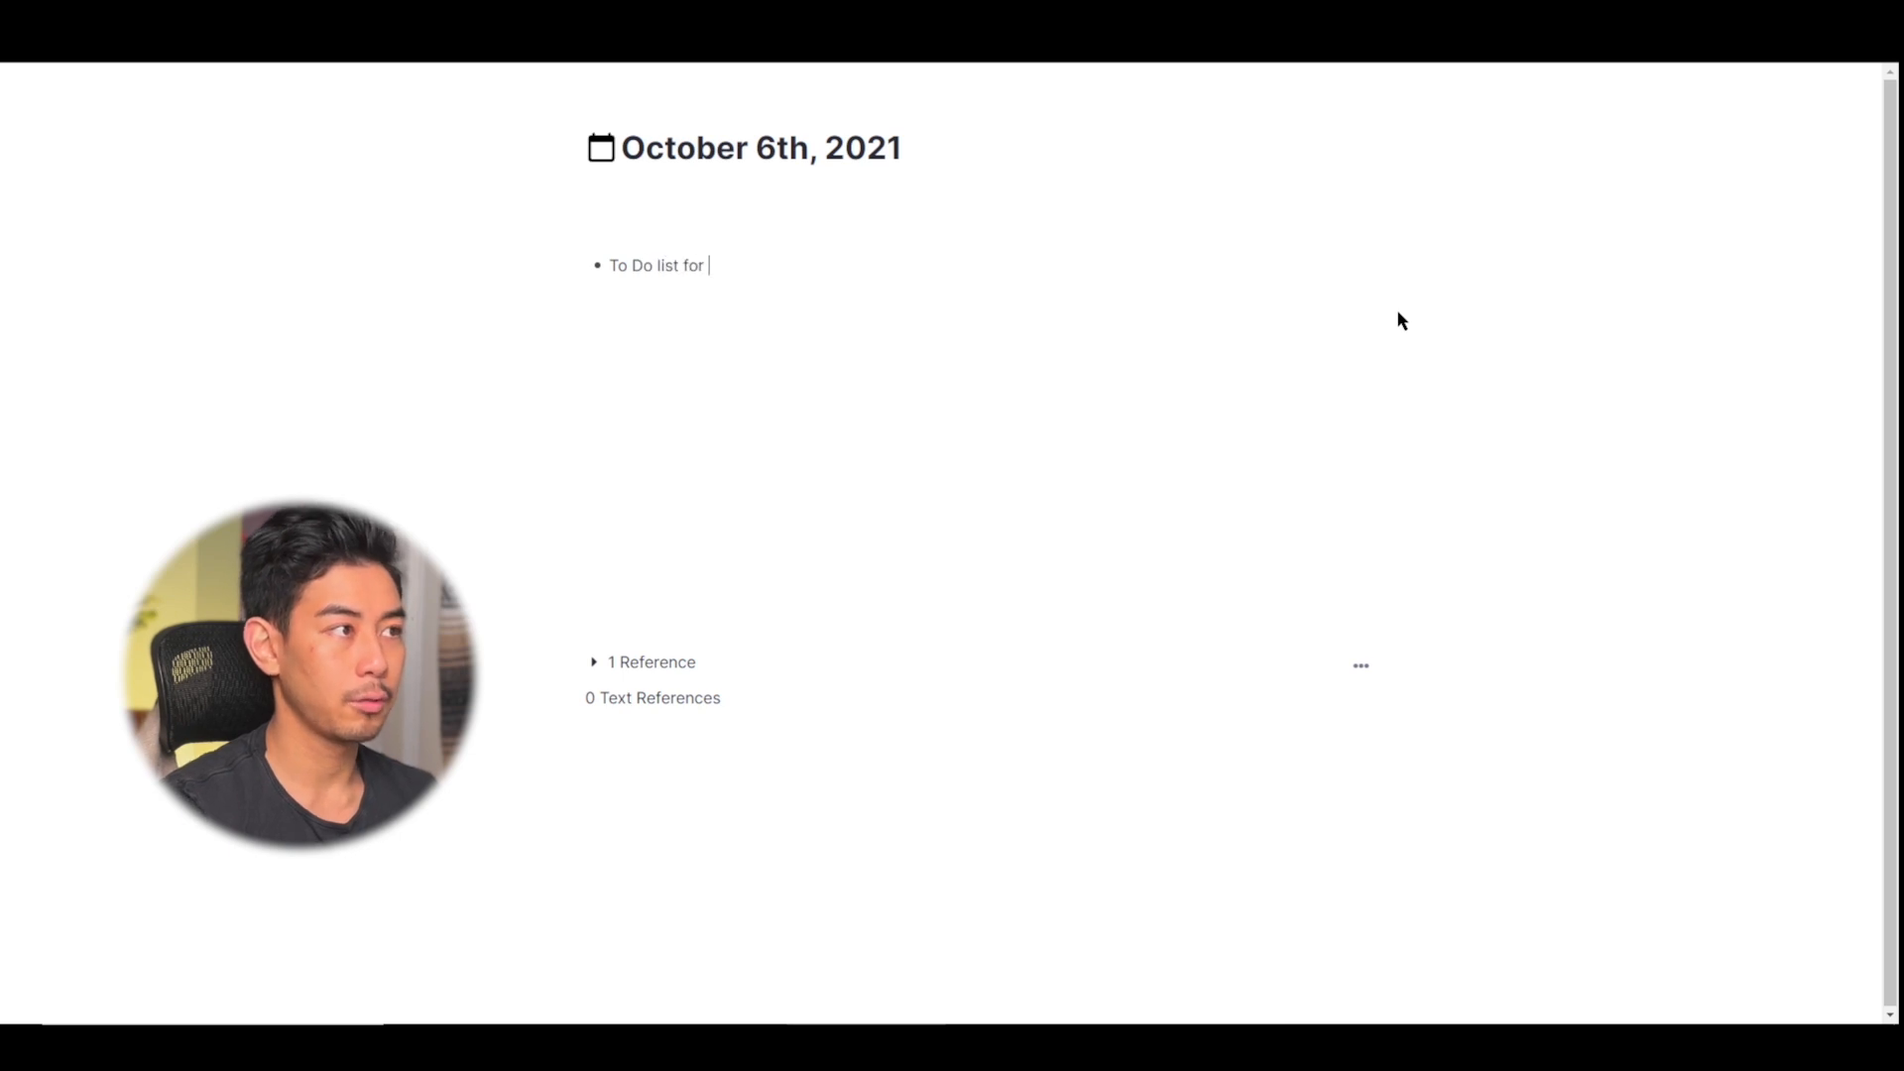
pyautogui.write('today')
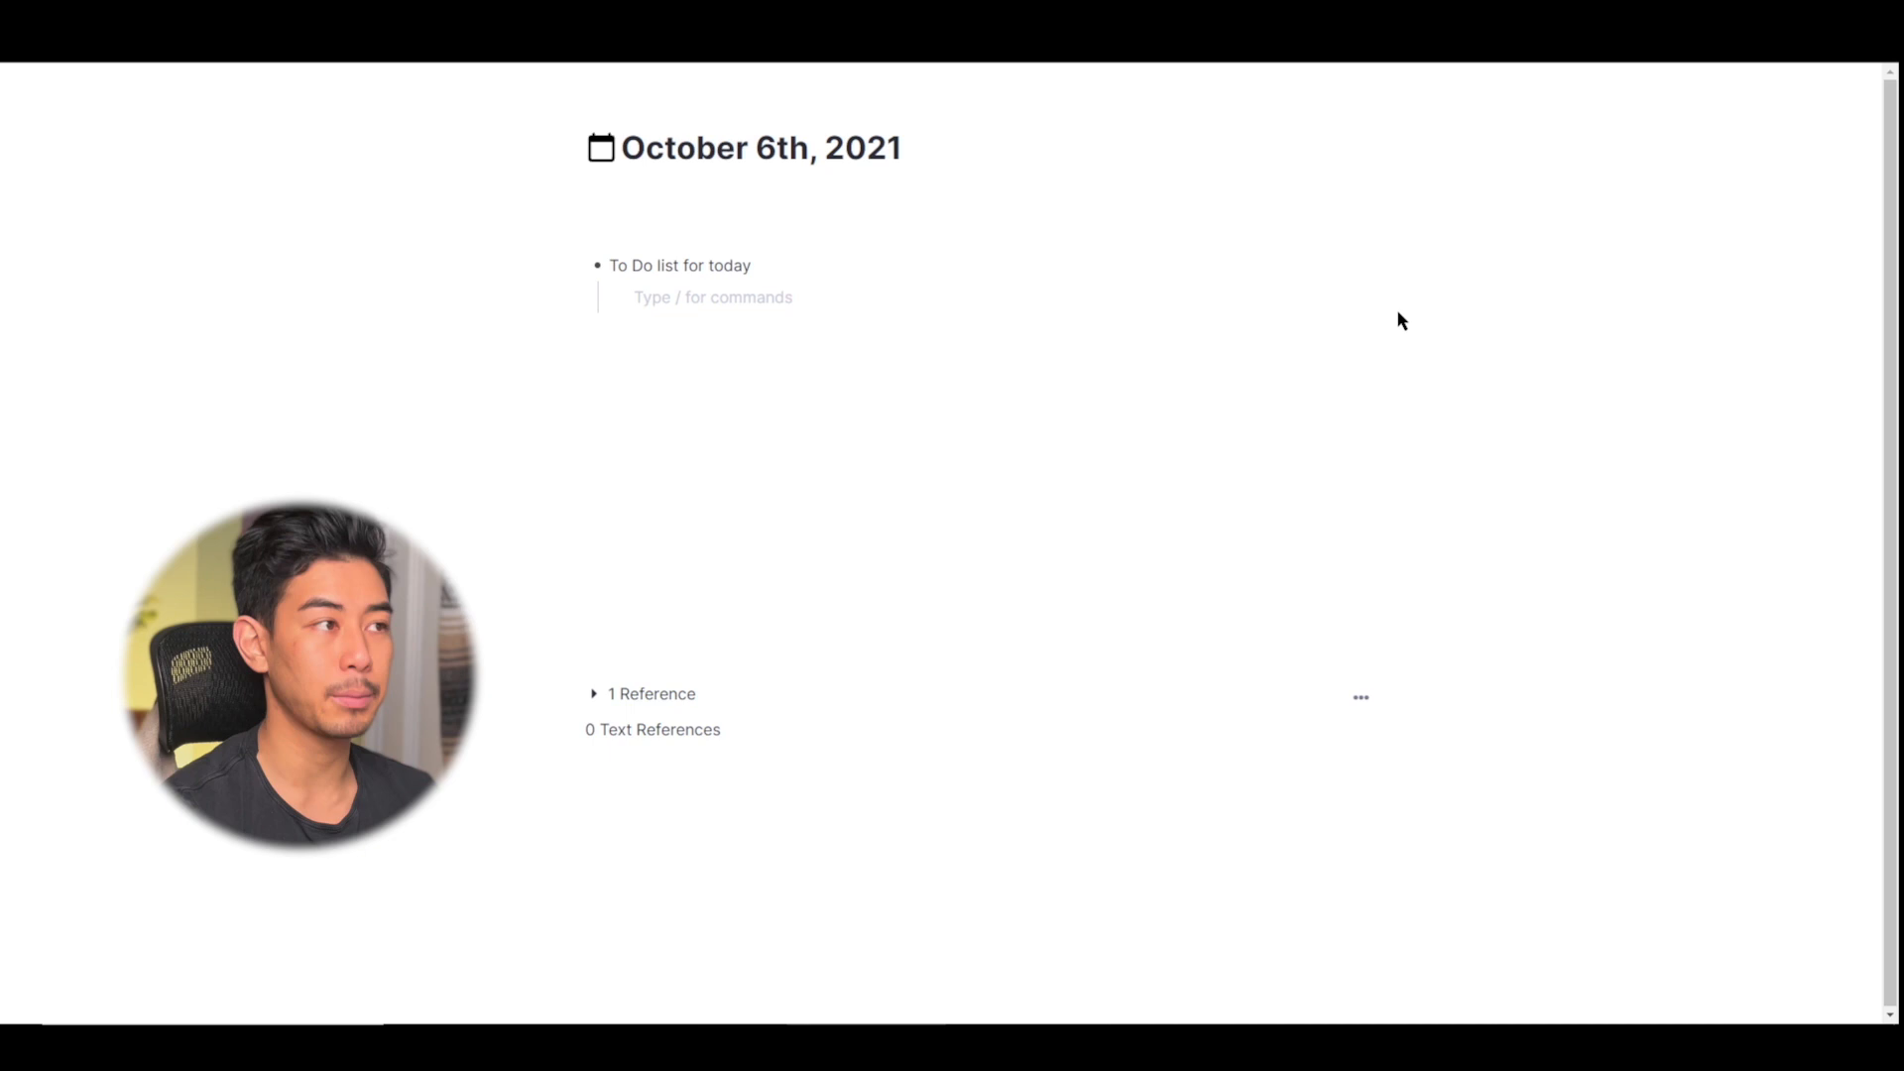
pyautogui.write('Study for Exca')
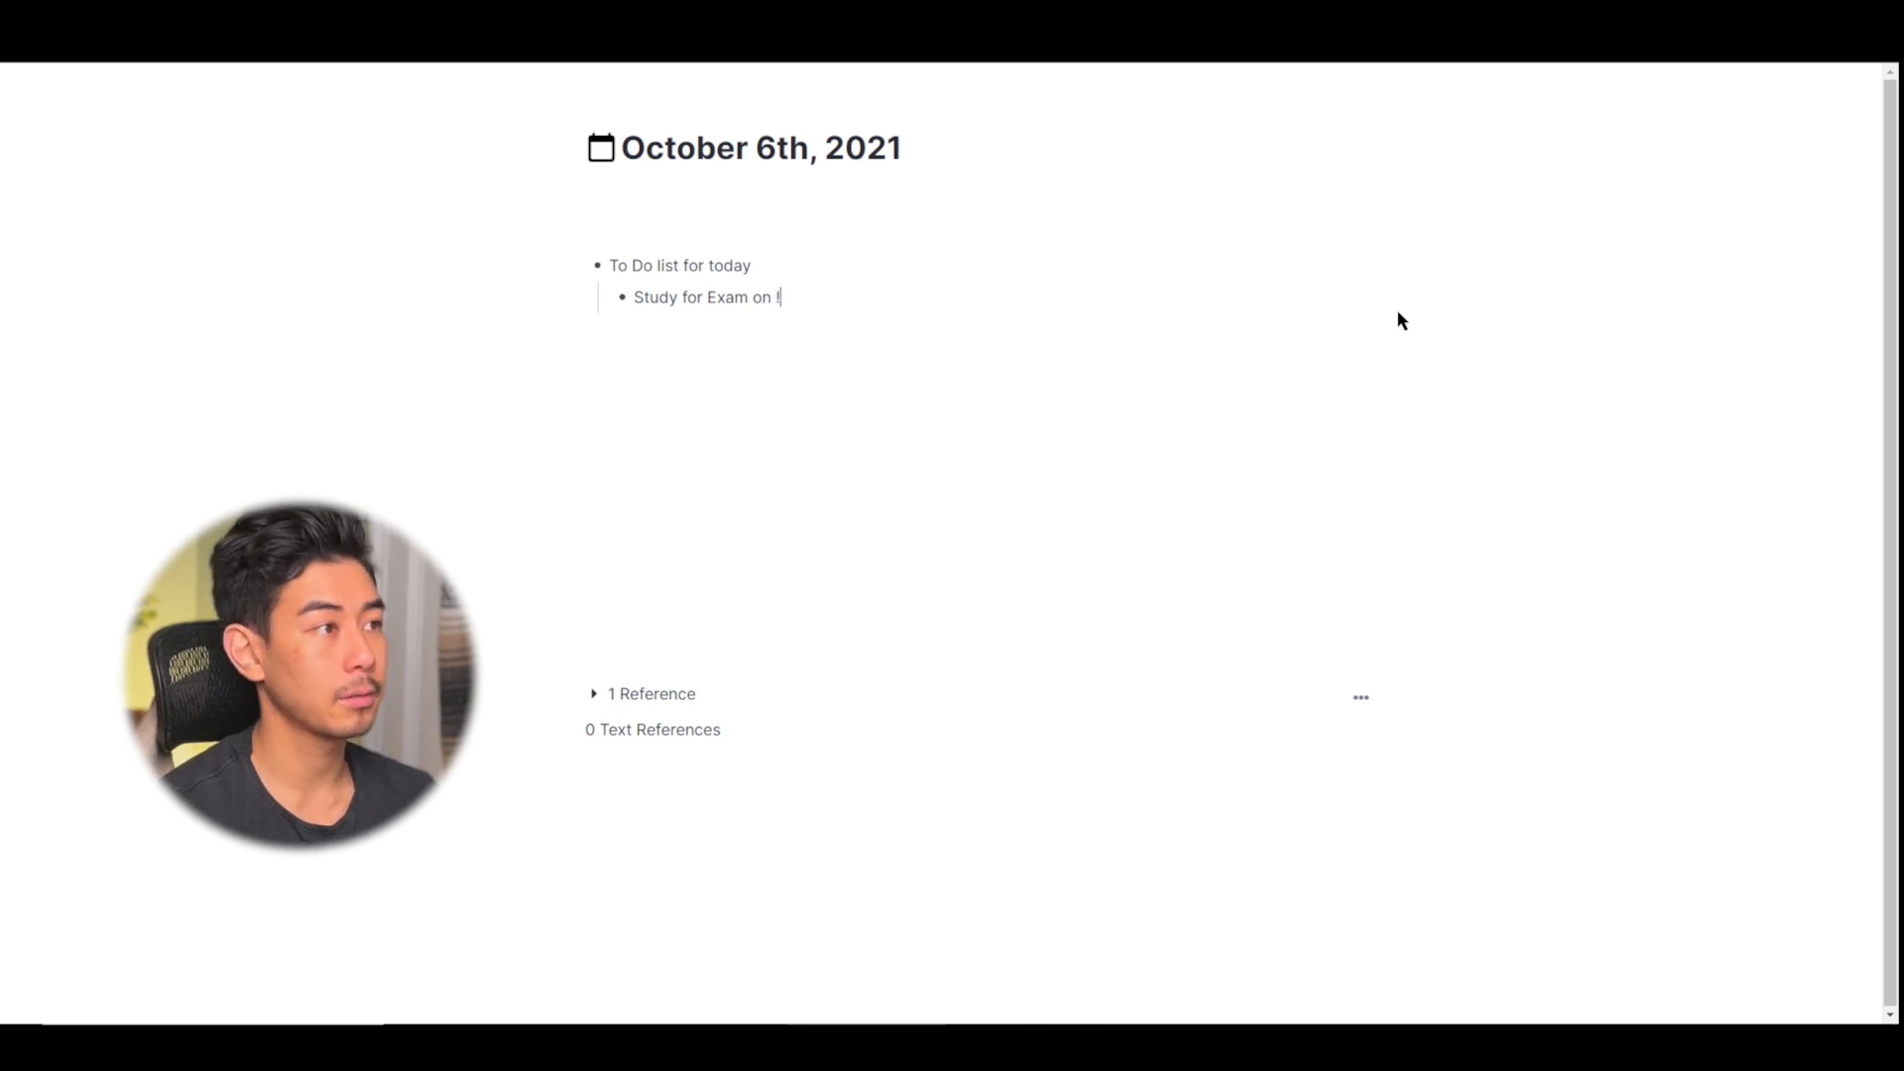
pyautogui.write('!')
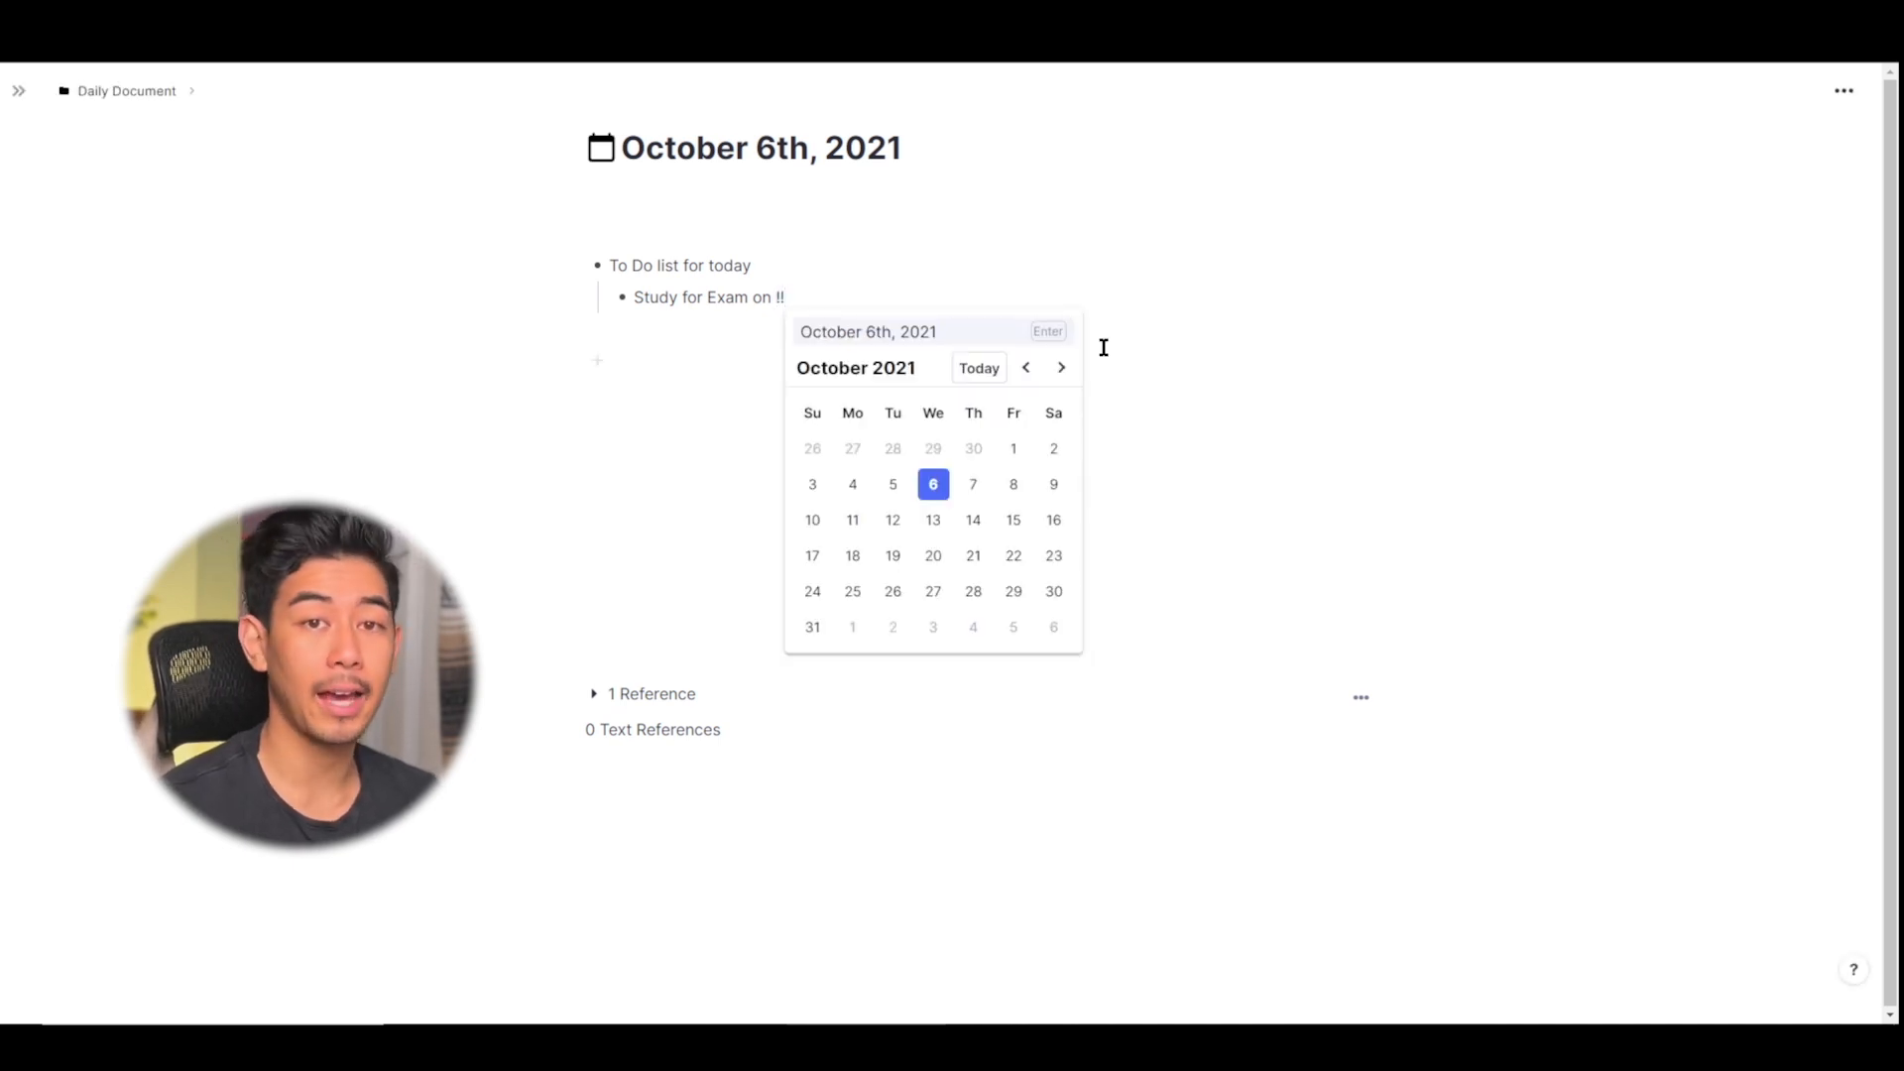
pyautogui.moveTo(978, 520)
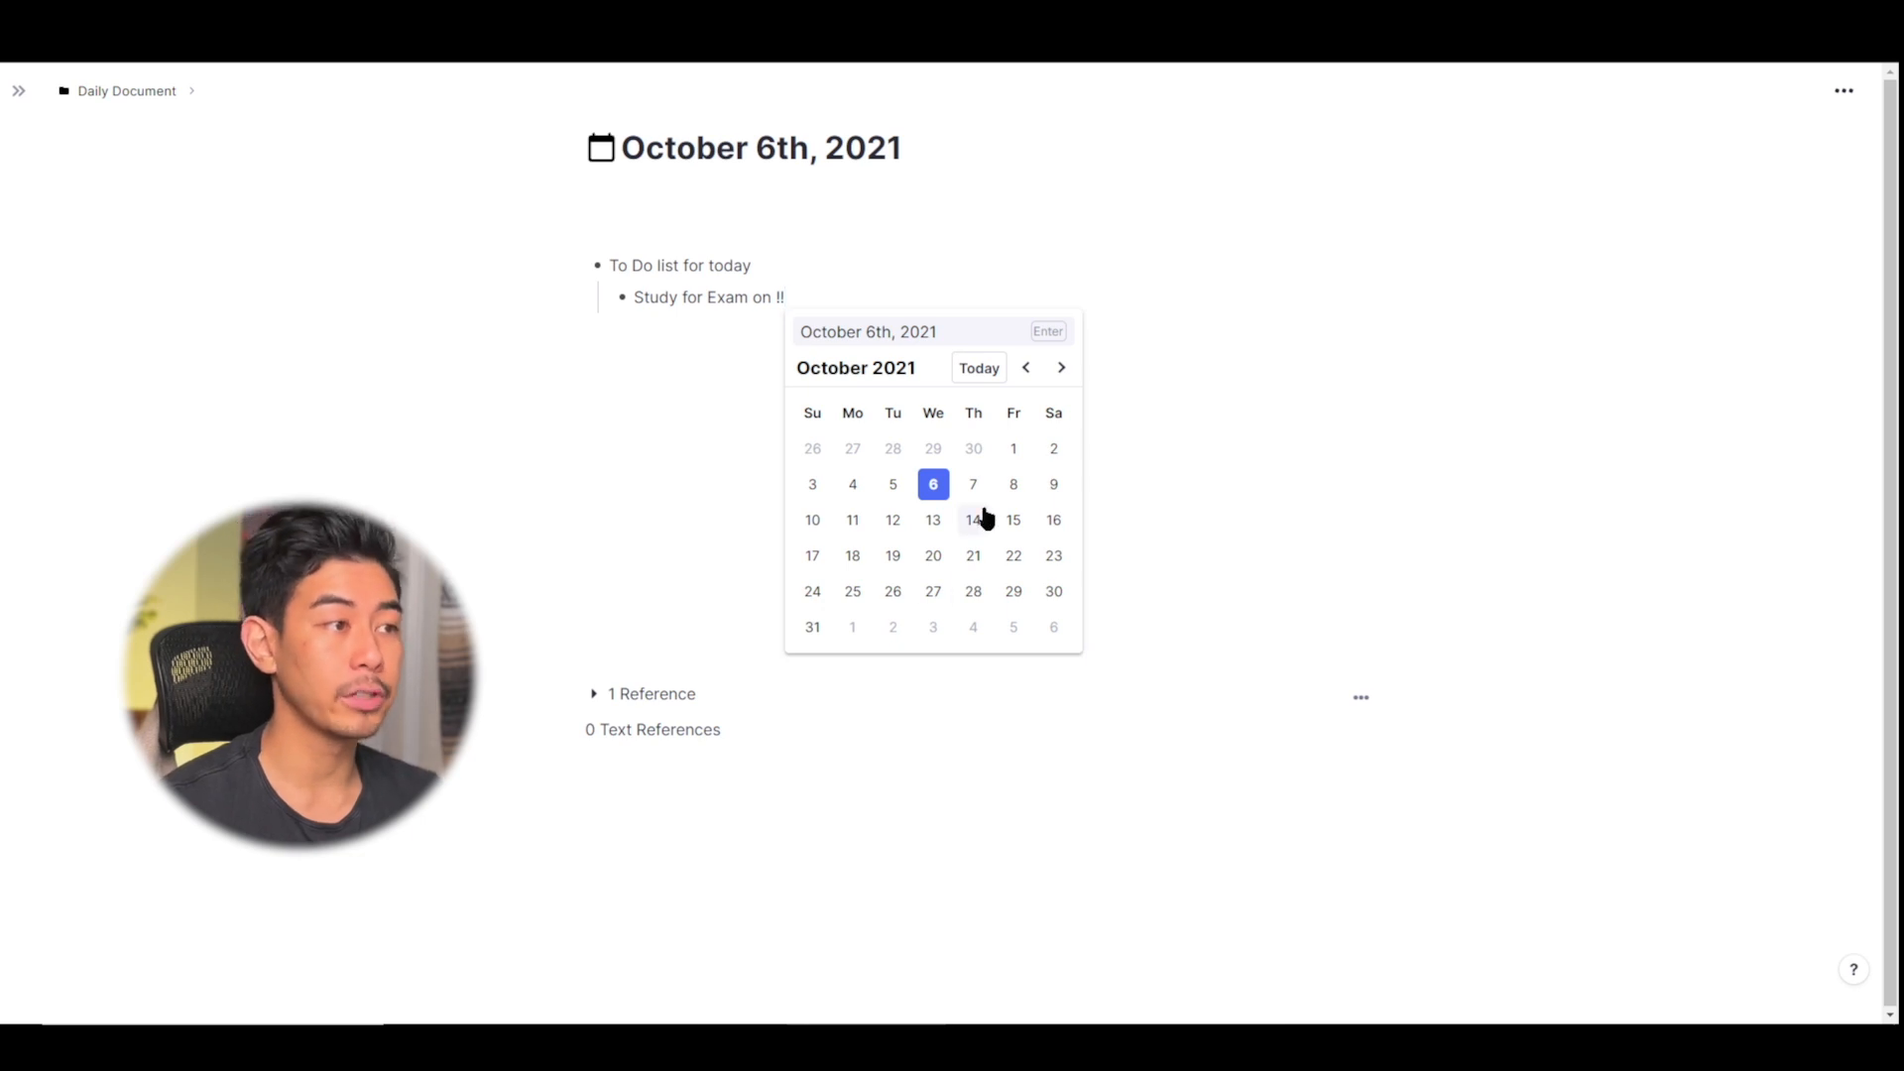
pyautogui.moveTo(1047, 406)
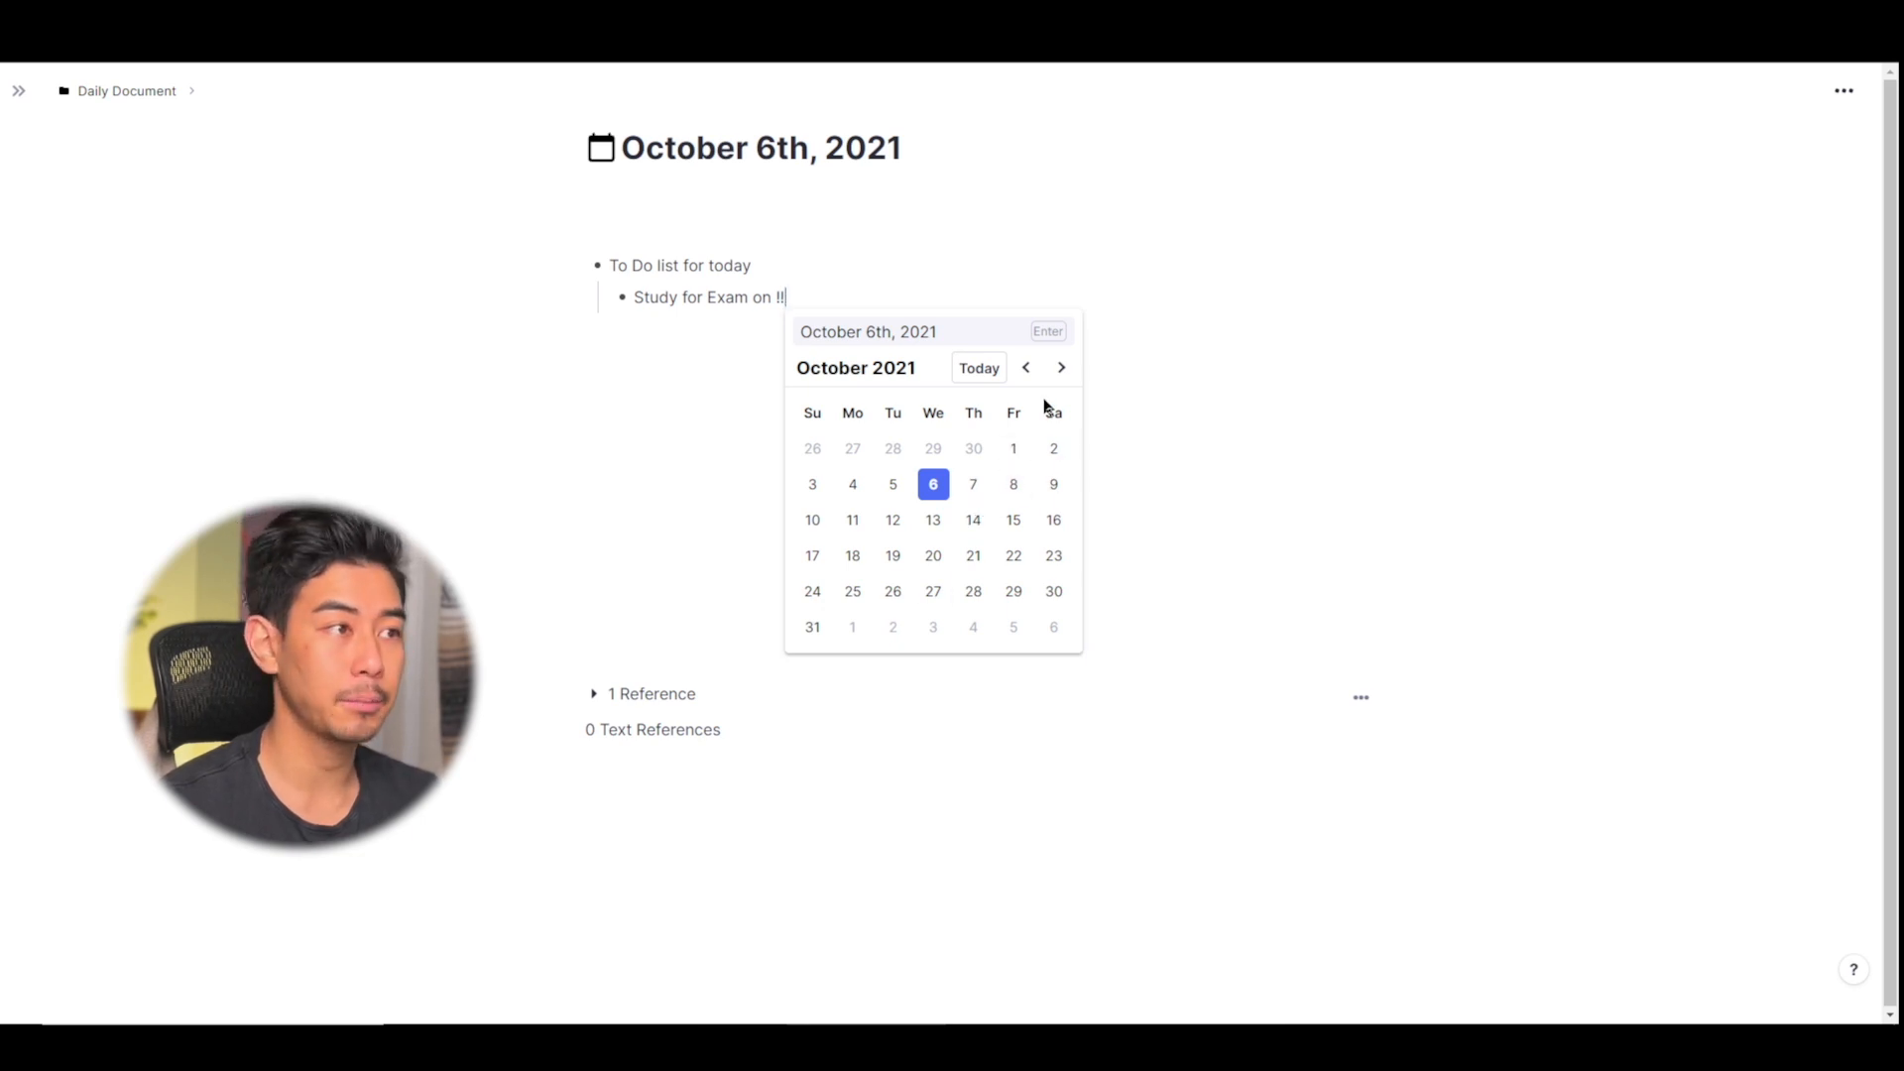
pyautogui.moveTo(1012, 485)
pyautogui.write('october 8')
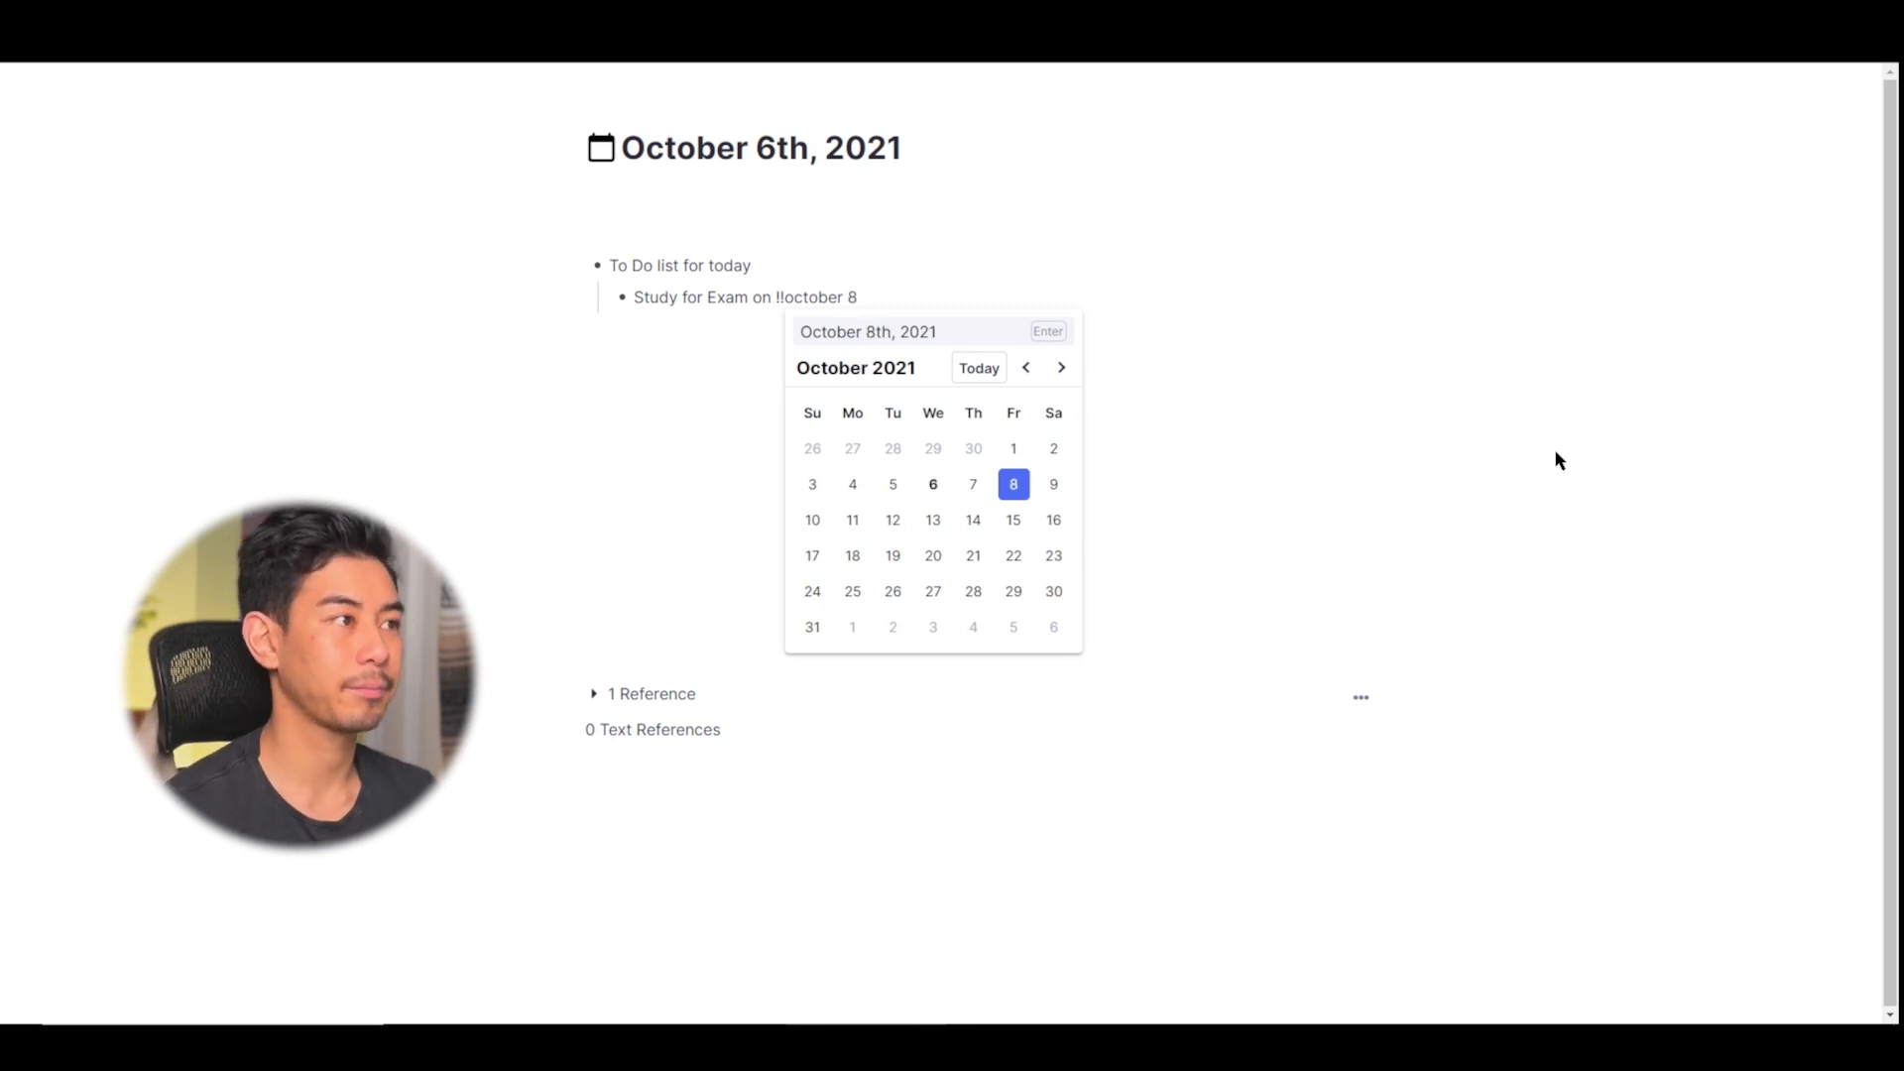
pyautogui.click(1013, 483)
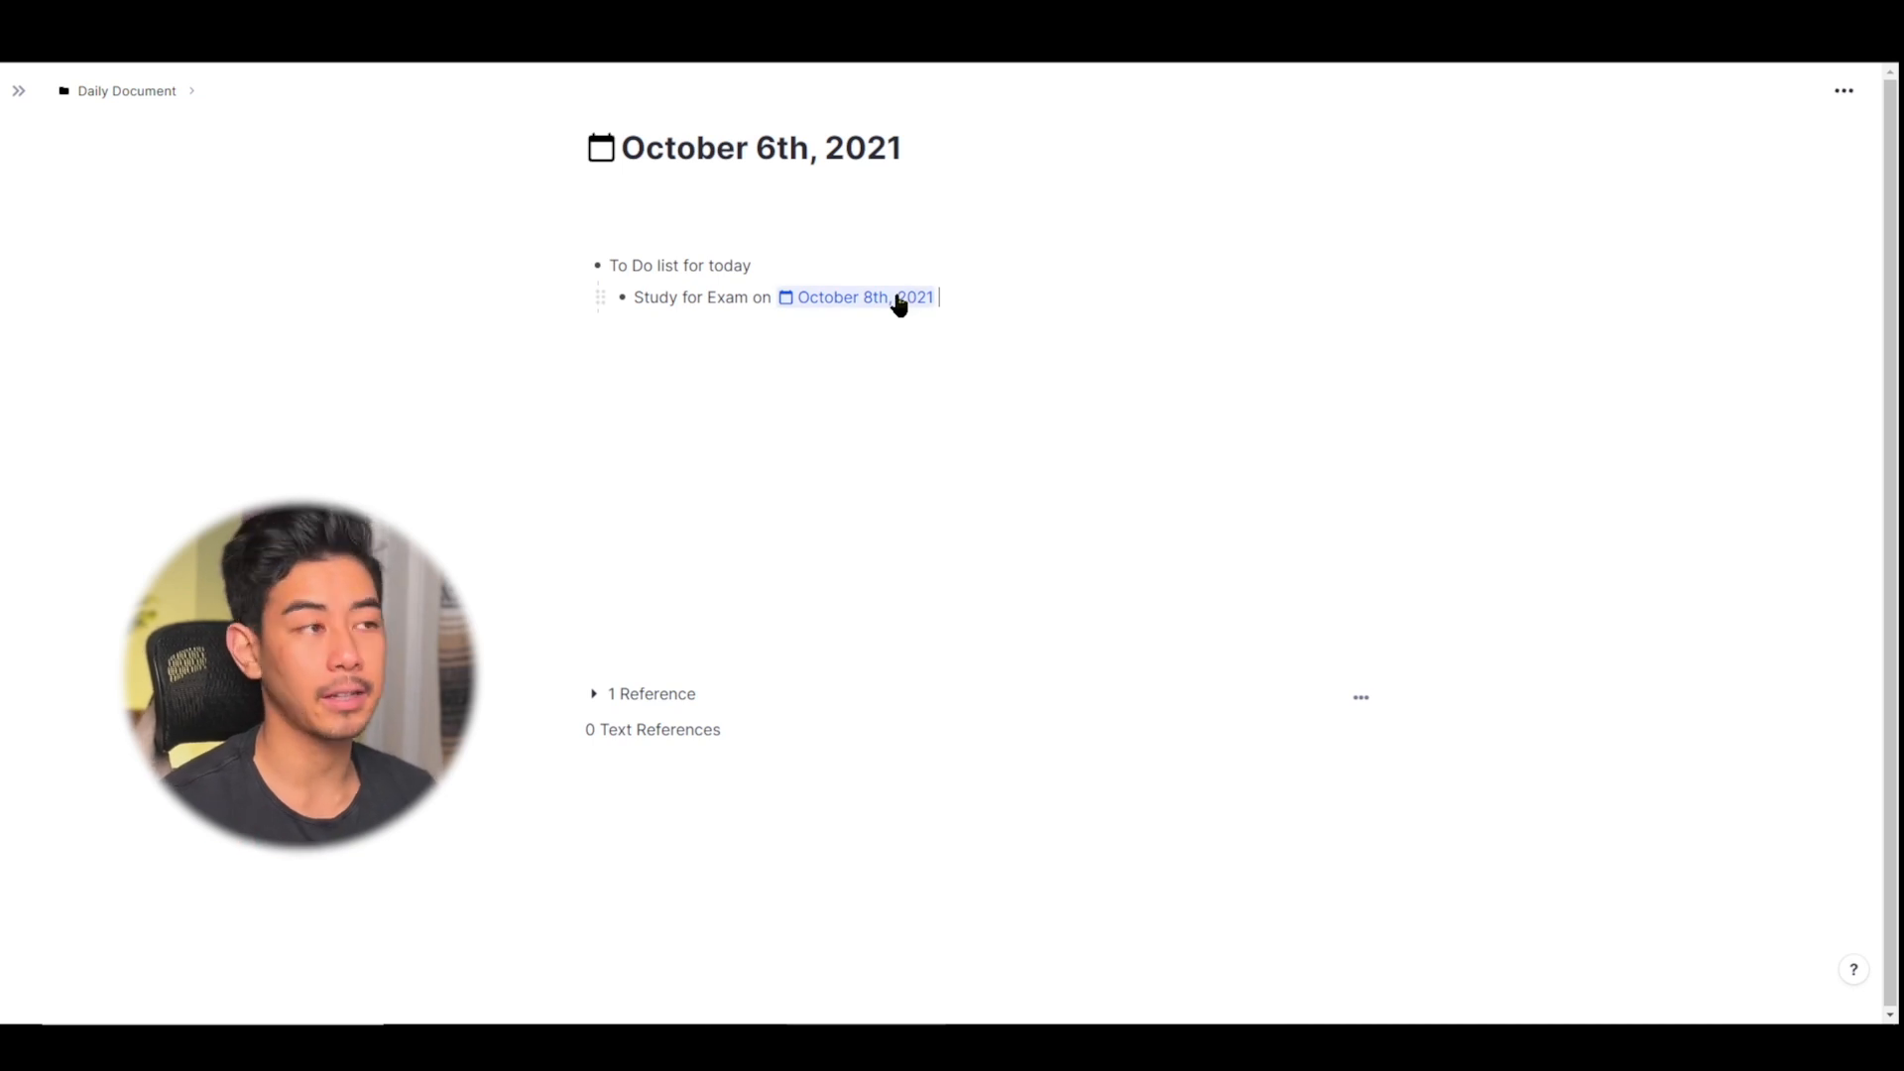
# Open October 8th, 2021's page beside today's to see the study reference, then close it
pyautogui.click(862, 297)
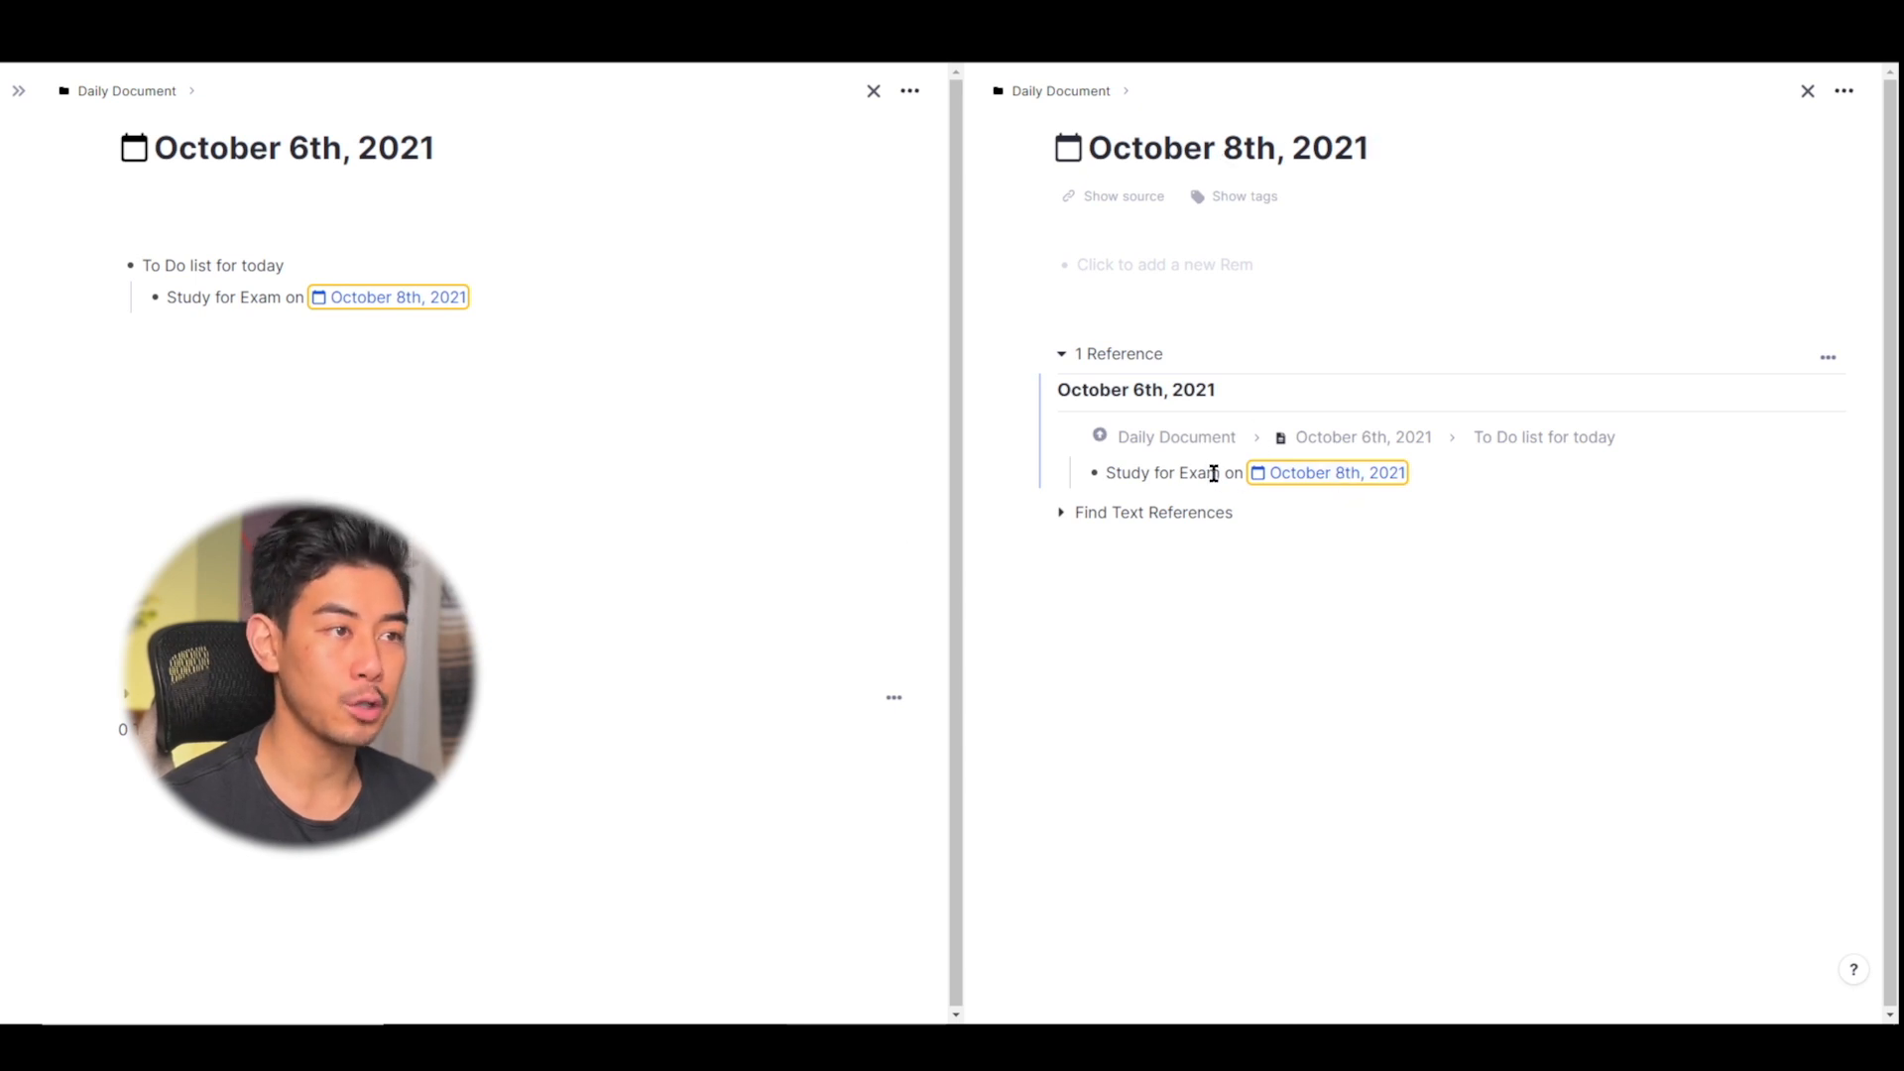
pyautogui.moveTo(516, 332)
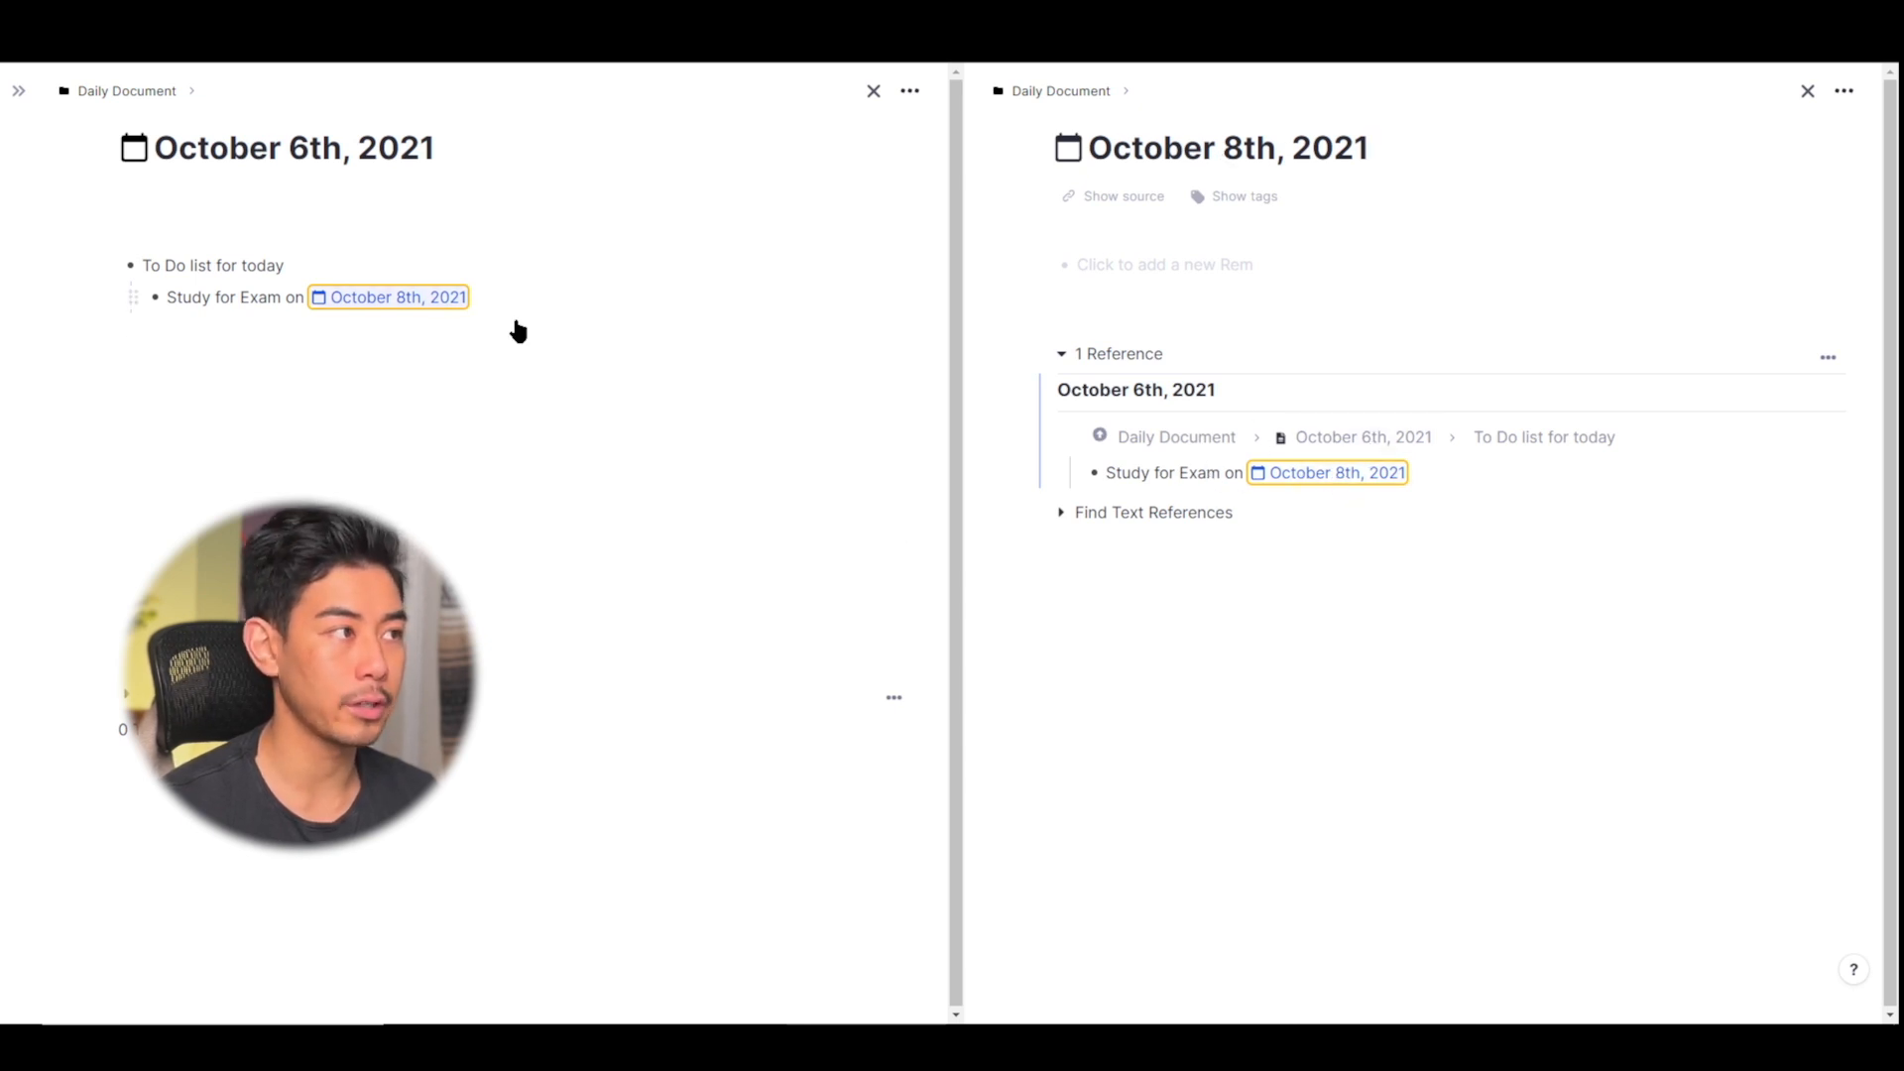
pyautogui.click(1807, 90)
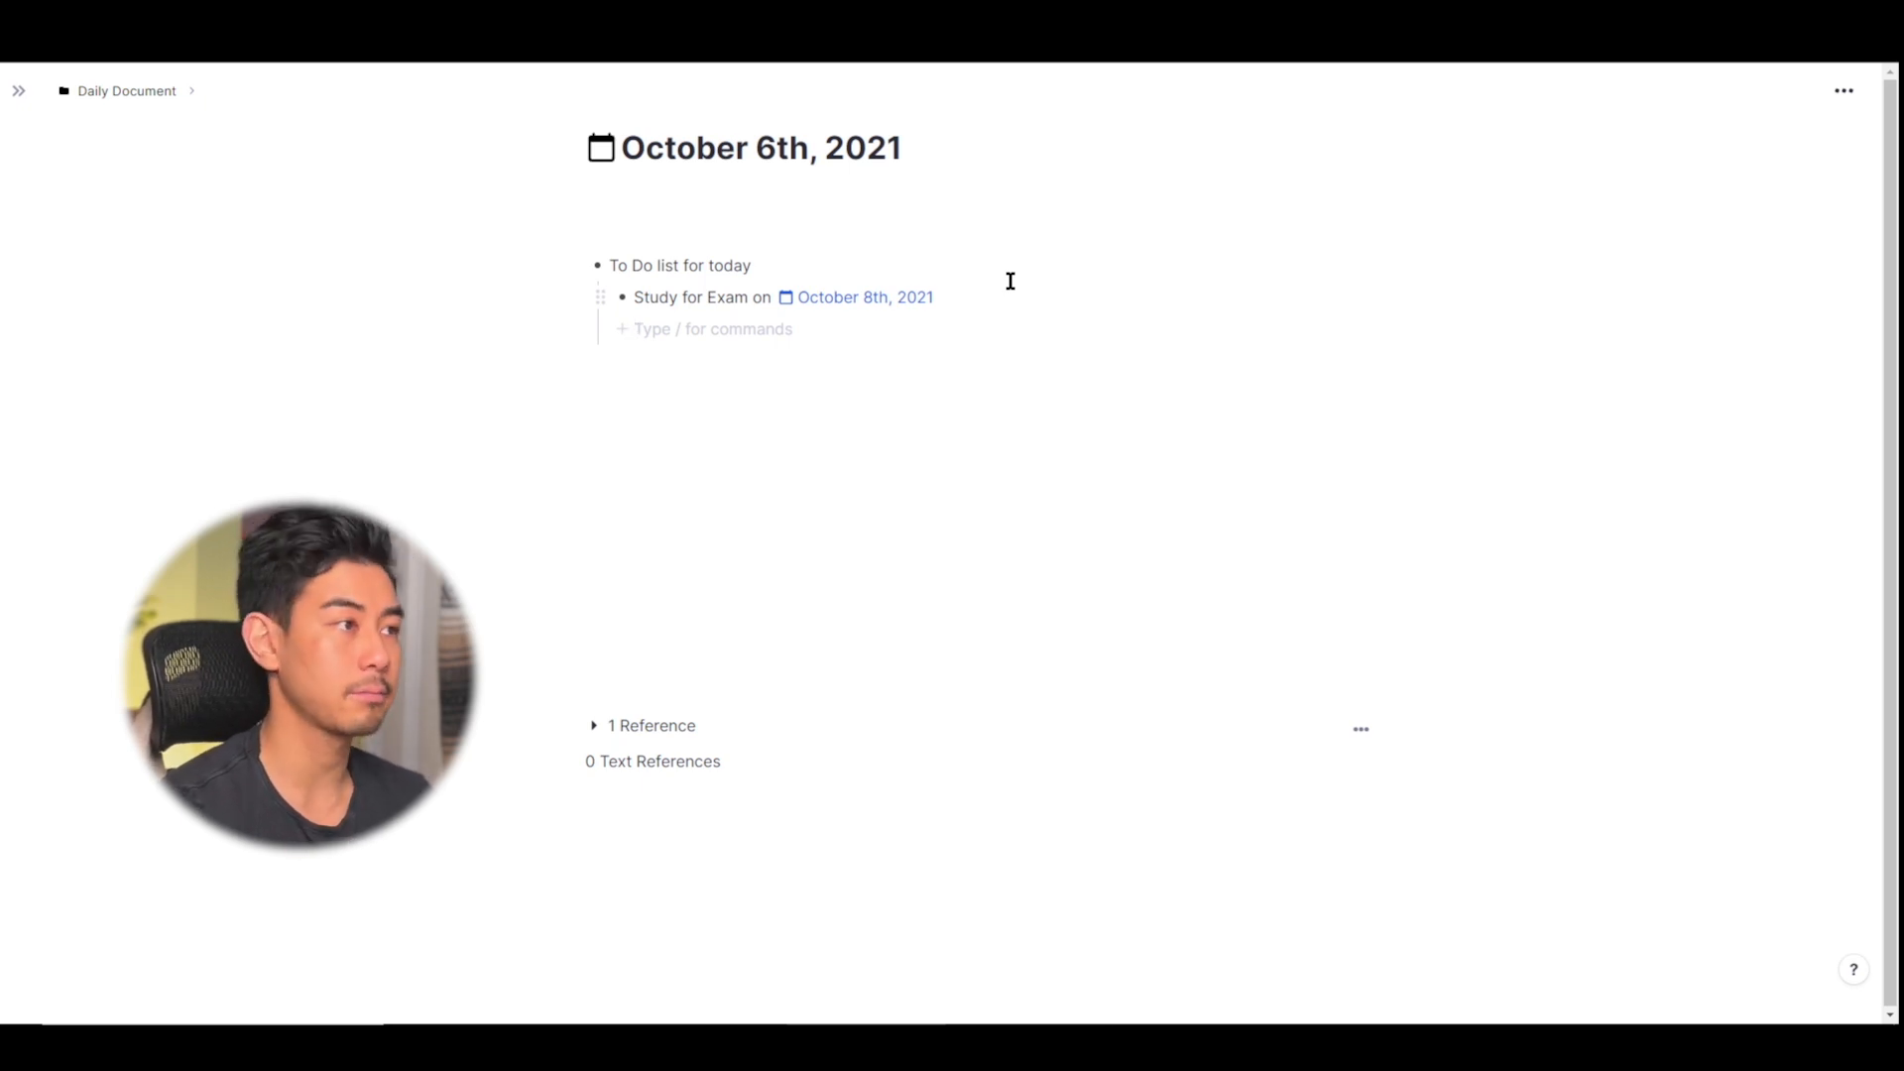
# Add 'Plan for date with cute girl' linked to October 27th, plus October 5th, 1st, 14th links
pyautogui.write('P')
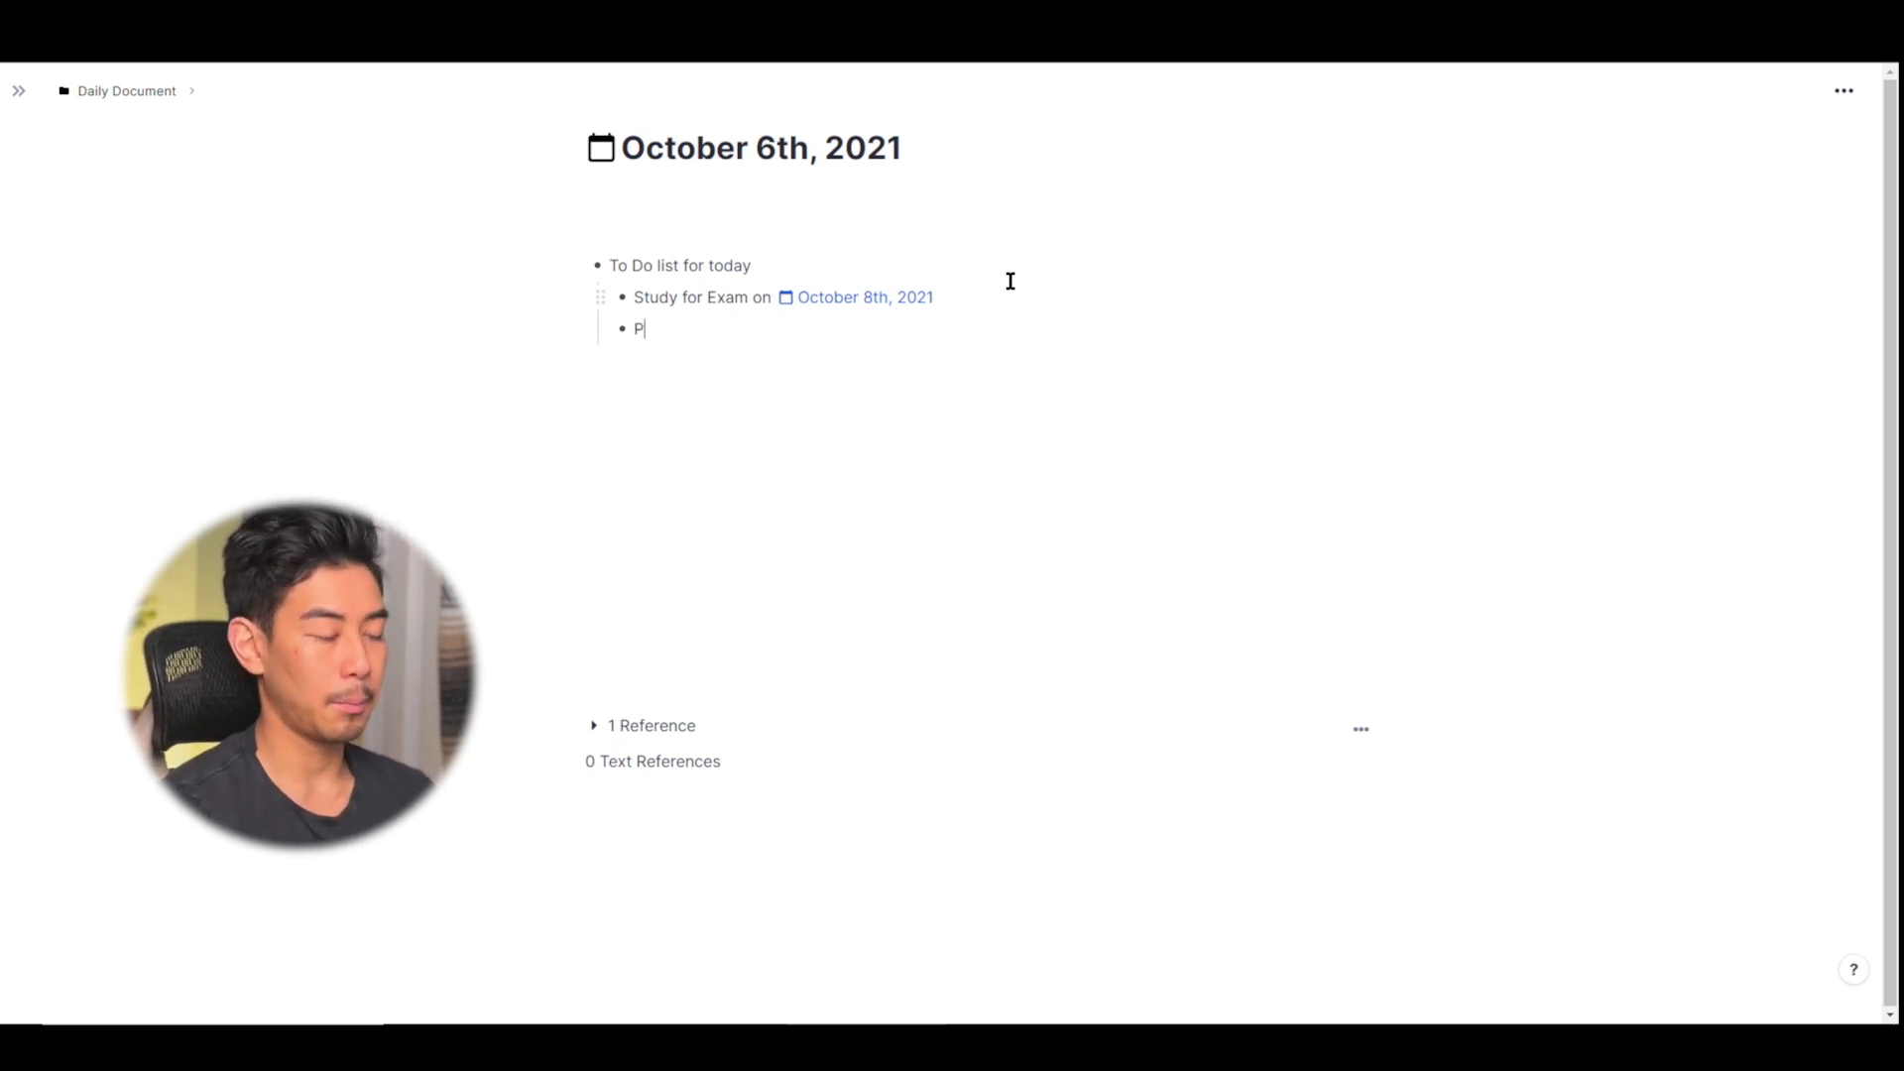
pyautogui.write('lan for date with')
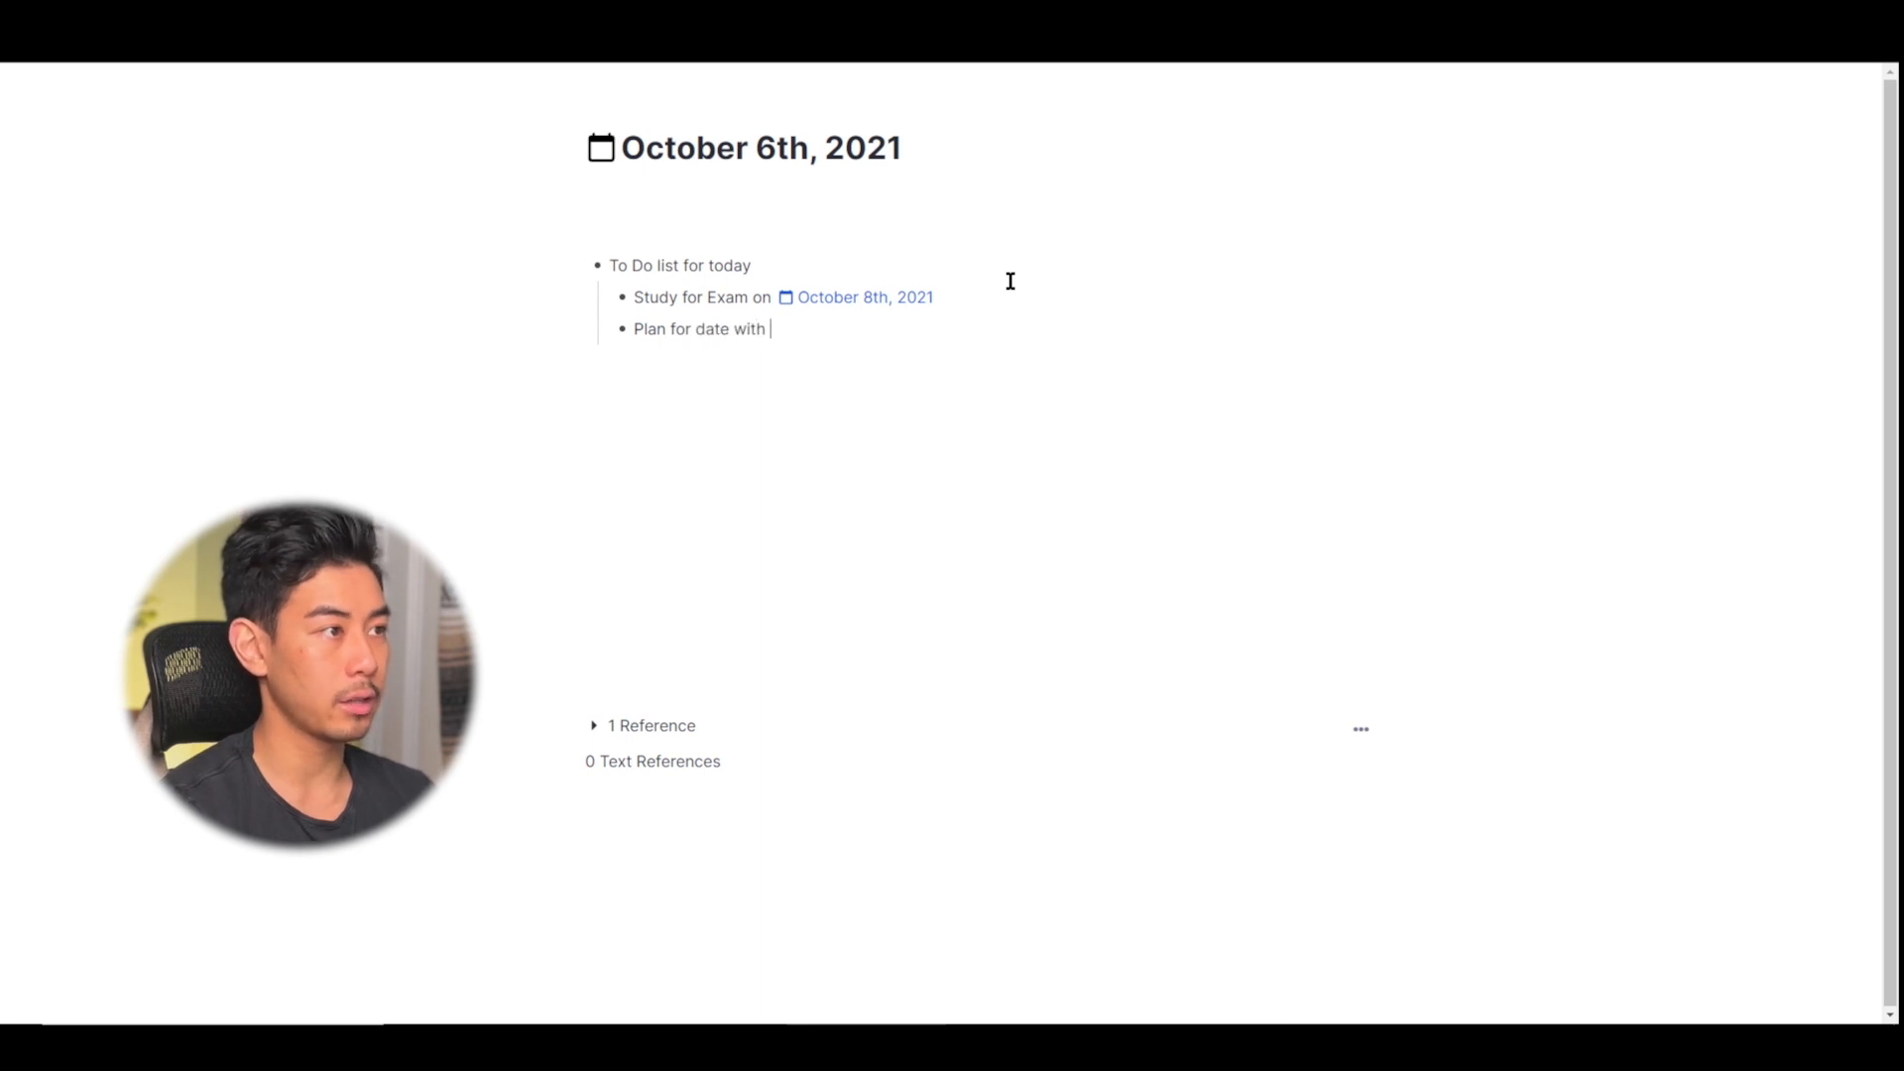
pyautogui.write('cute girl !')
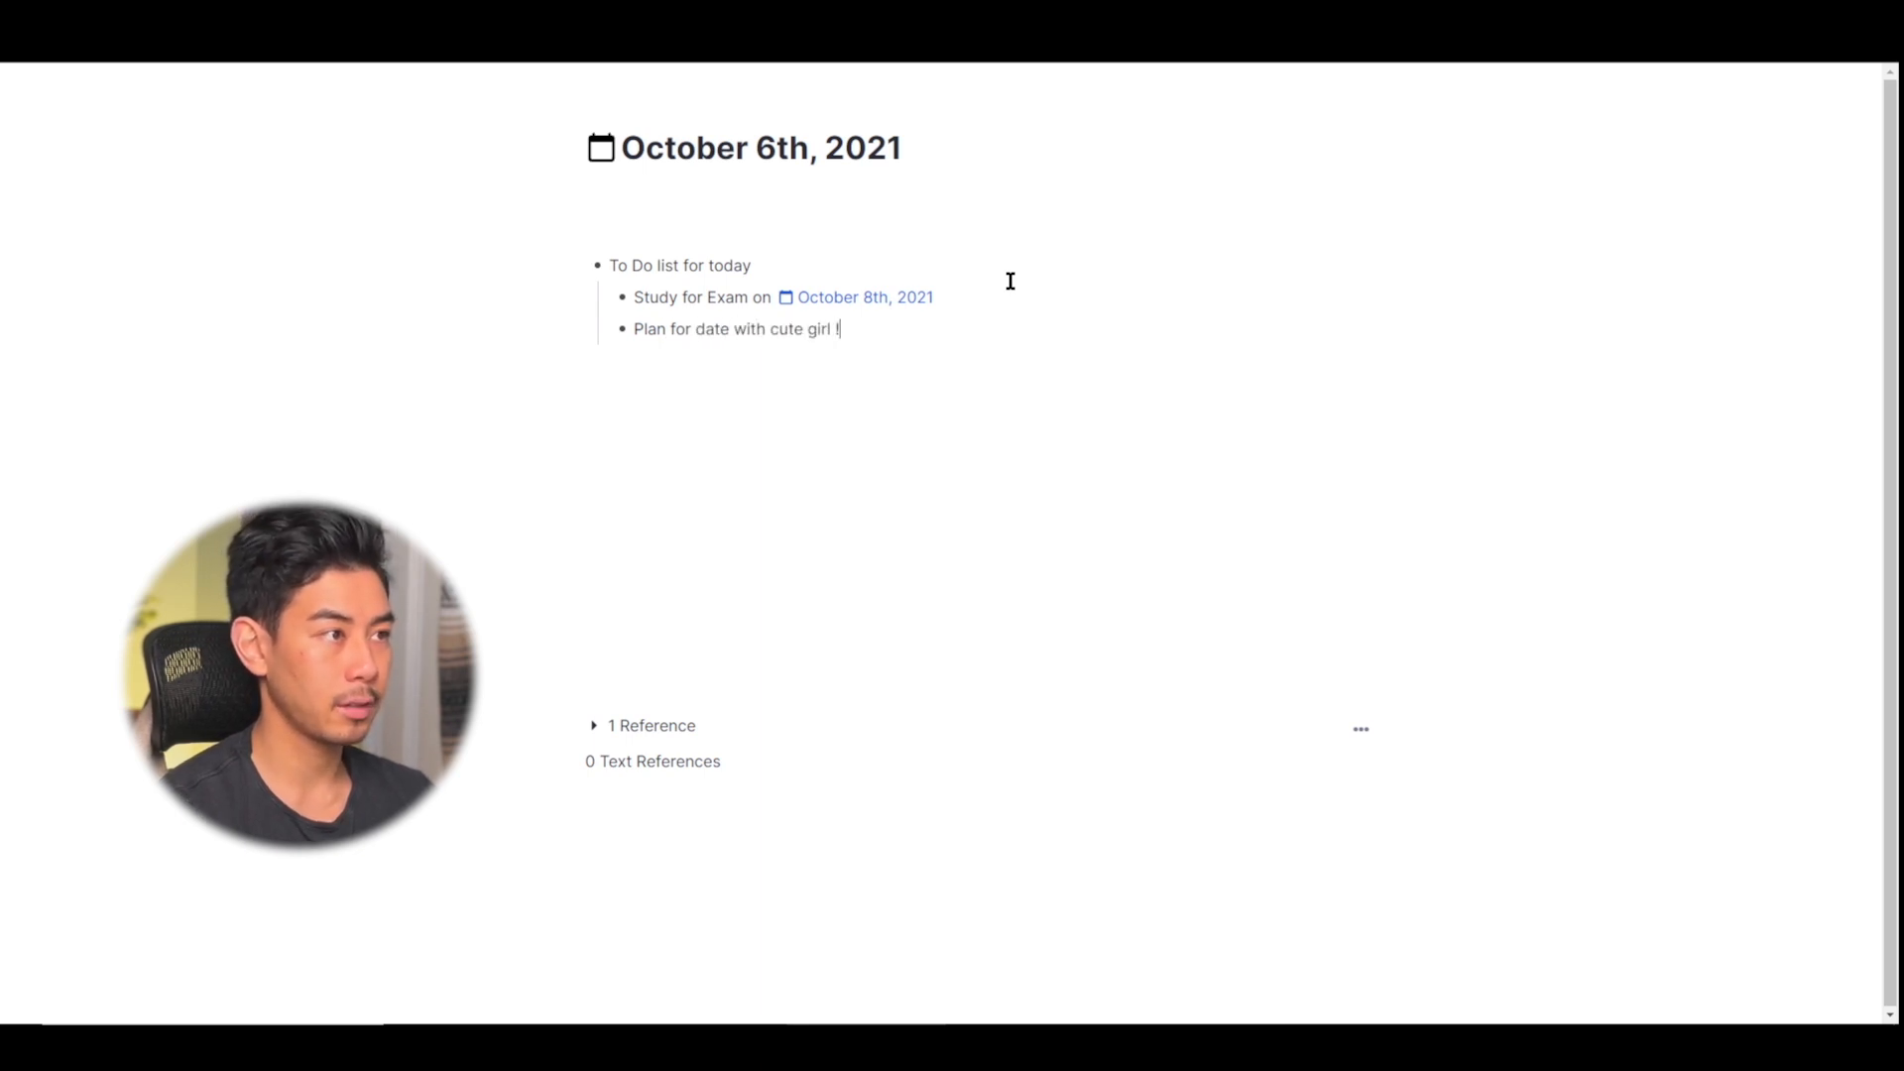
pyautogui.write('!in thre')
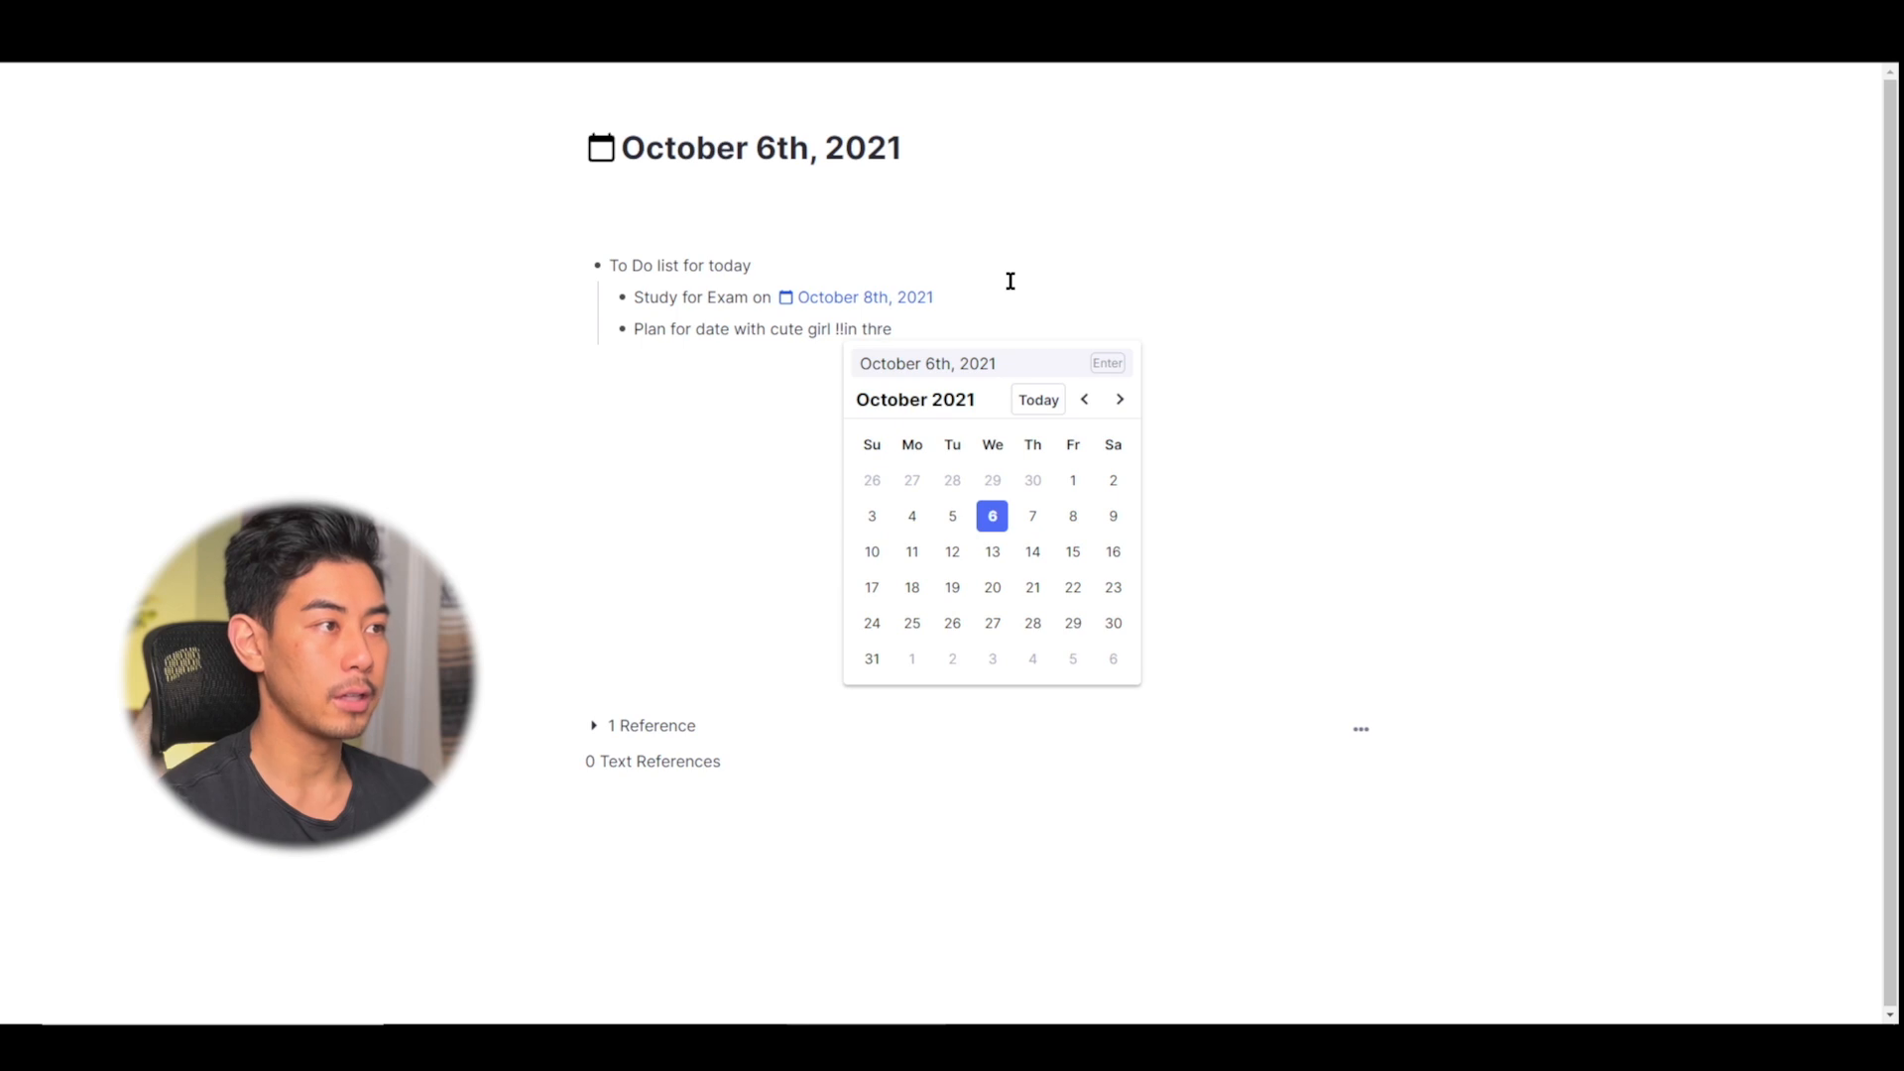
pyautogui.click(992, 623)
pyautogui.write('!!yeste')
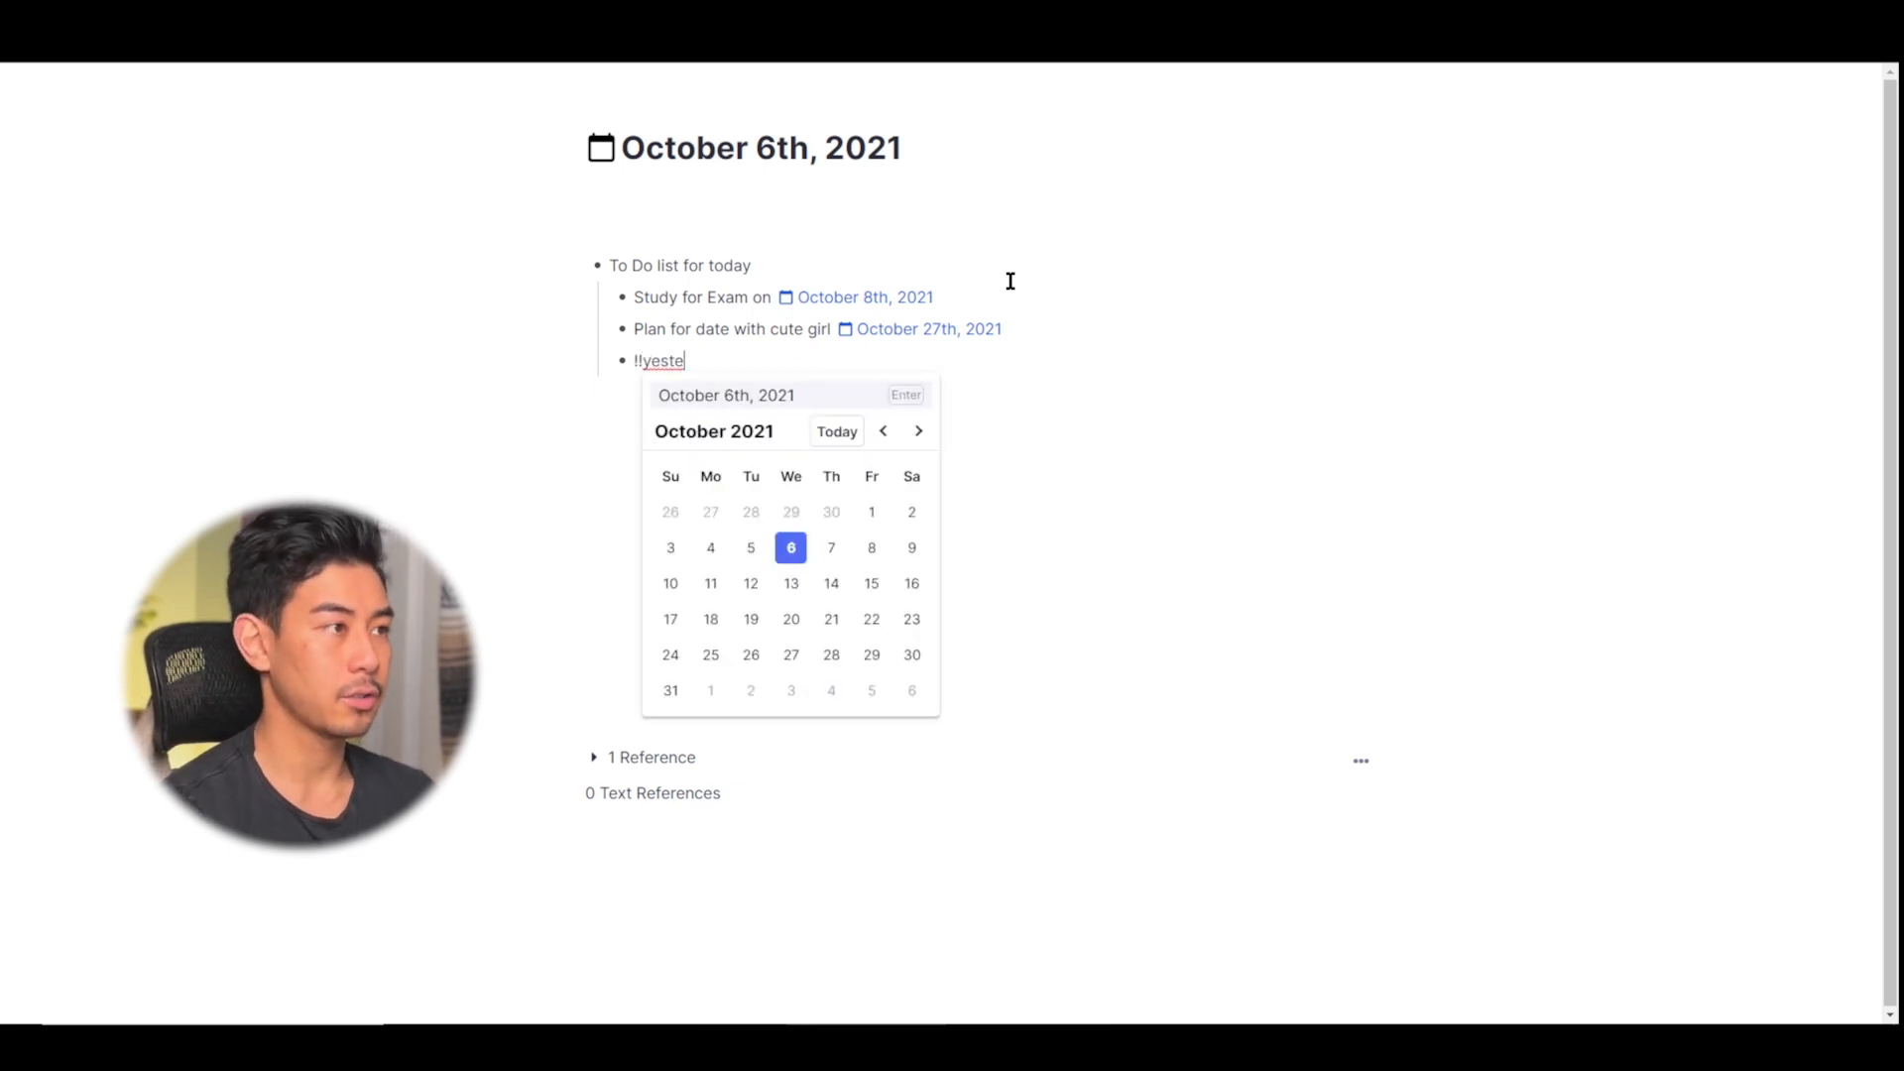
pyautogui.click(751, 547)
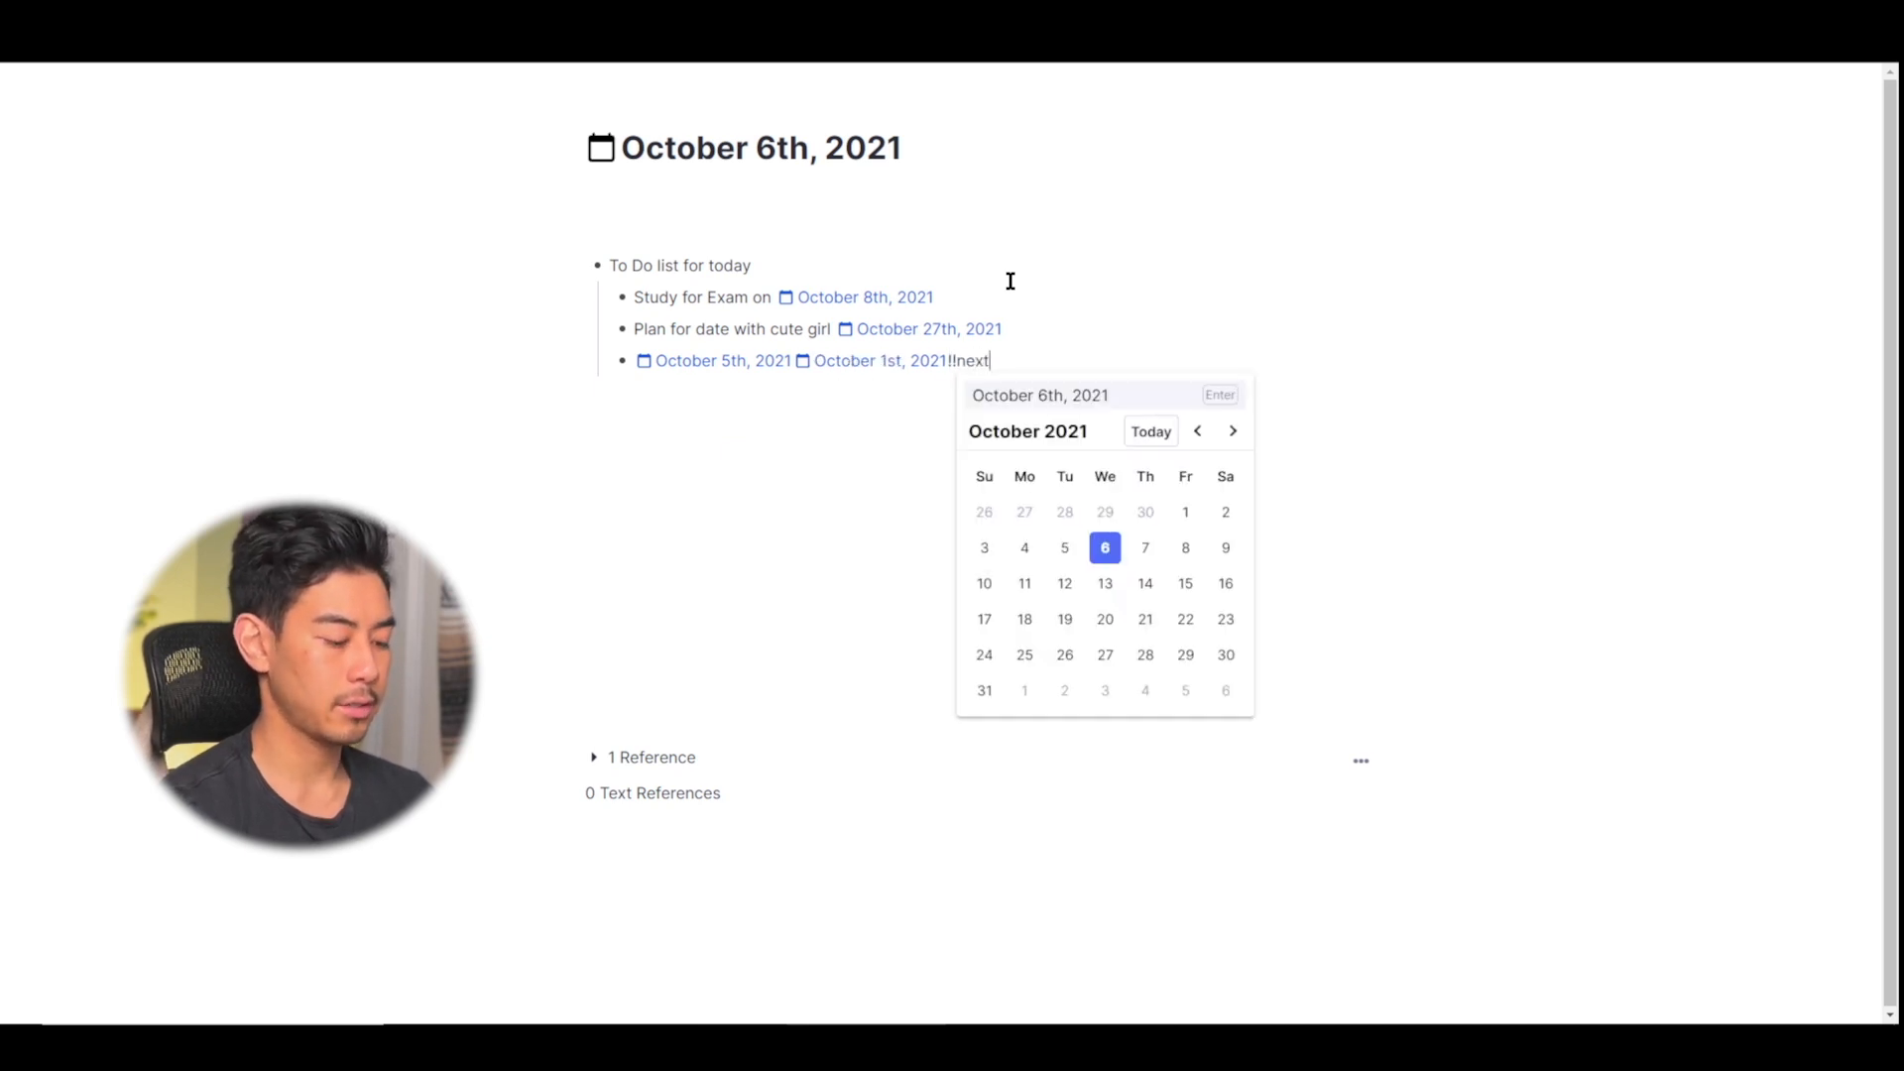
pyautogui.click(1144, 583)
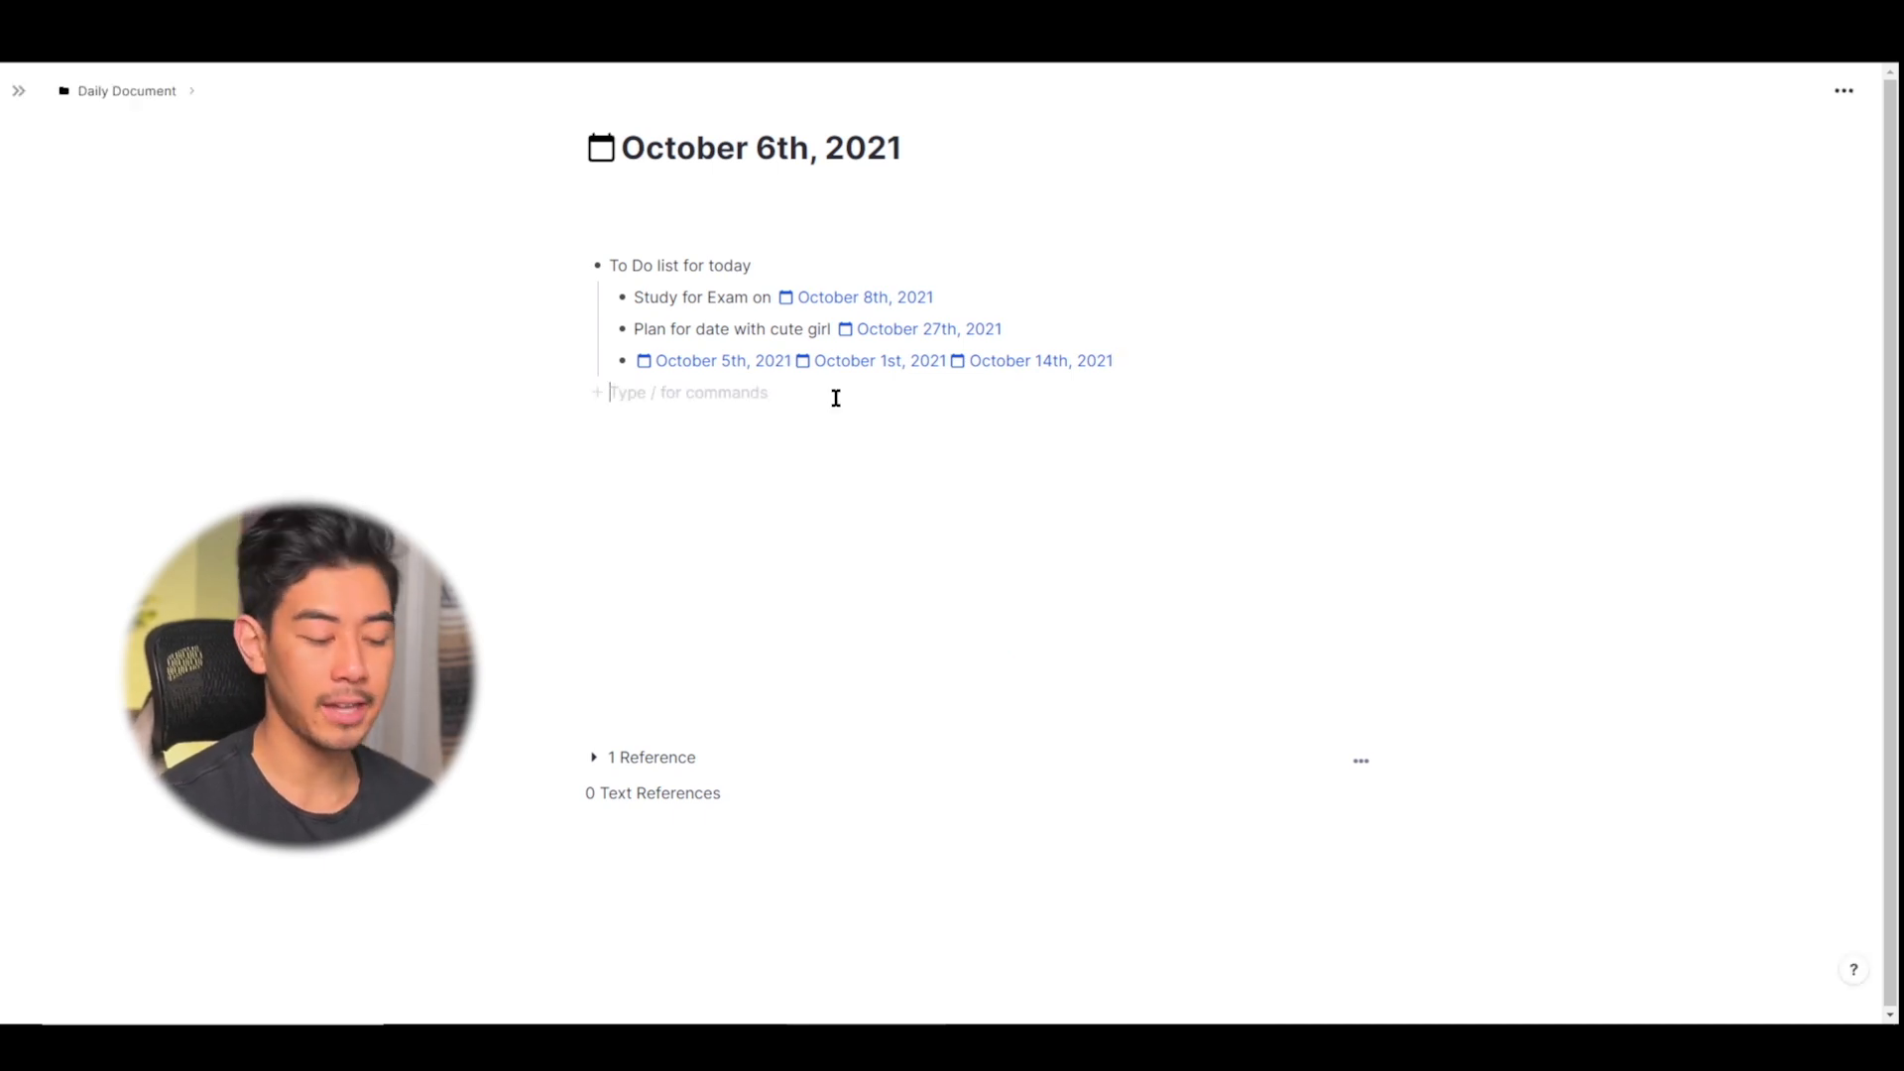
# Search 'dail' and open the Daily Document folder listing the new October dates
pyautogui.write('dail')
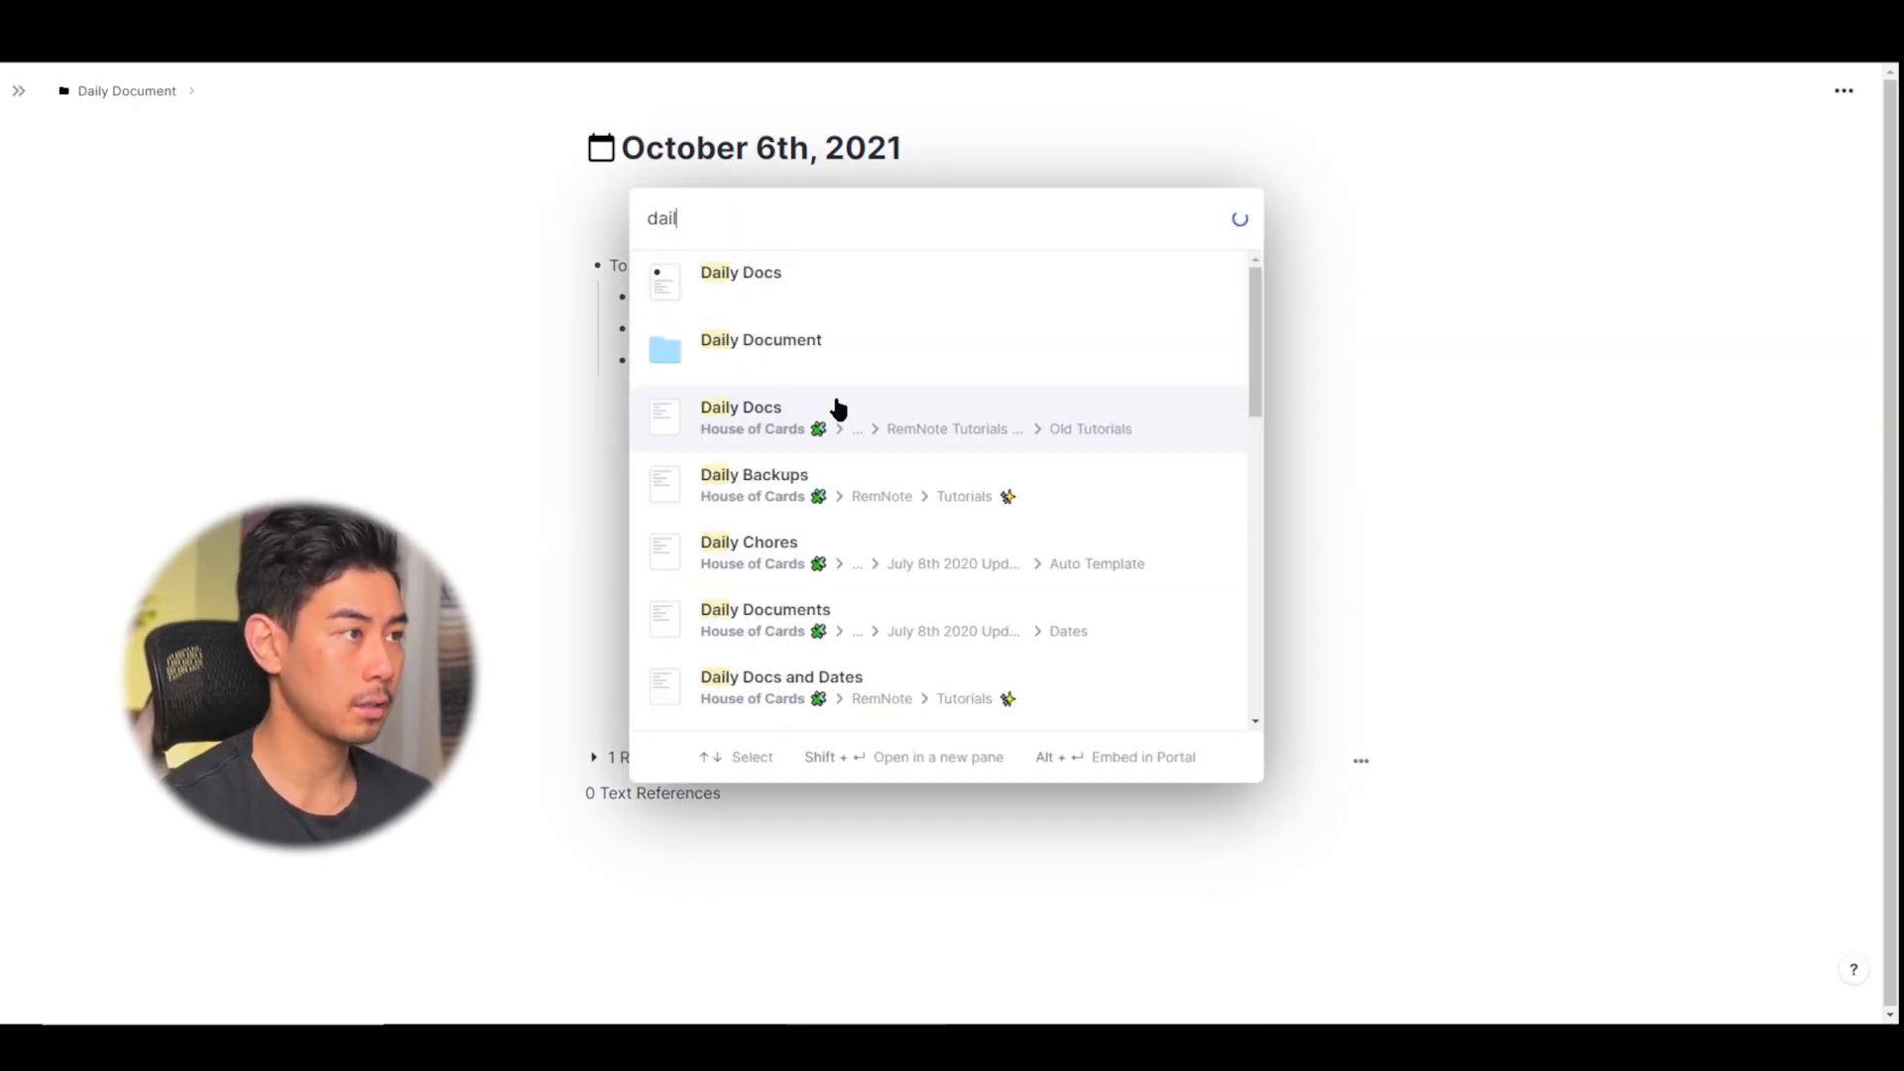
pyautogui.click(761, 340)
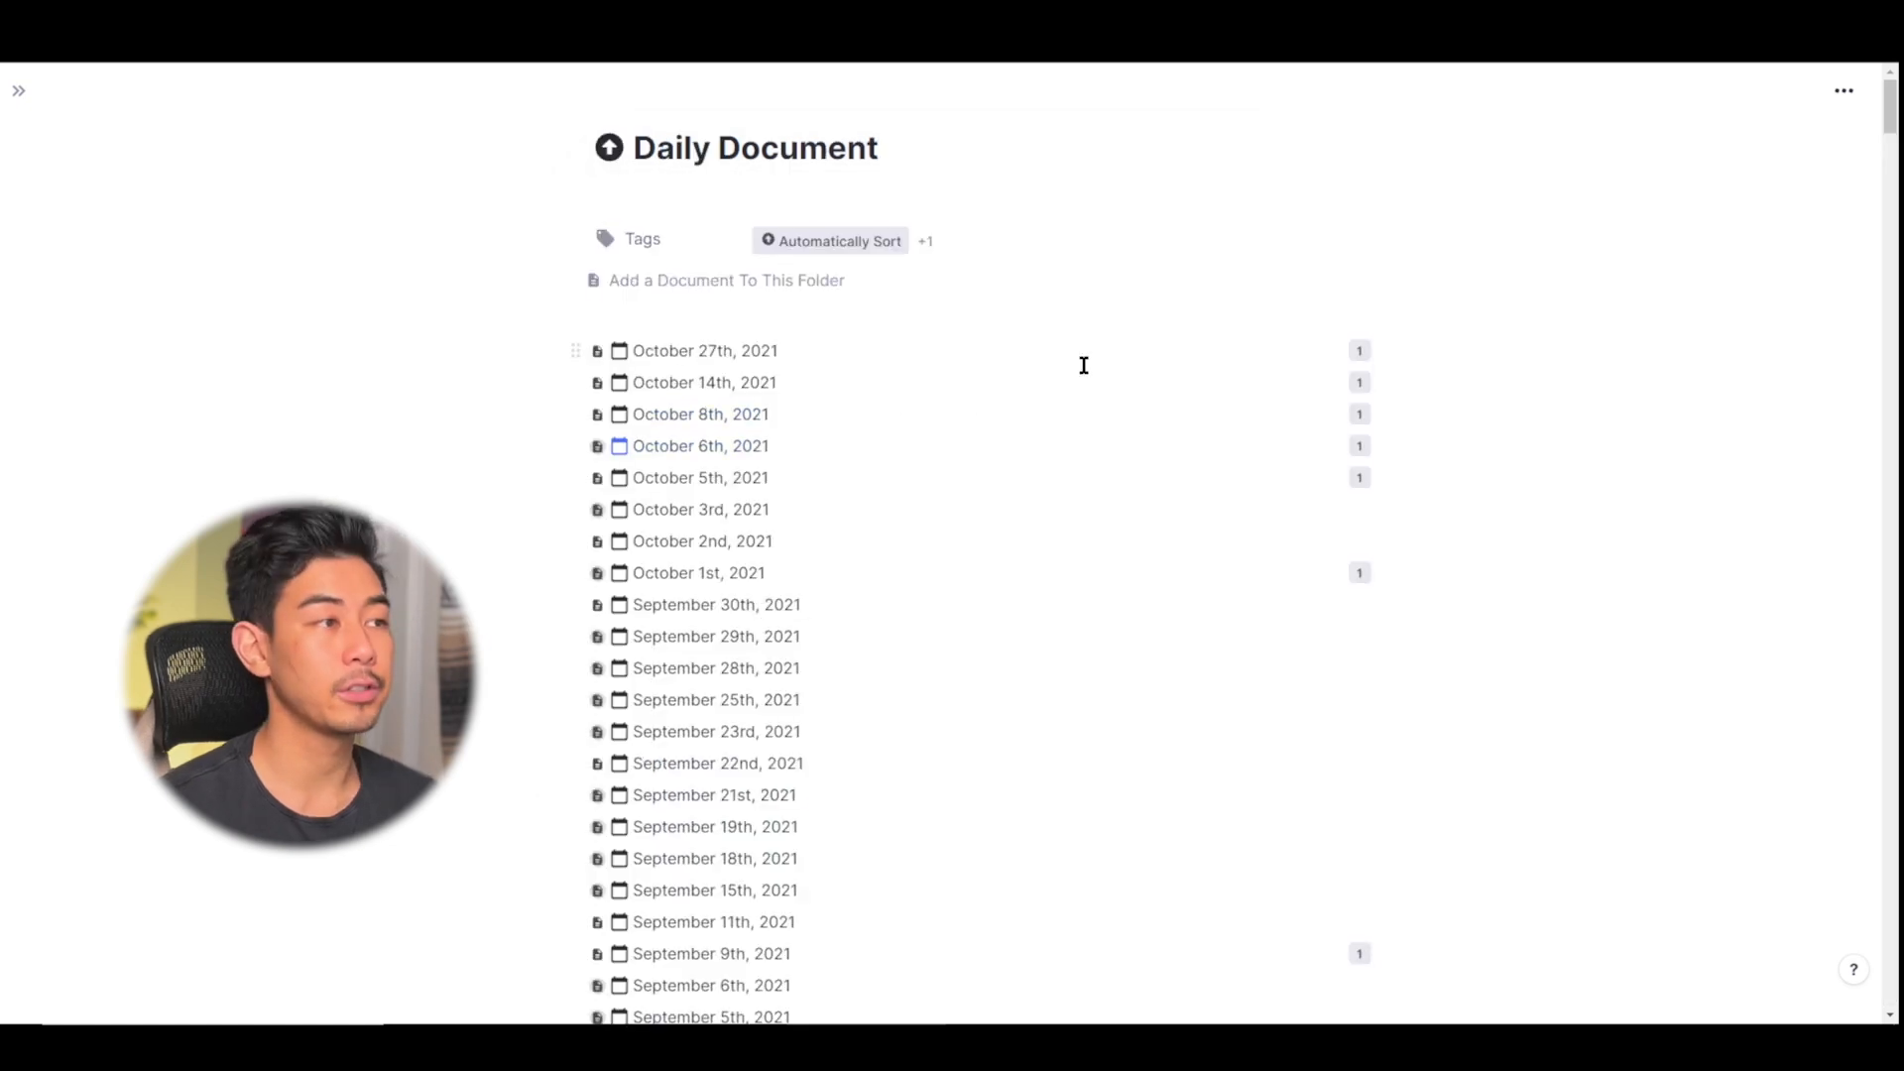
pyautogui.moveTo(1359, 366)
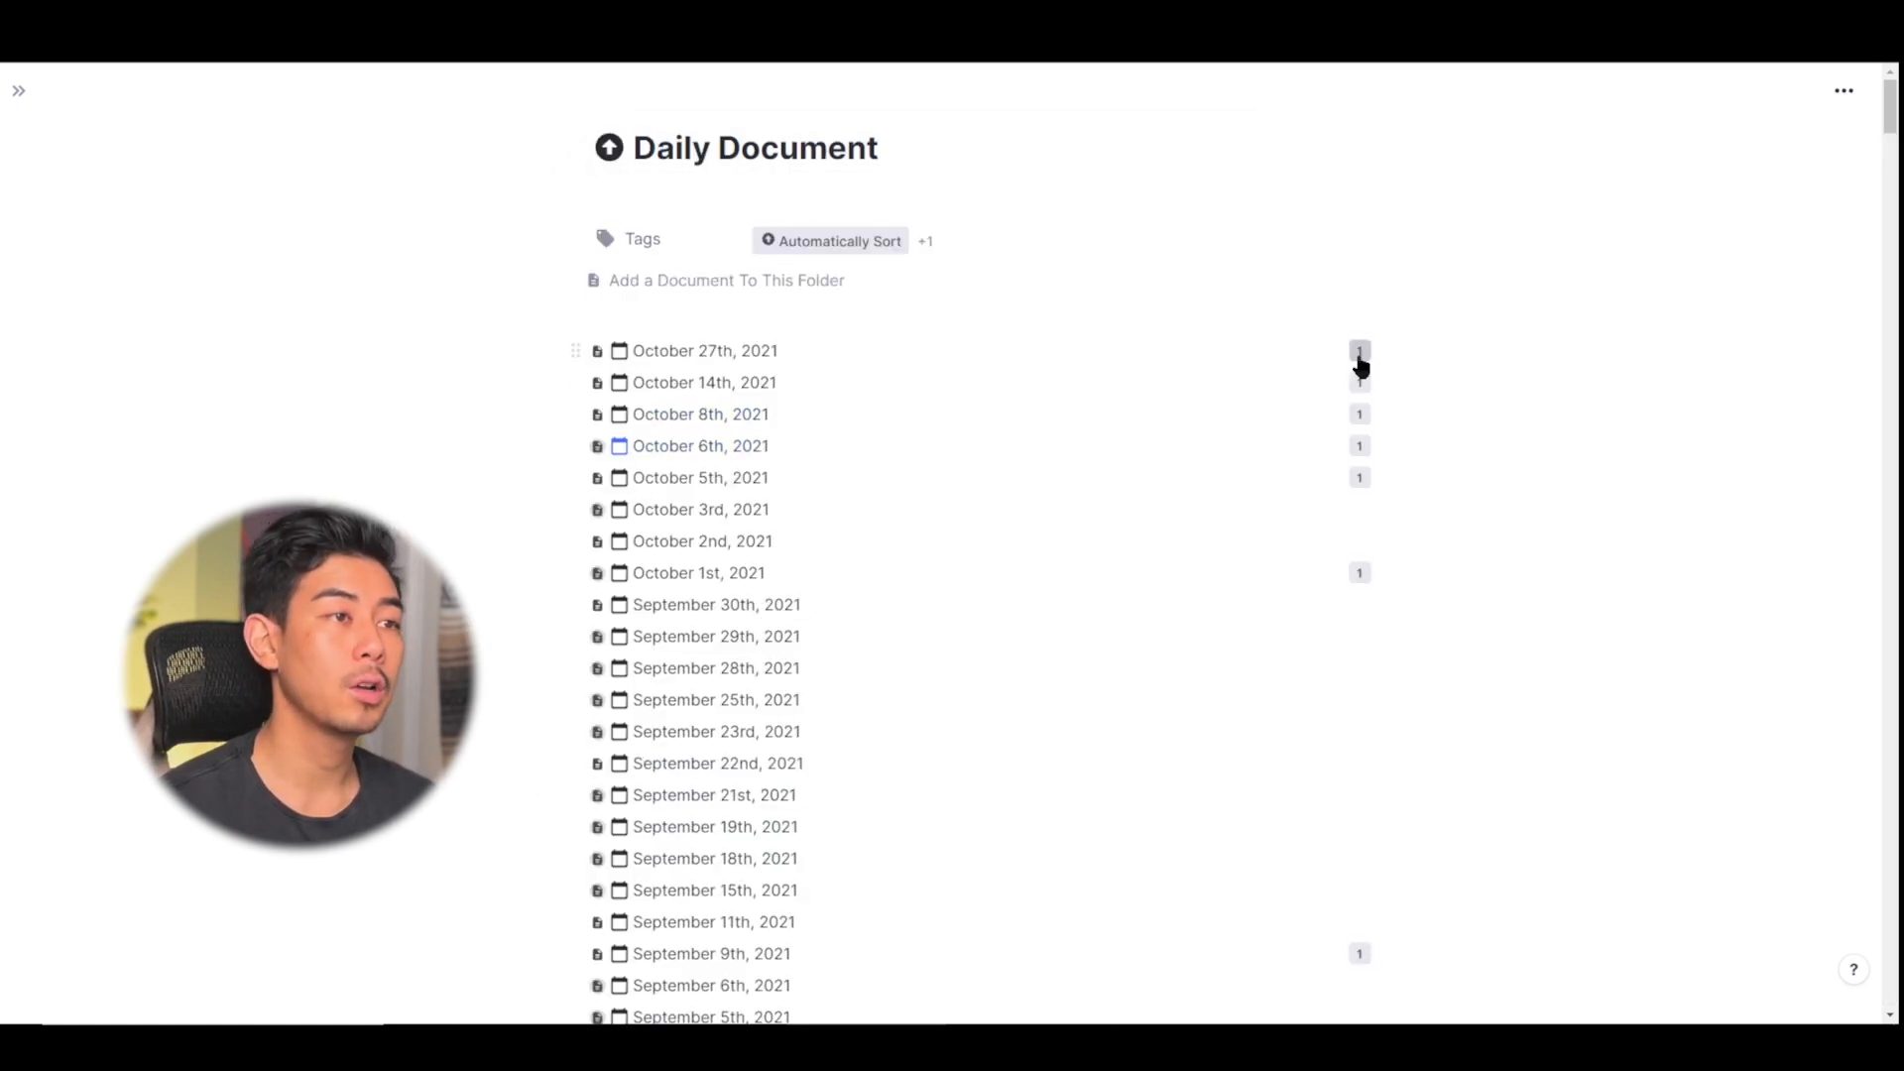